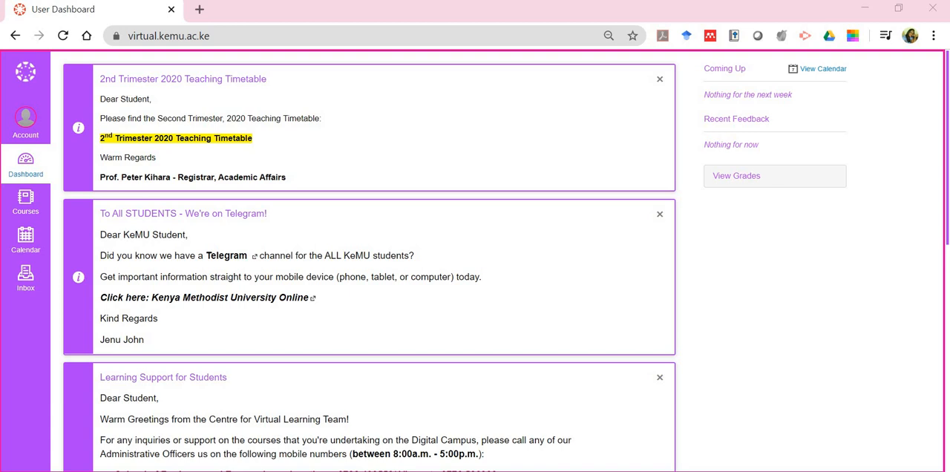
# From the dashboard course cards, open the Management Information Systems (MBAD504) course
pyautogui.scroll(-3)
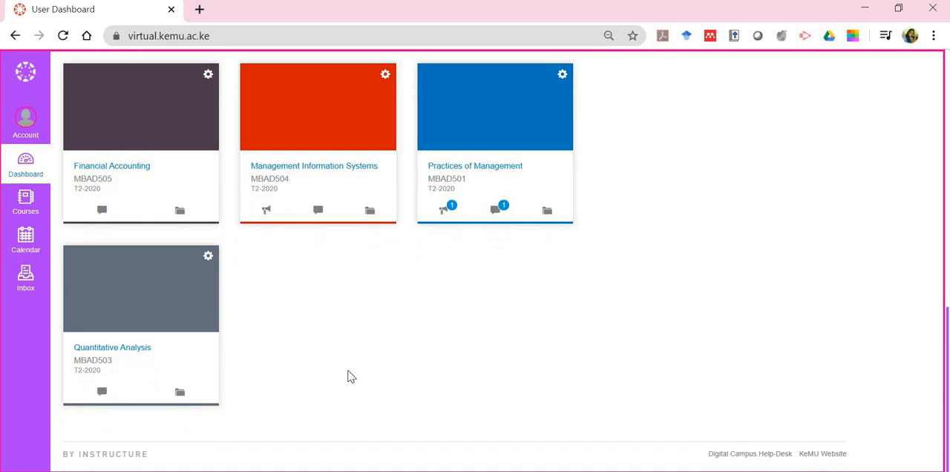
pyautogui.moveTo(113, 309)
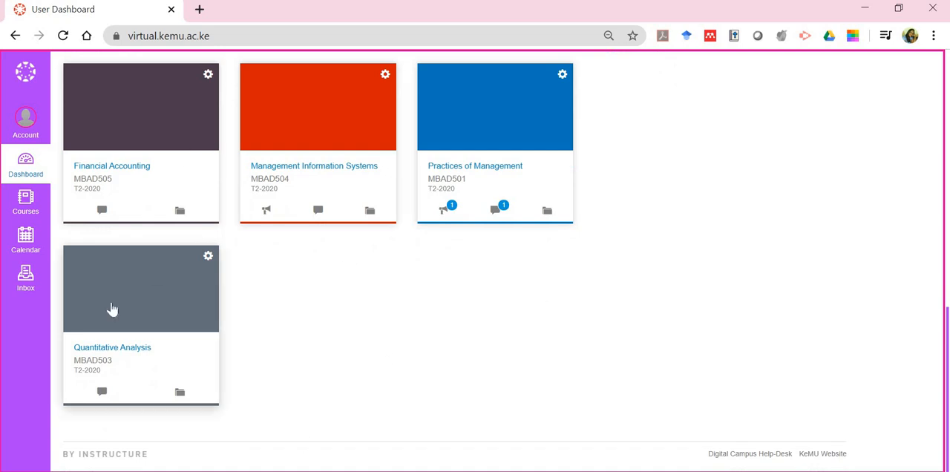
pyautogui.moveTo(362, 285)
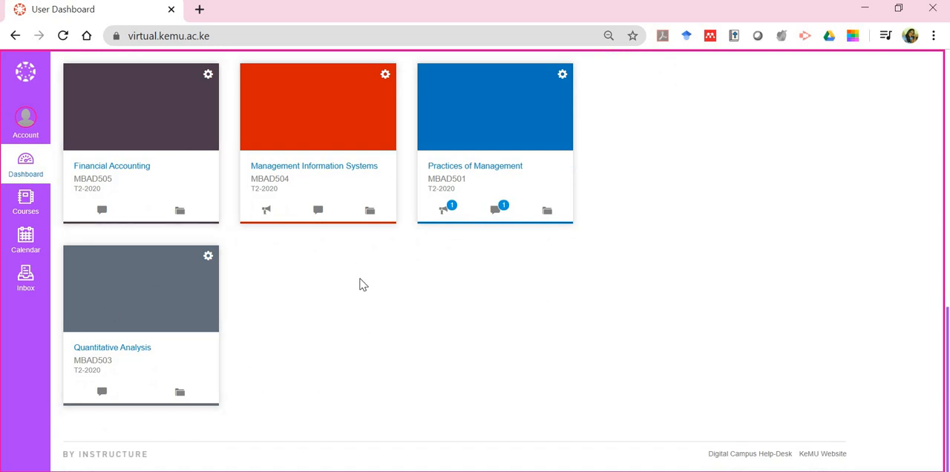
pyautogui.moveTo(493, 135)
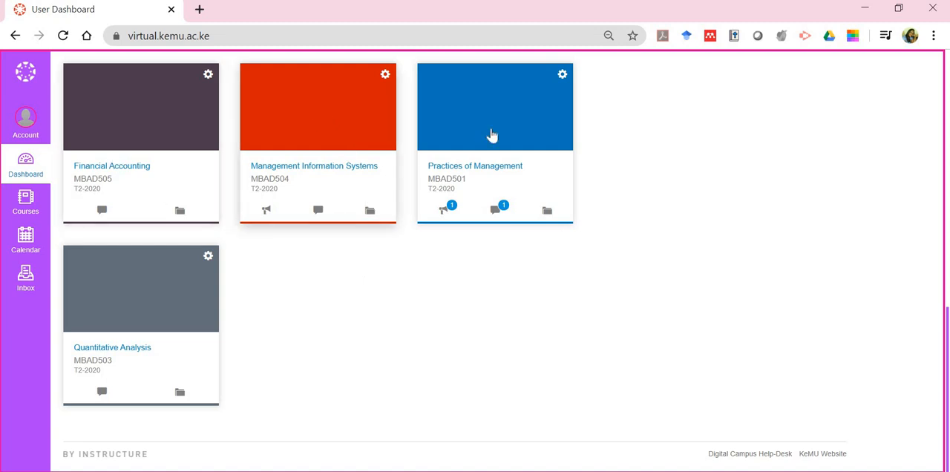
pyautogui.moveTo(240, 304)
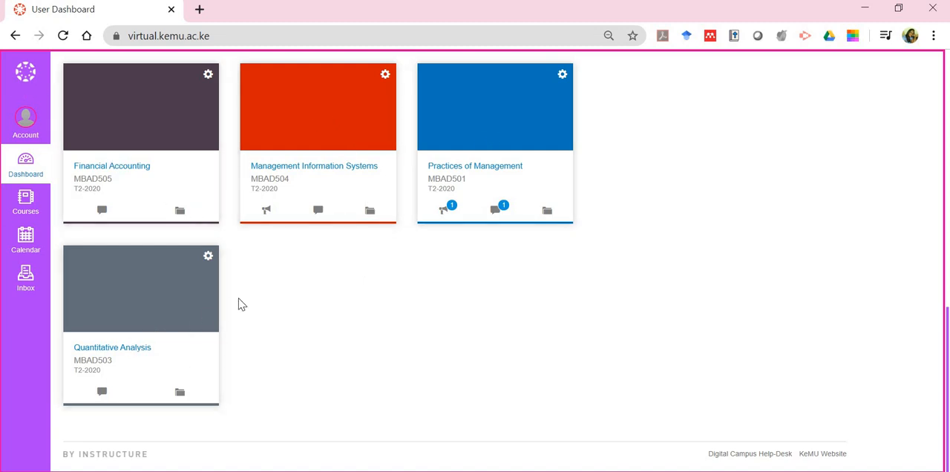
pyautogui.moveTo(247, 308)
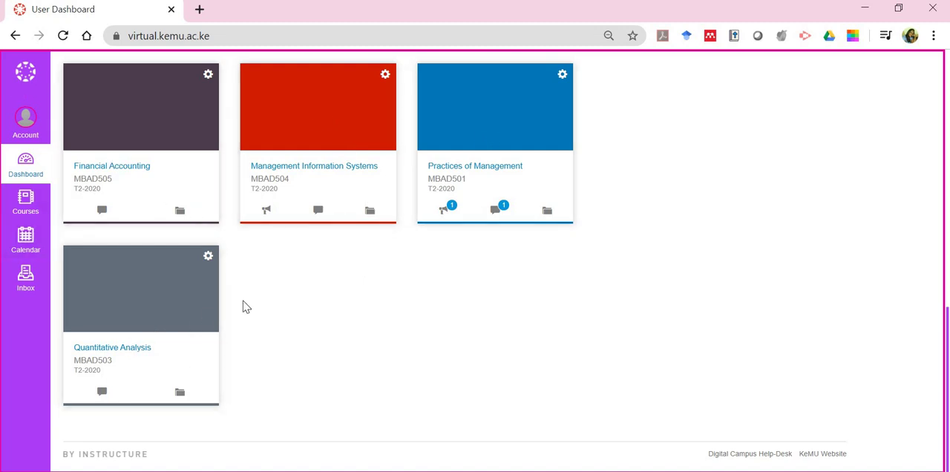
pyautogui.moveTo(300, 196)
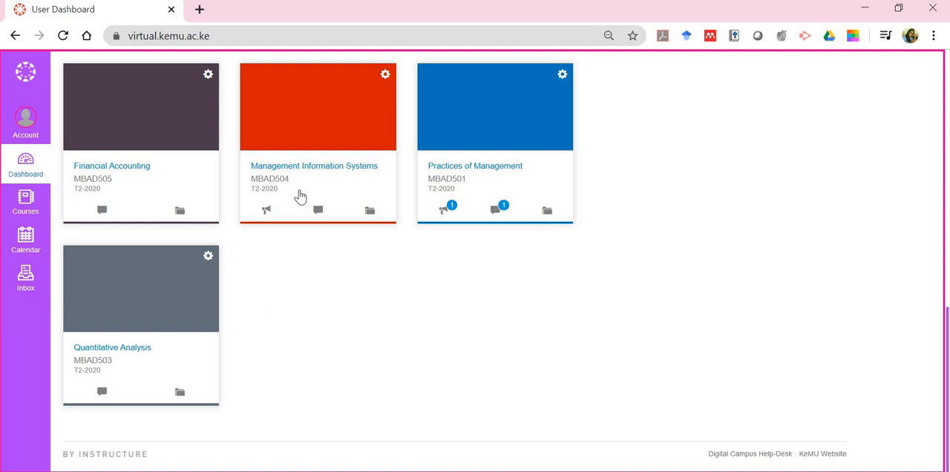
pyautogui.moveTo(315, 170)
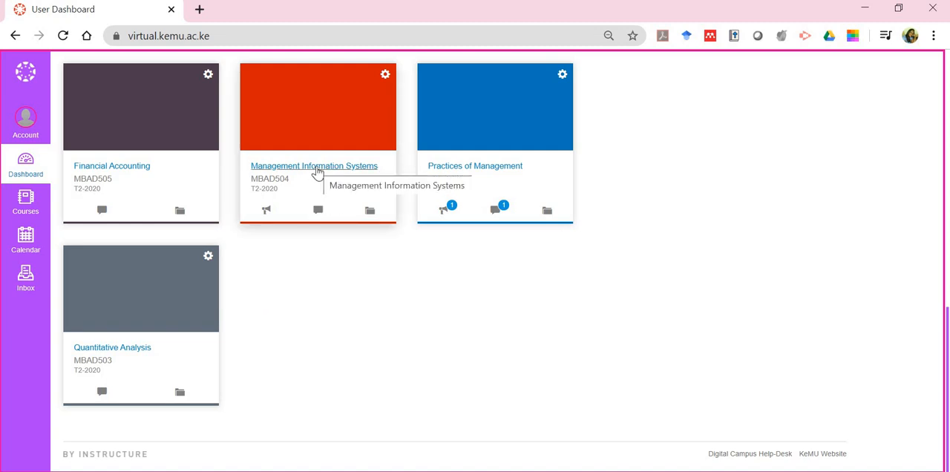
pyautogui.click(313, 166)
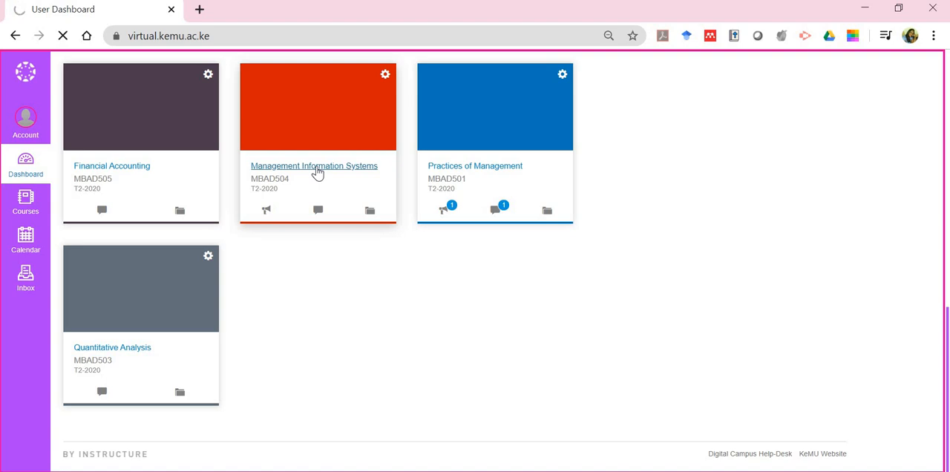
# Browse the MBAD504 home Modules list — welcome, outline, texts, weekly lectures — and return to top
pyautogui.click(313, 166)
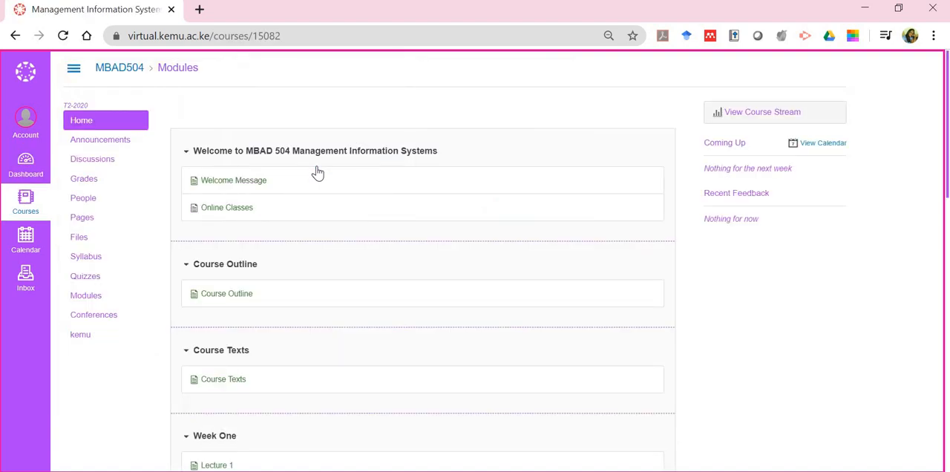
pyautogui.moveTo(341, 114)
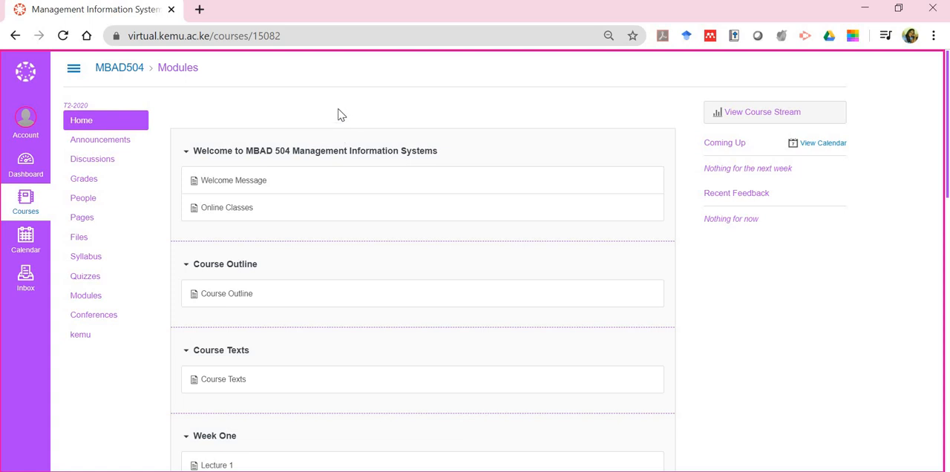
pyautogui.moveTo(264, 185)
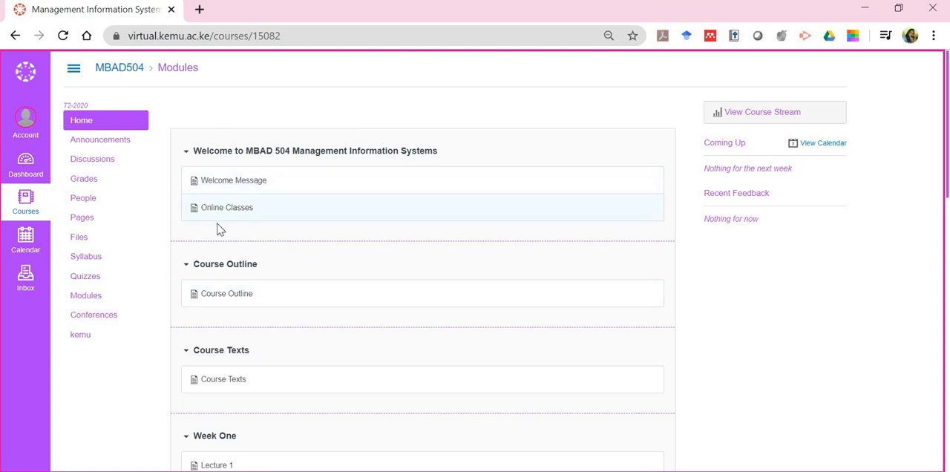
pyautogui.moveTo(232, 265)
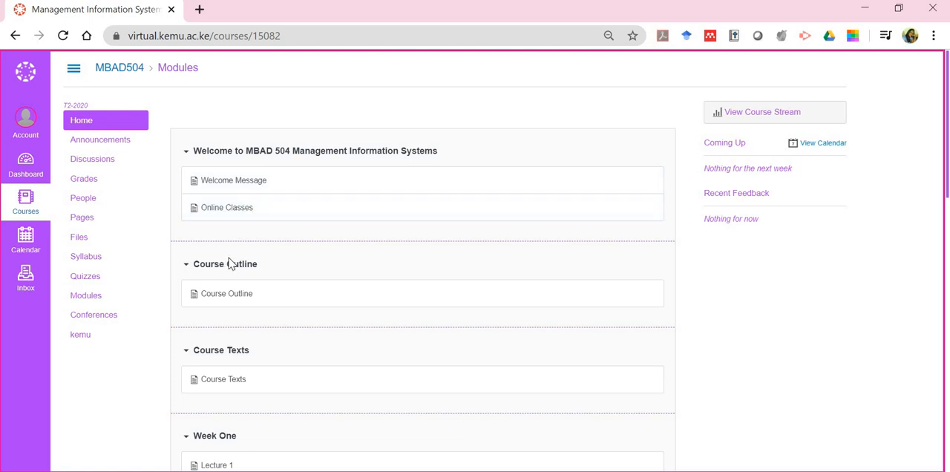
pyautogui.moveTo(230, 264)
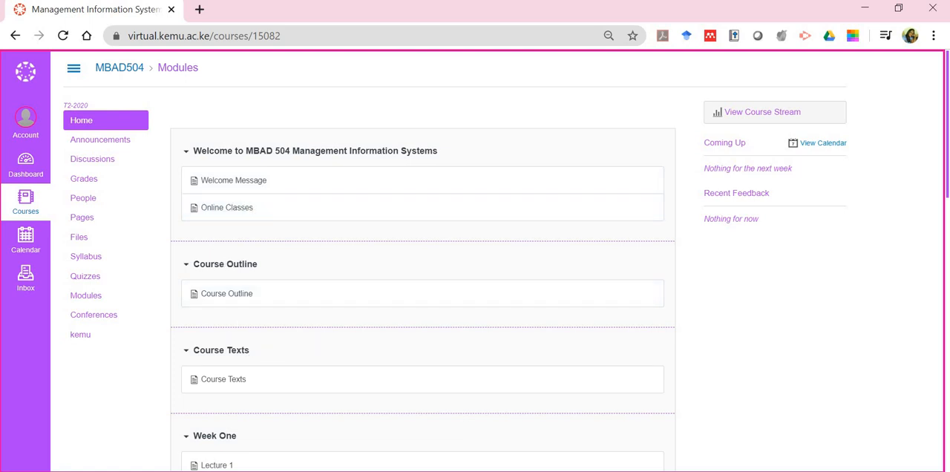
pyautogui.scroll(-3)
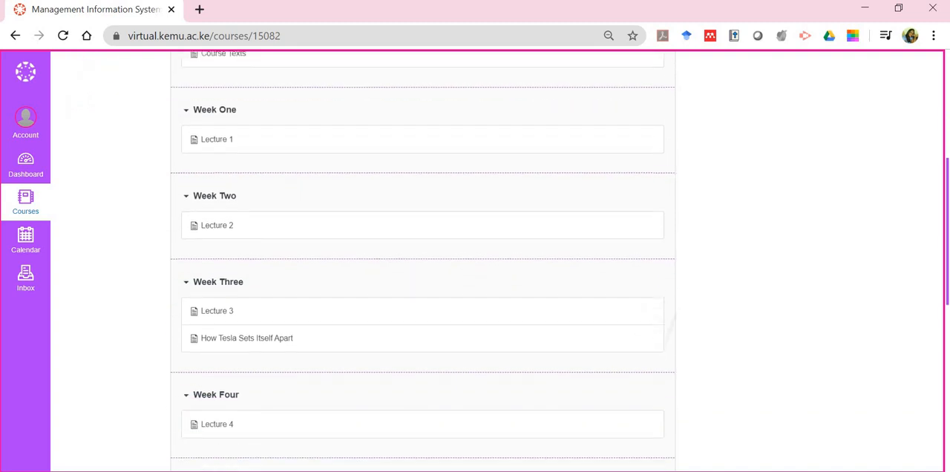
pyautogui.scroll(-3)
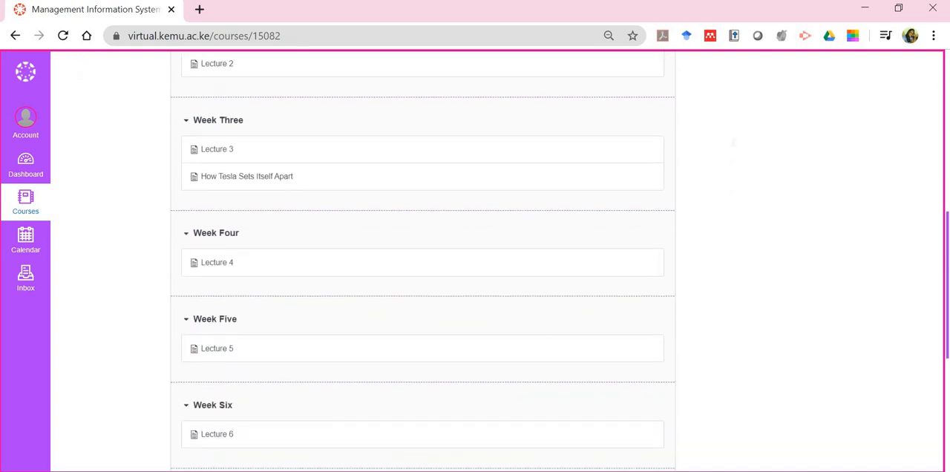
pyautogui.scroll(3)
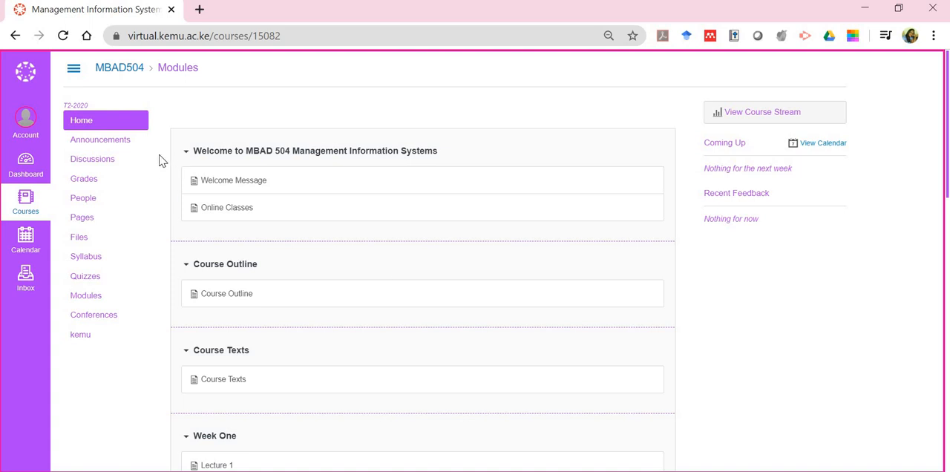
pyautogui.moveTo(68, 199)
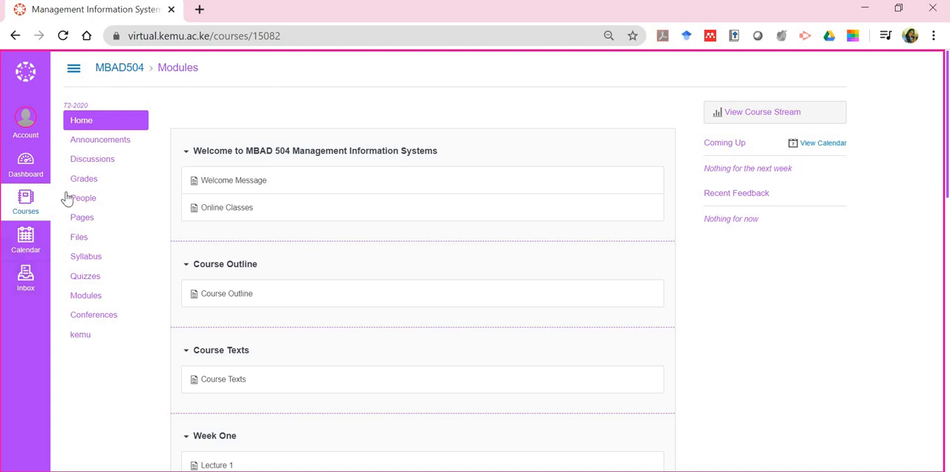
pyautogui.moveTo(132, 141)
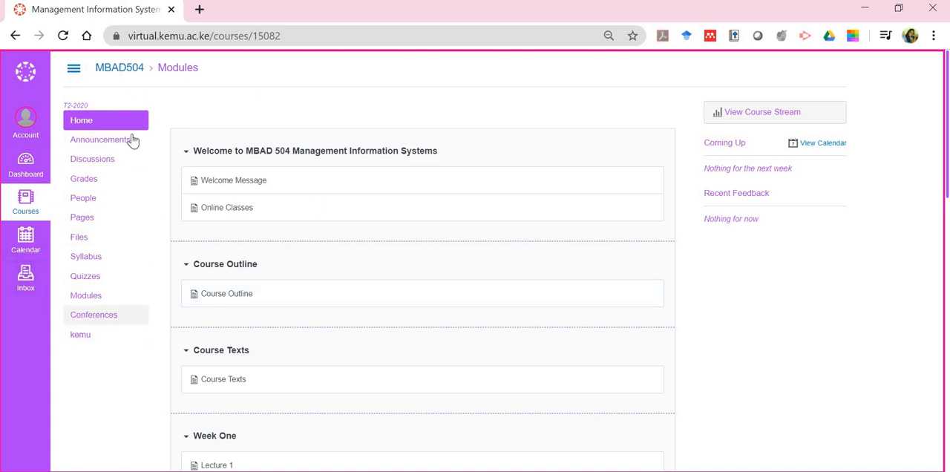
pyautogui.moveTo(104, 125)
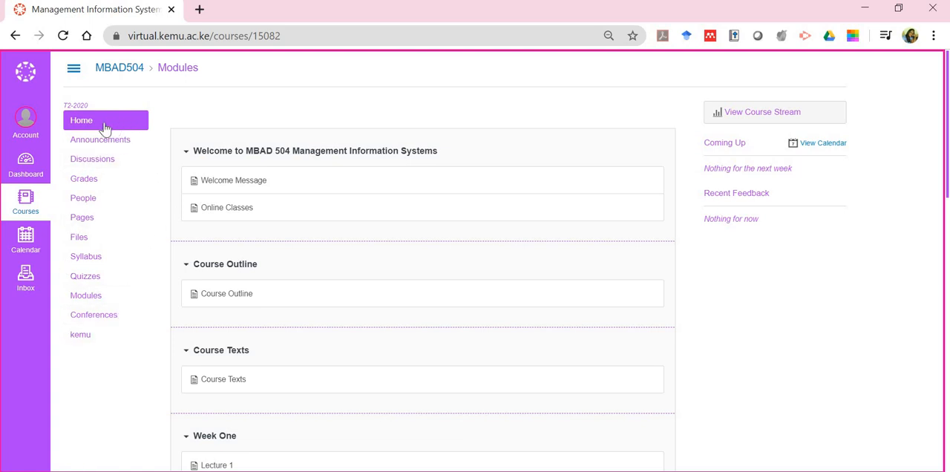
pyautogui.moveTo(121, 135)
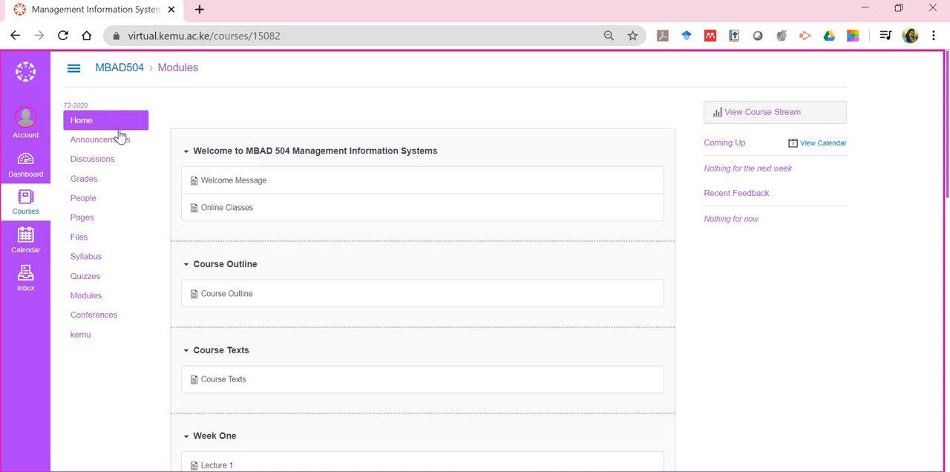
pyautogui.moveTo(99, 140)
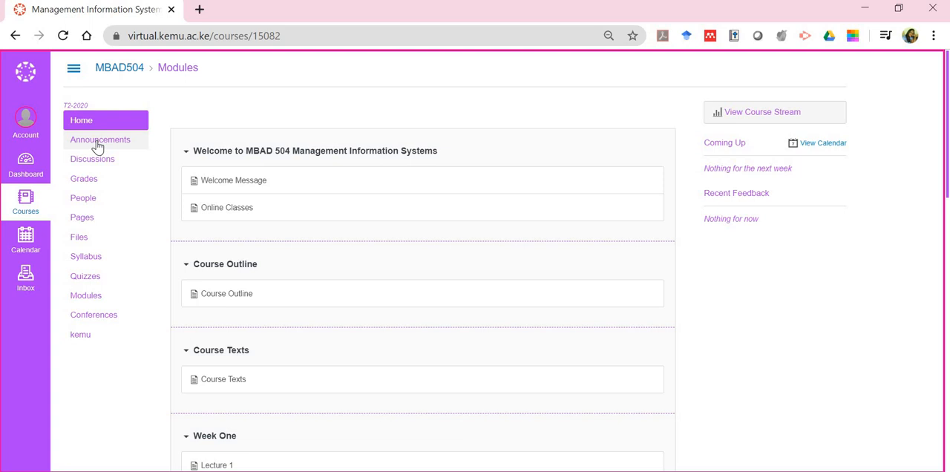
# View the course Announcements and read the 'Welcome to the Course' announcement
pyautogui.click(101, 140)
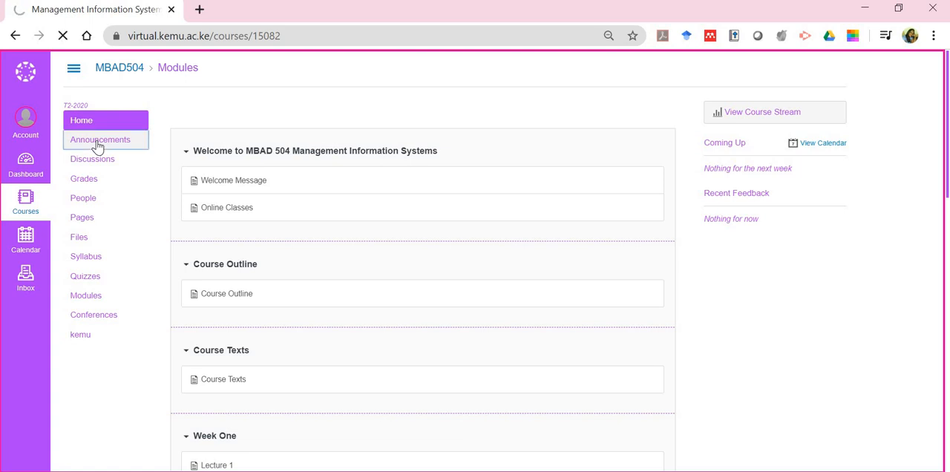
pyautogui.click(101, 140)
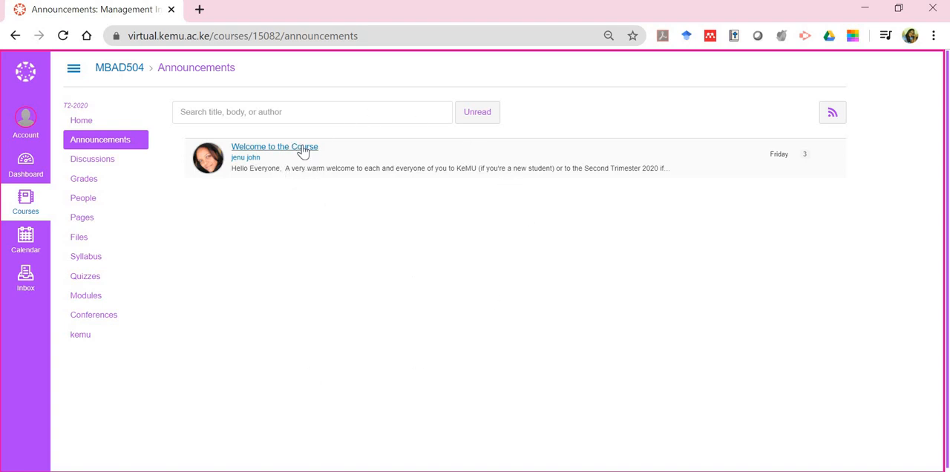
pyautogui.click(274, 146)
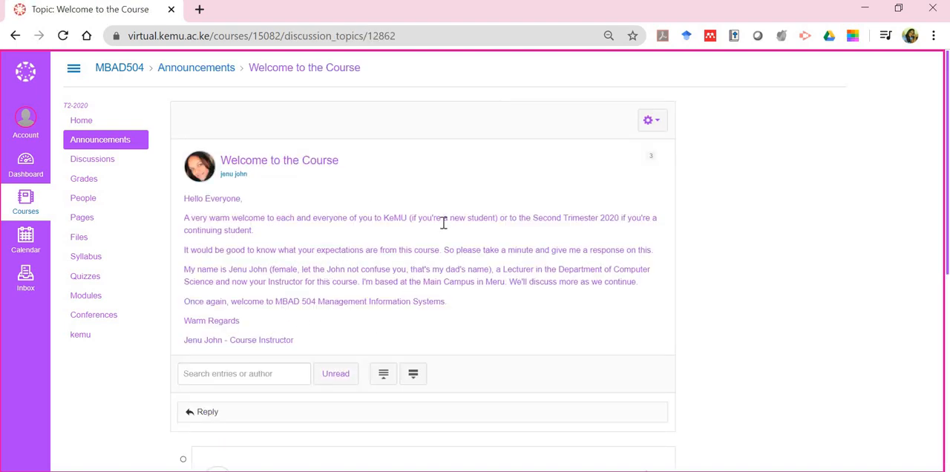
pyautogui.moveTo(246, 205)
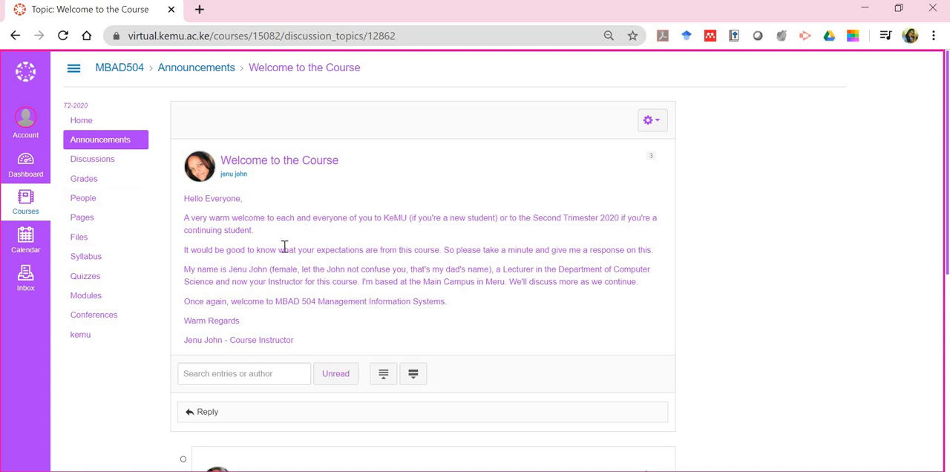
pyautogui.moveTo(323, 214)
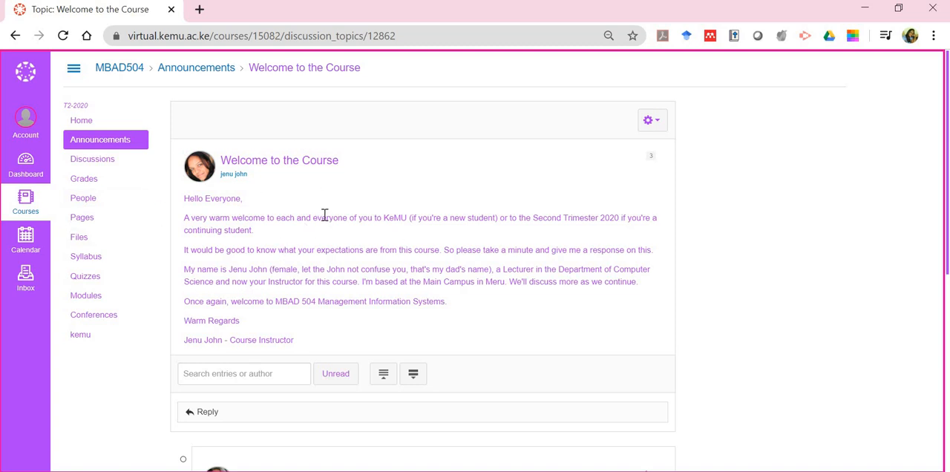
pyautogui.moveTo(83, 180)
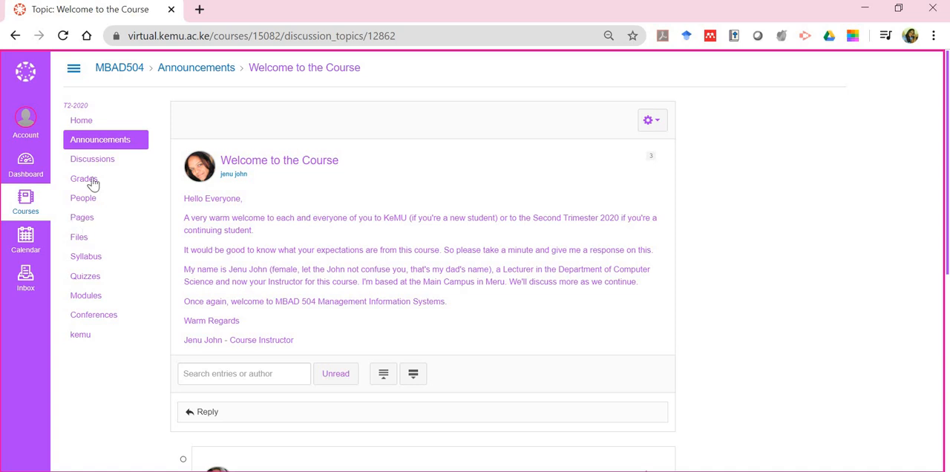
pyautogui.click(92, 157)
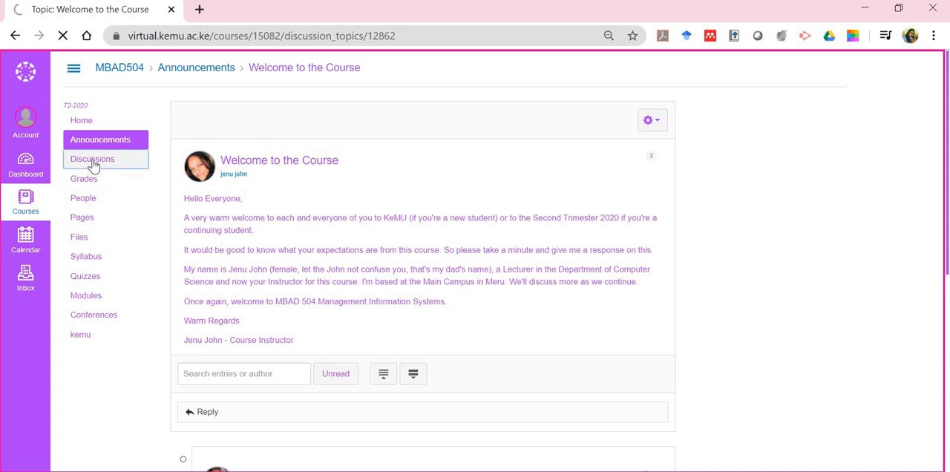
pyautogui.click(92, 159)
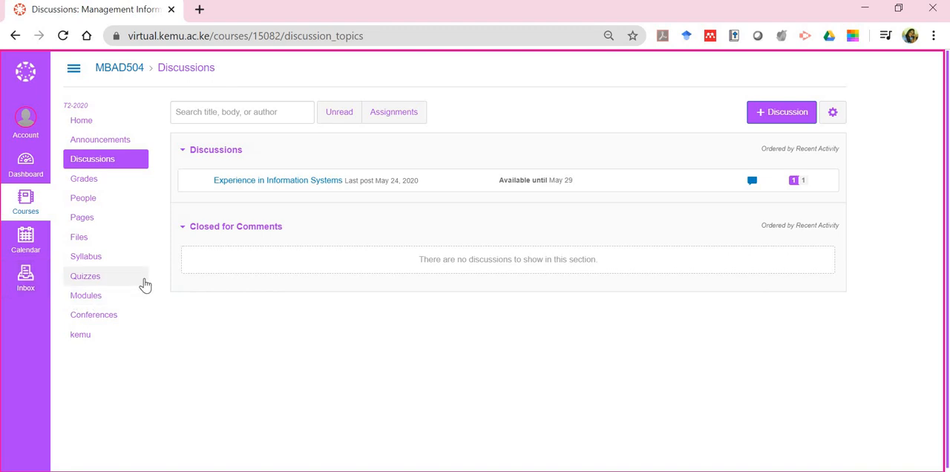
pyautogui.moveTo(351, 173)
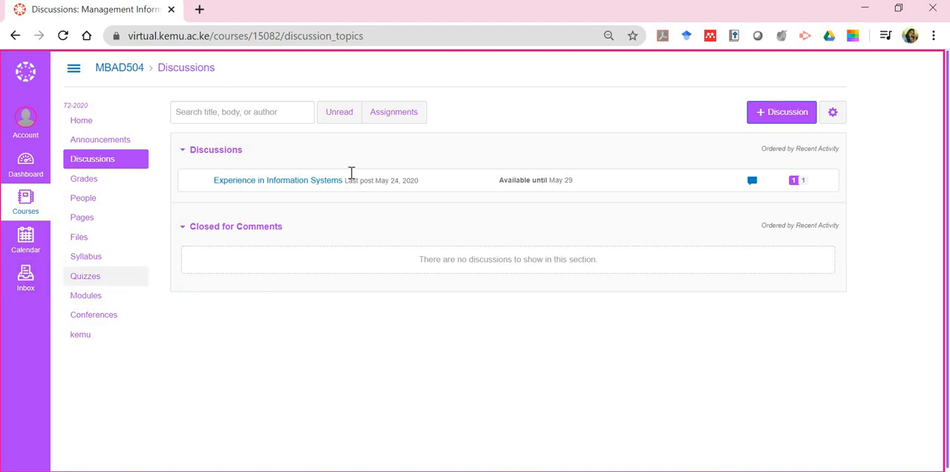
pyautogui.moveTo(289, 141)
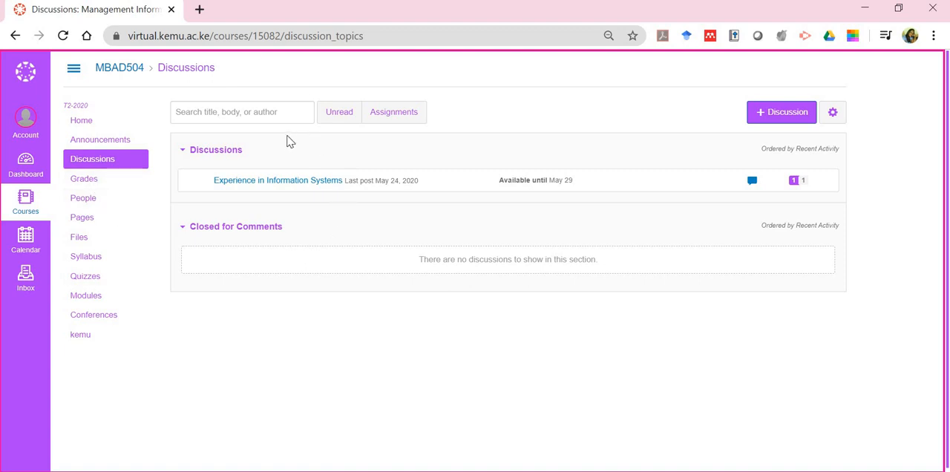
pyautogui.moveTo(323, 196)
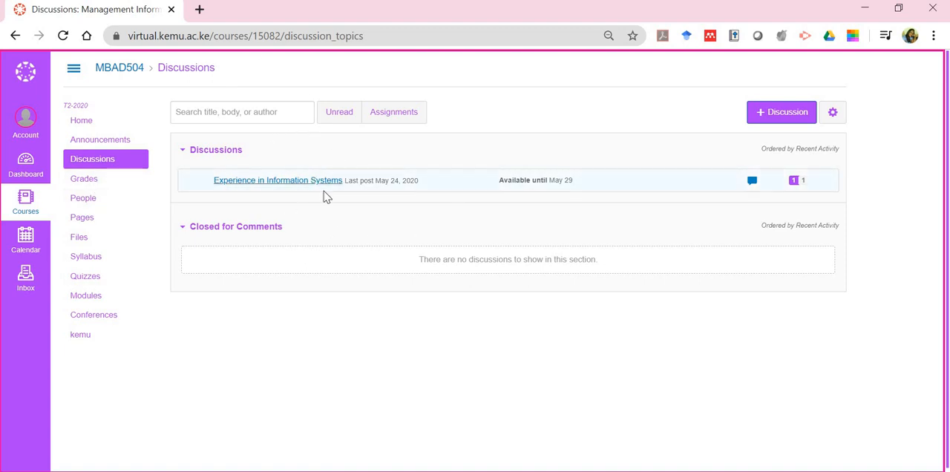
pyautogui.moveTo(423, 170)
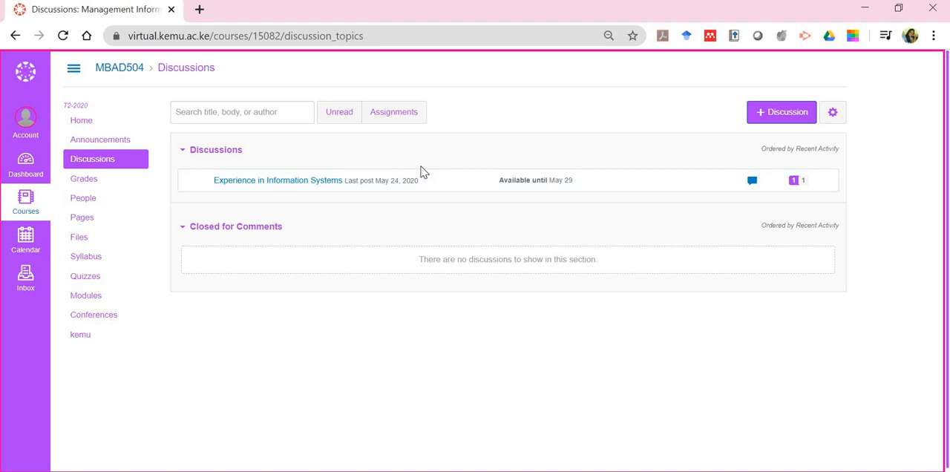
pyautogui.moveTo(781, 113)
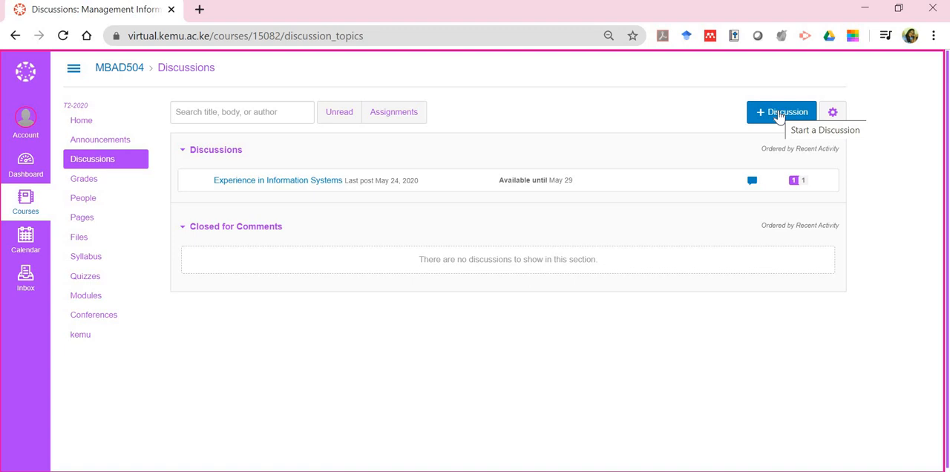
pyautogui.moveTo(466, 145)
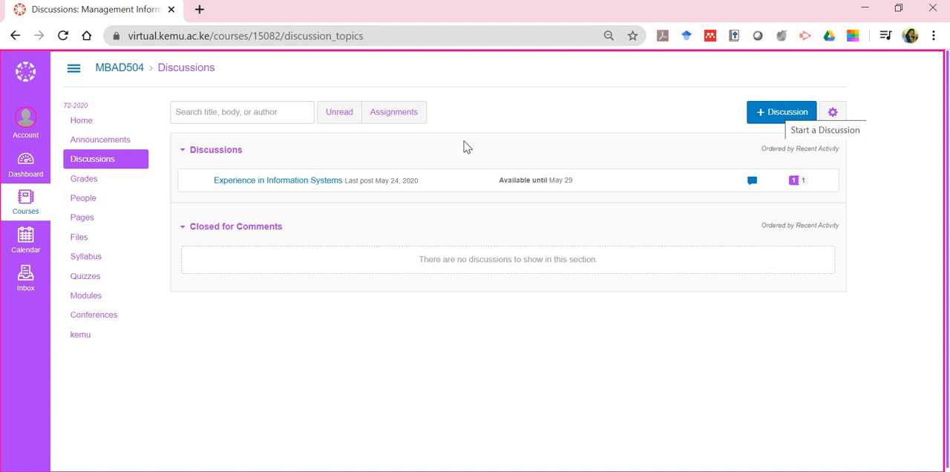
pyautogui.moveTo(282, 183)
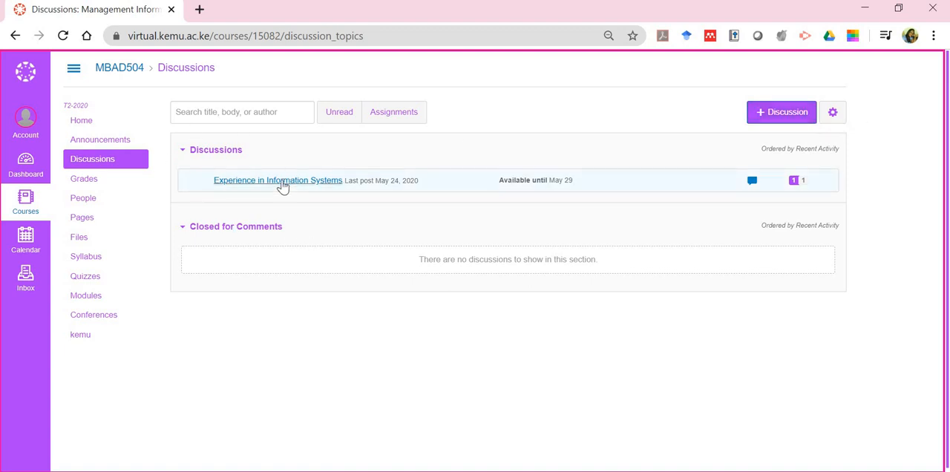
pyautogui.click(278, 181)
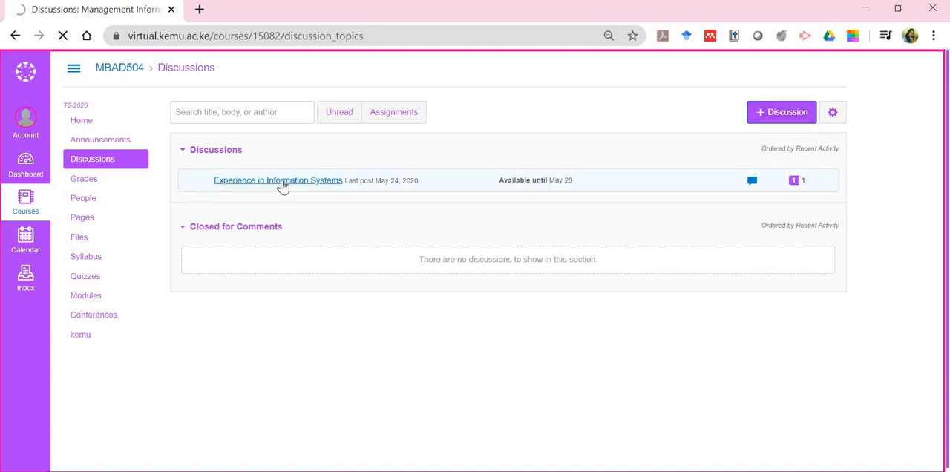
pyautogui.click(278, 180)
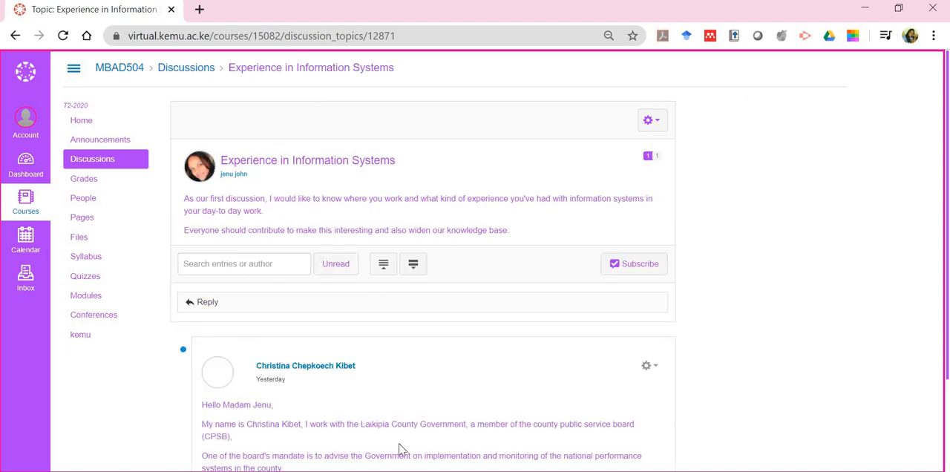
pyautogui.scroll(-3)
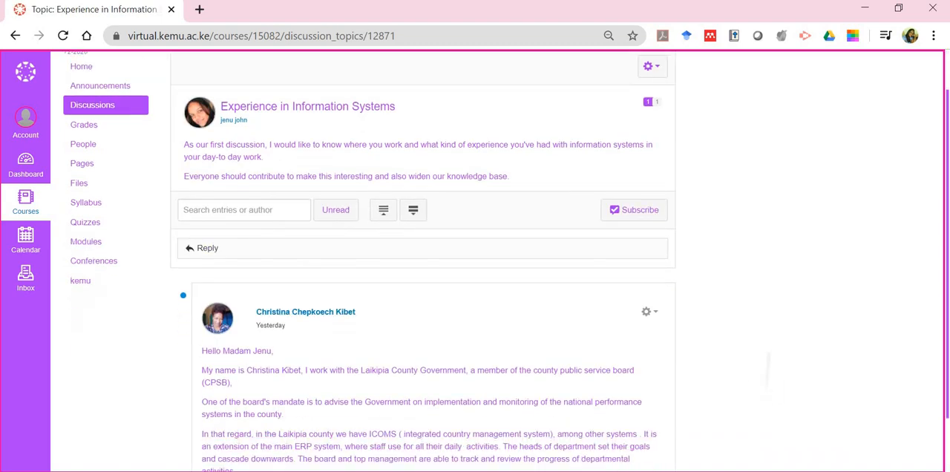
pyautogui.scroll(3)
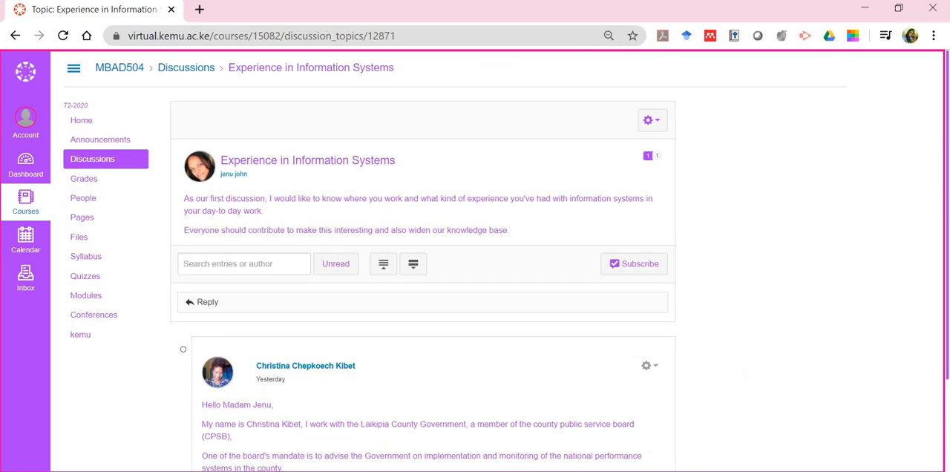
pyautogui.click(92, 159)
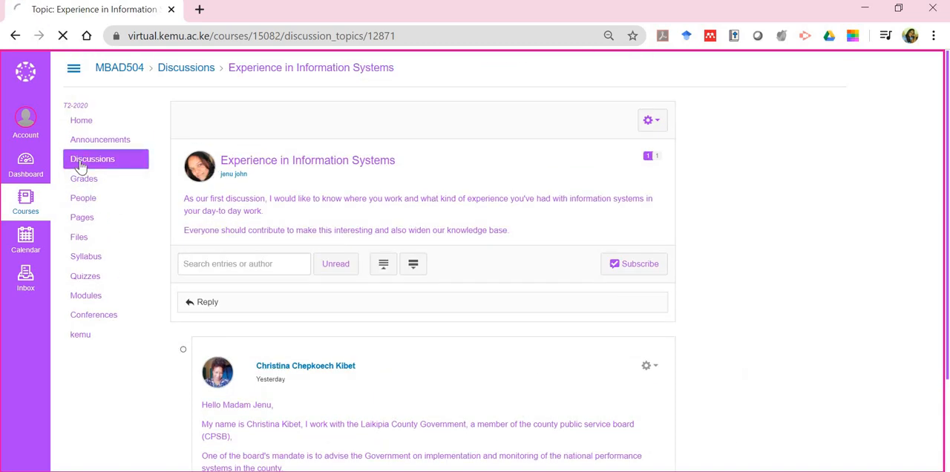
pyautogui.click(92, 159)
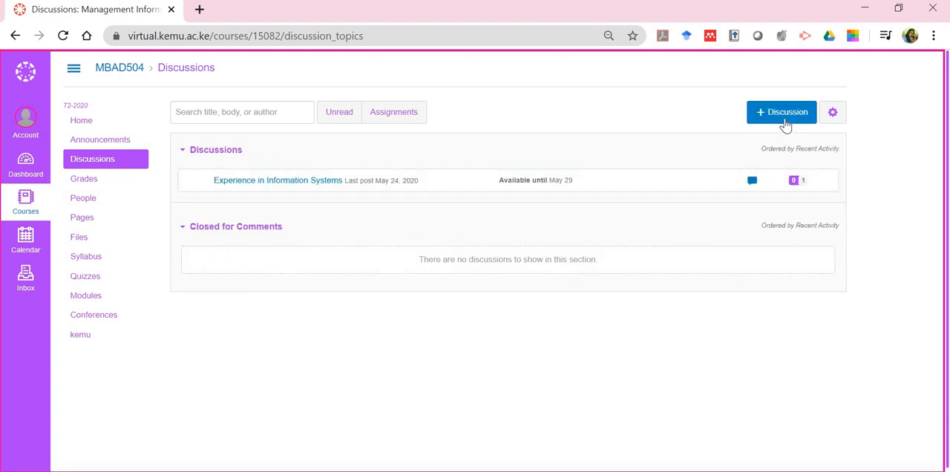
# Create a new discussion titled 'Cloud Computing' asking 'What are your experiences with Cloud Computing?'
pyautogui.click(782, 112)
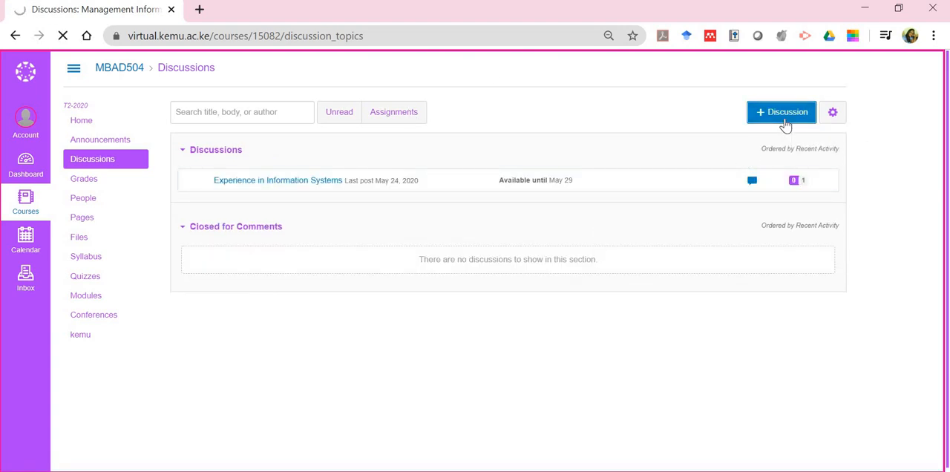
pyautogui.click(781, 113)
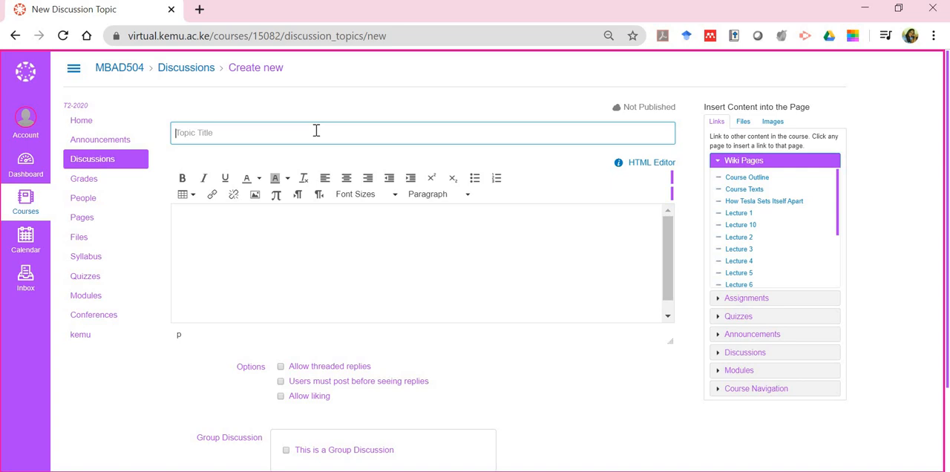
pyautogui.write('c')
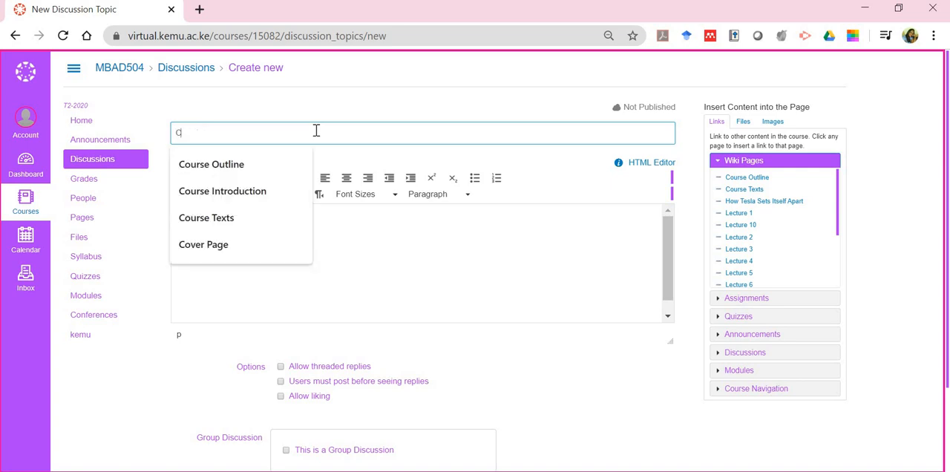
pyautogui.write('loud')
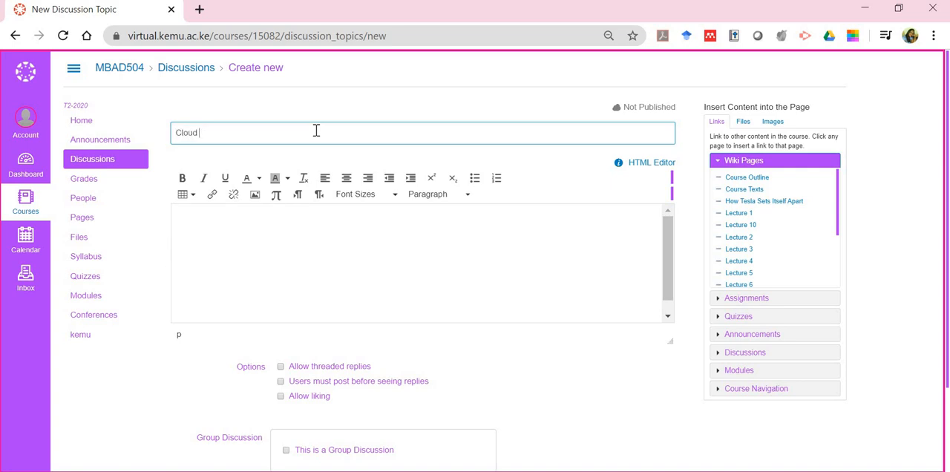
pyautogui.write('Computing')
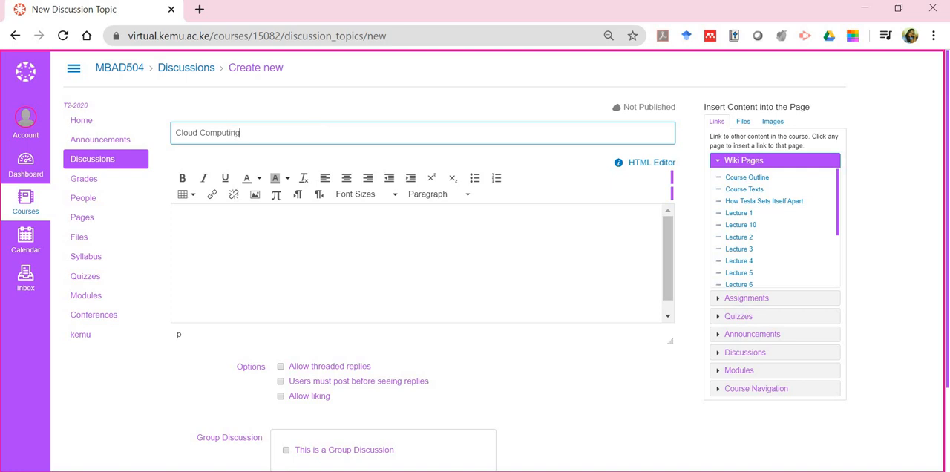
pyautogui.write('What')
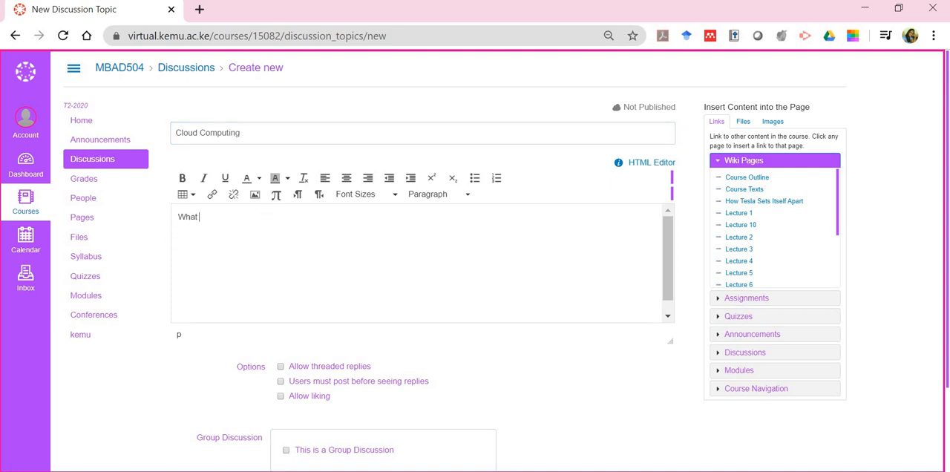
pyautogui.write('are your')
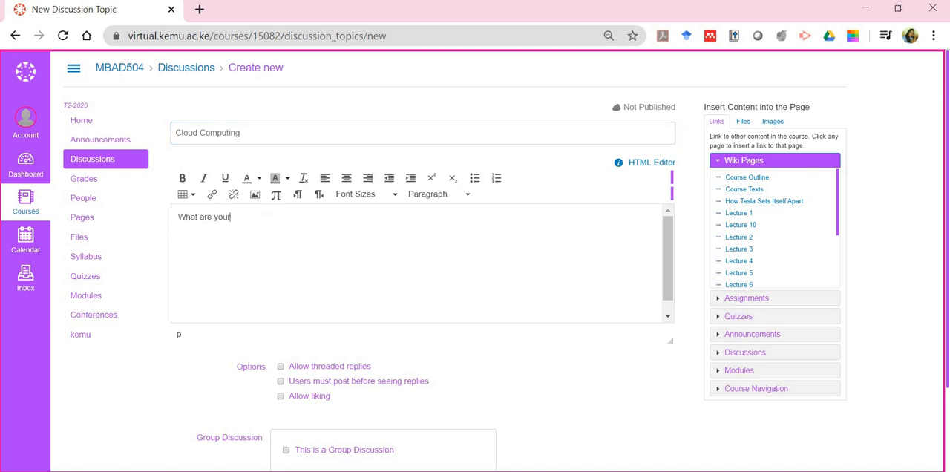
pyautogui.write('experiences')
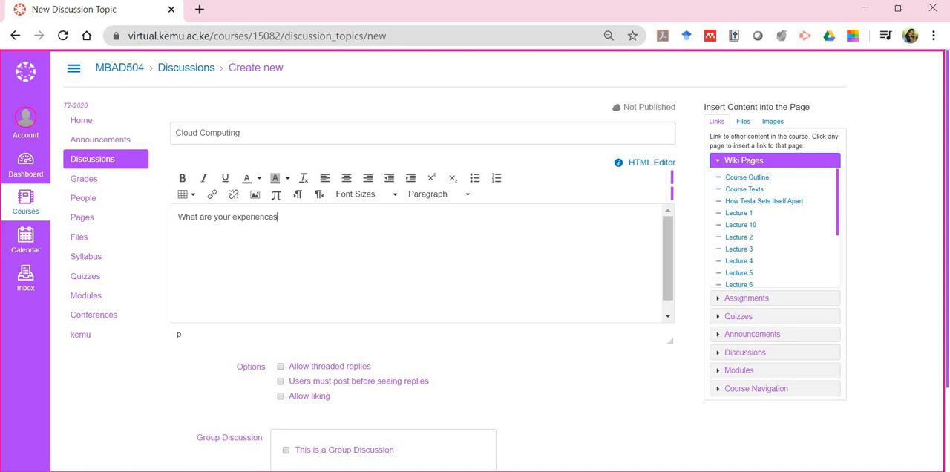
pyautogui.write('with the')
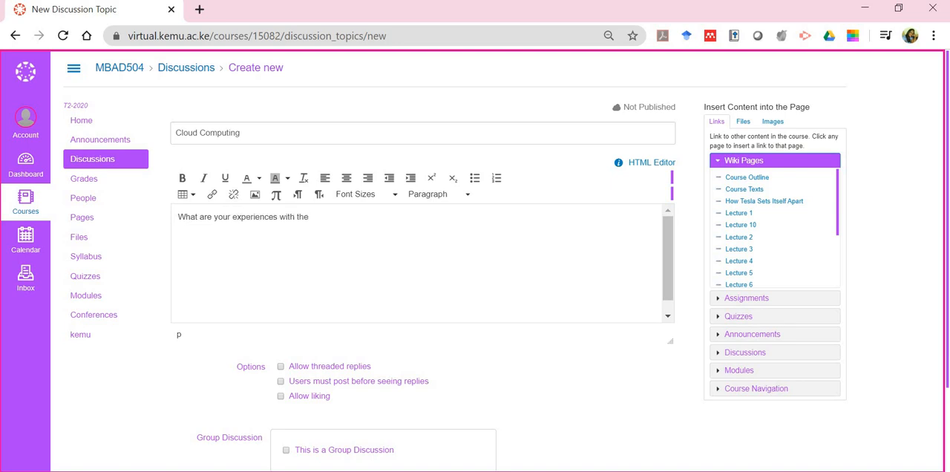
pyautogui.write('C')
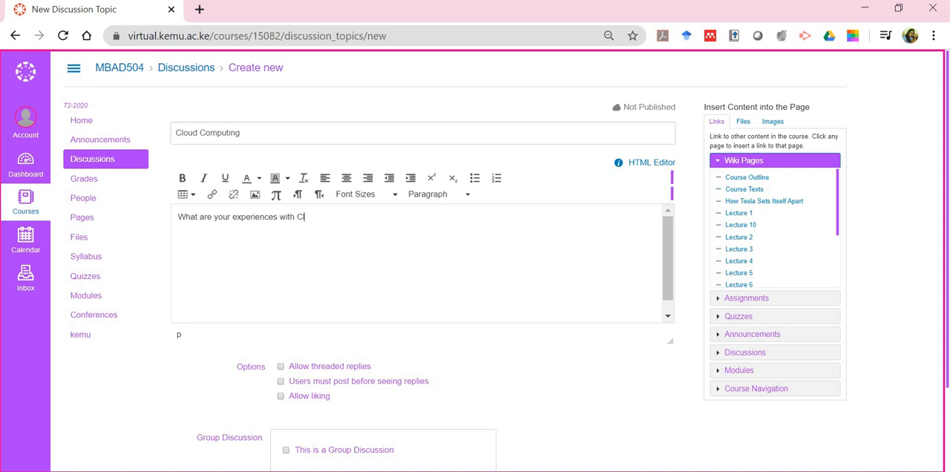
pyautogui.write('oud')
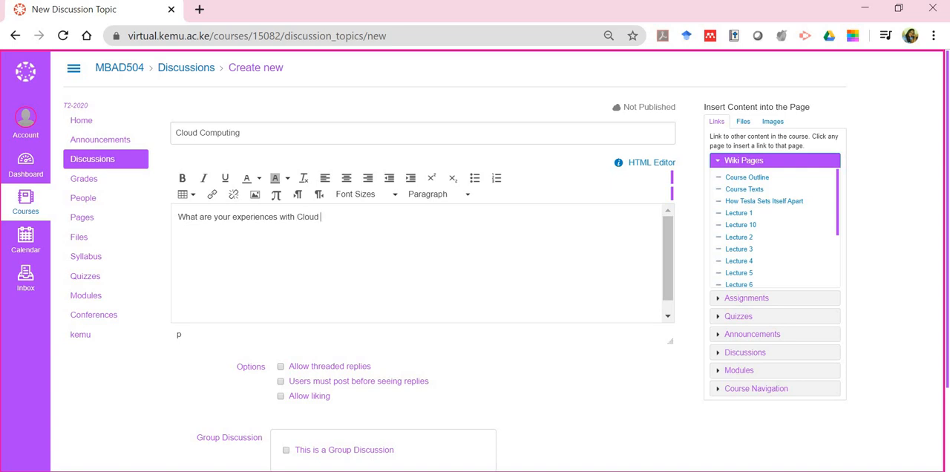
pyautogui.write('Computing?')
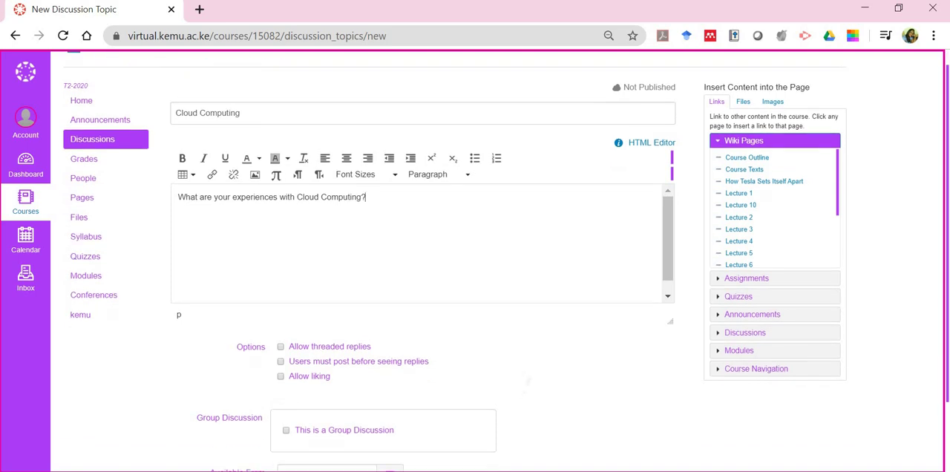
# Allow threaded replies and set availability from May 25, 2020 until May 29, 2020
pyautogui.scroll(-3)
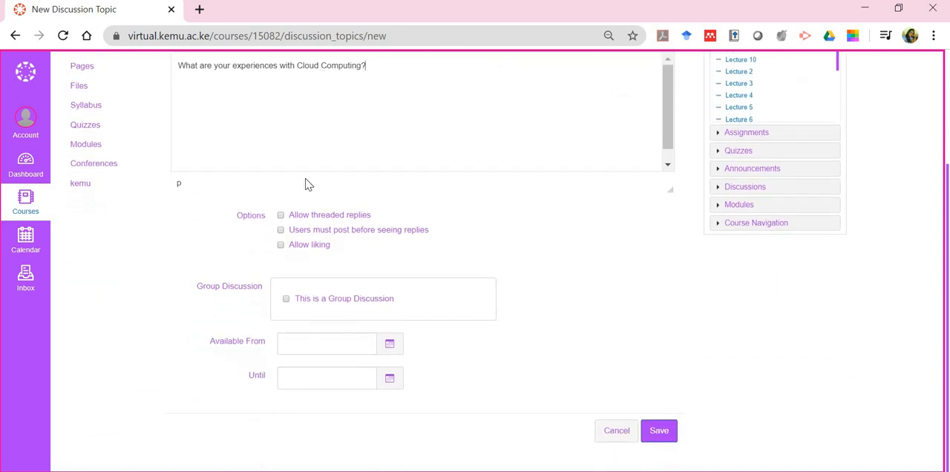
pyautogui.click(281, 214)
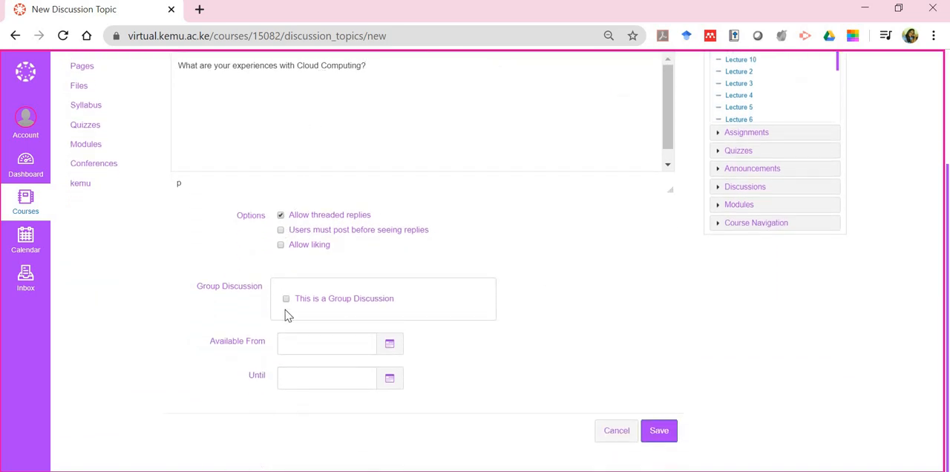
pyautogui.moveTo(401, 341)
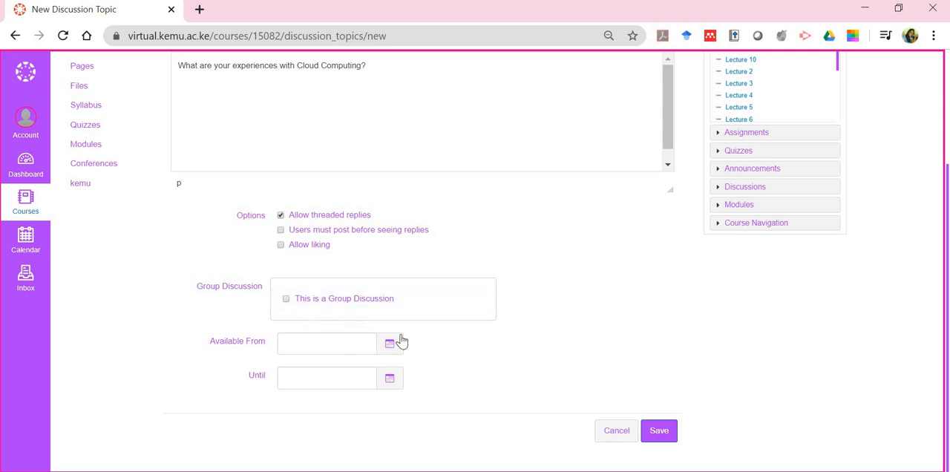
pyautogui.click(389, 343)
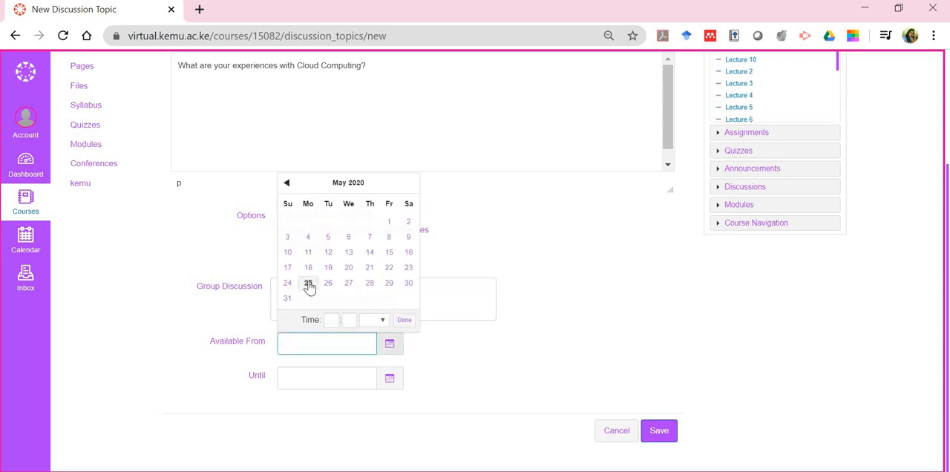
pyautogui.click(307, 282)
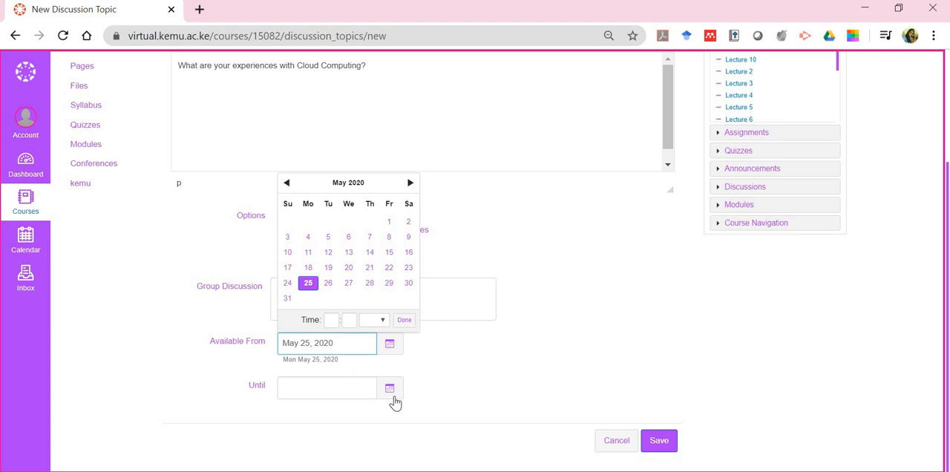
pyautogui.click(389, 386)
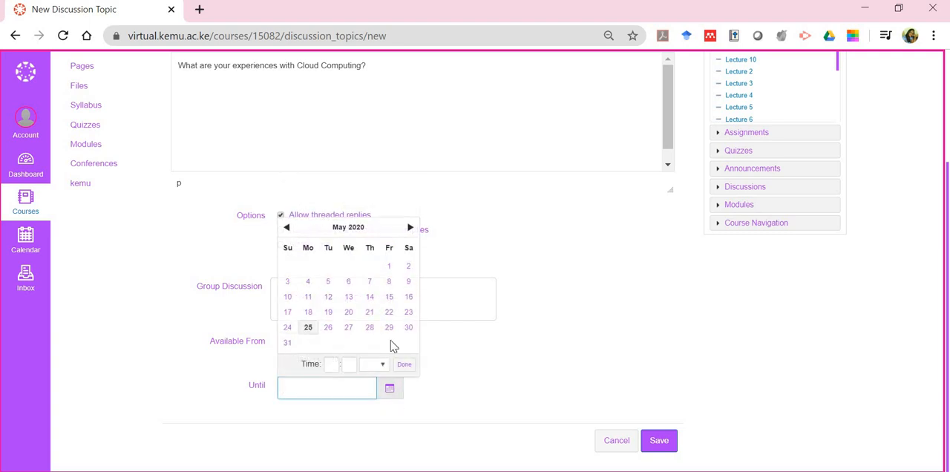
pyautogui.click(389, 327)
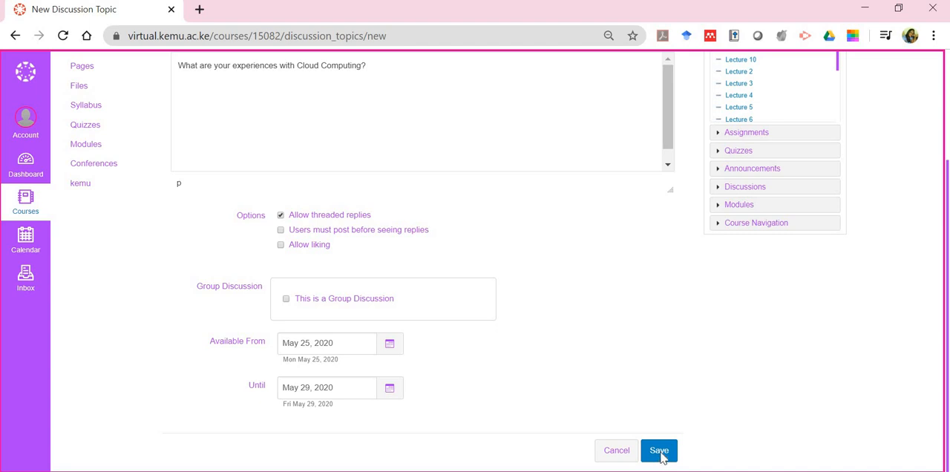
# Save the Cloud Computing discussion and return to the course Discussions list
pyautogui.click(660, 451)
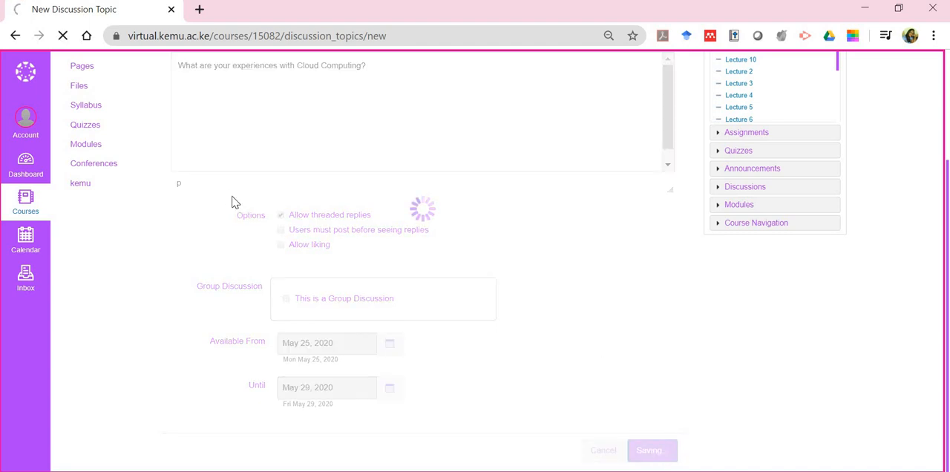
pyautogui.click(650, 451)
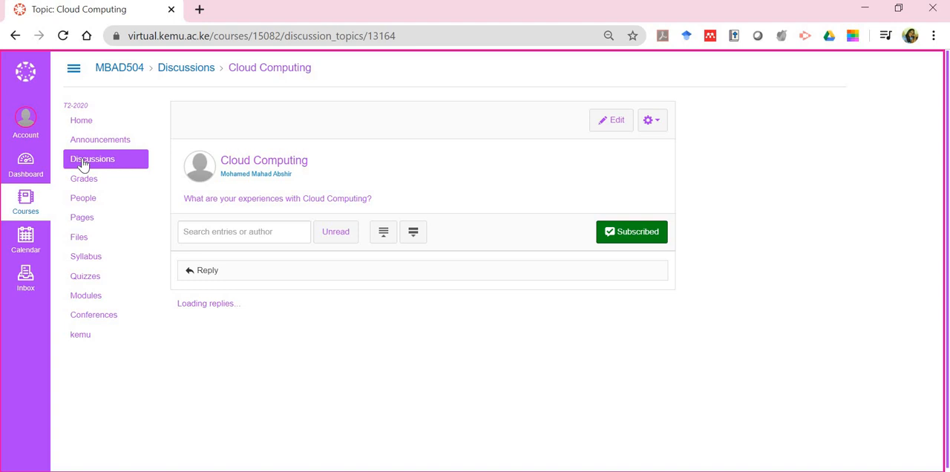
pyautogui.click(92, 159)
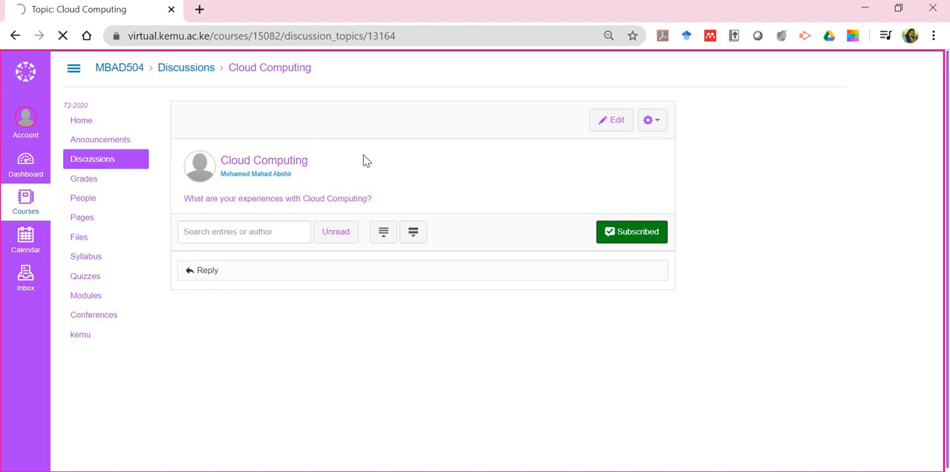
pyautogui.click(187, 68)
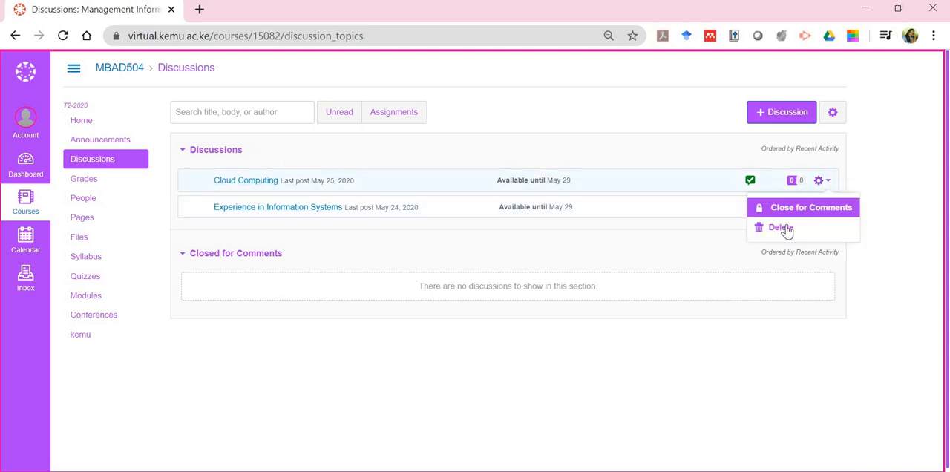
# Delete the Cloud Computing discussion, confirming so only Experience in Information Systems remains
pyautogui.click(781, 227)
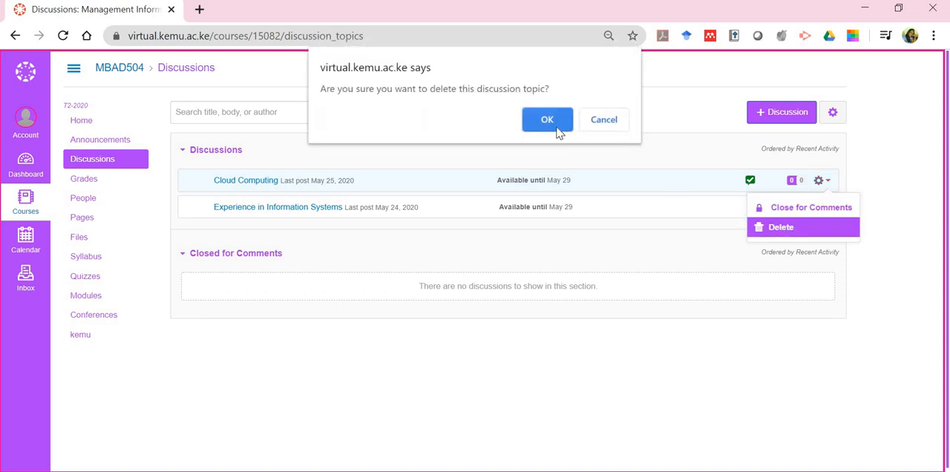
pyautogui.click(546, 118)
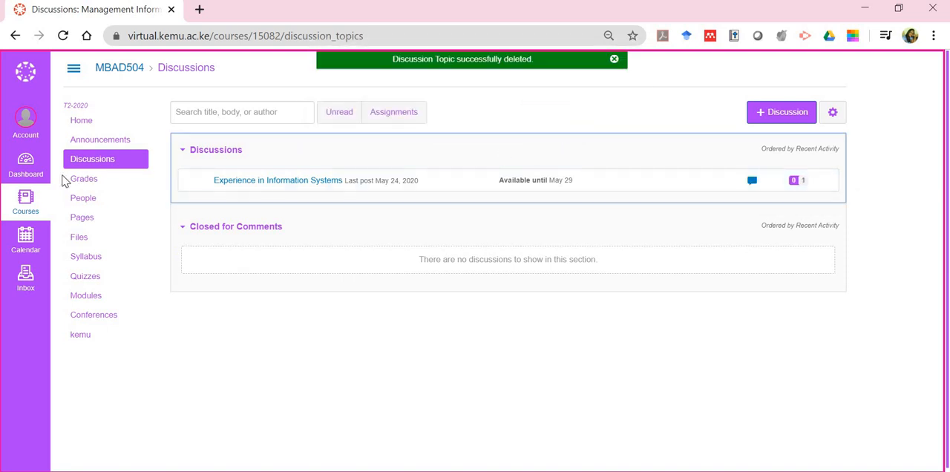
pyautogui.moveTo(83, 184)
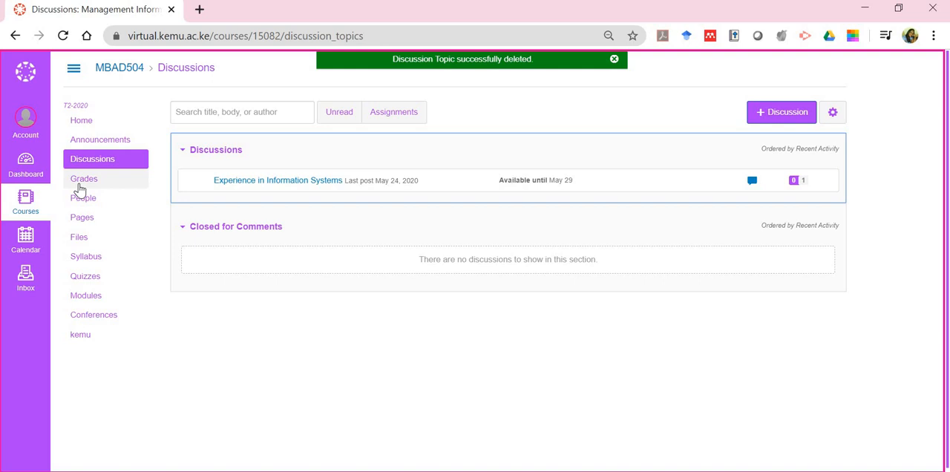
pyautogui.click(83, 178)
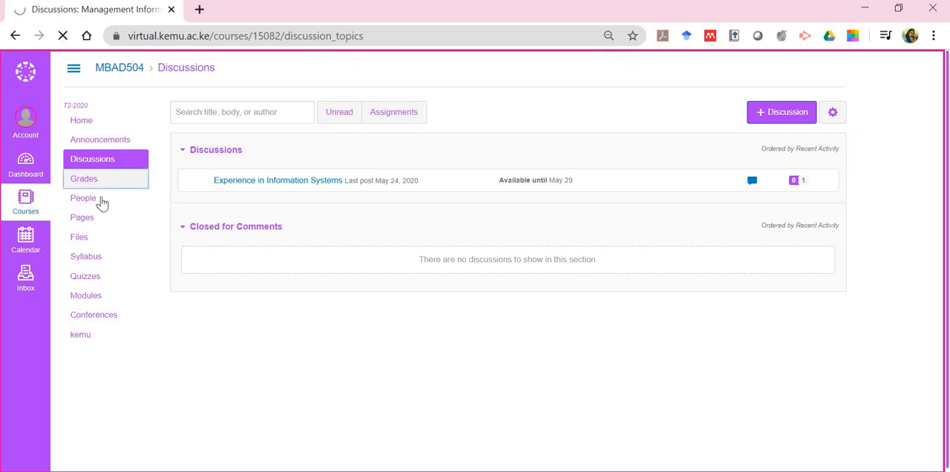
# View the MBAD504 Grades page showing Assignments and total at N/A%
pyautogui.click(83, 178)
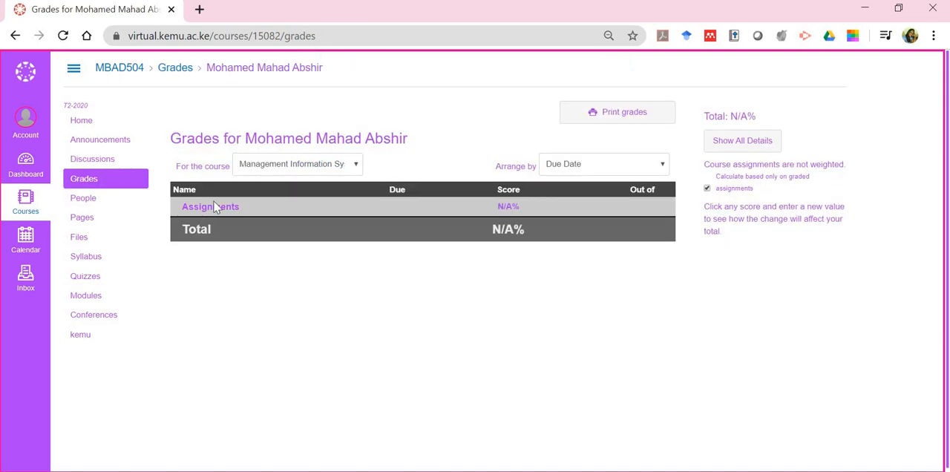
pyautogui.moveTo(249, 291)
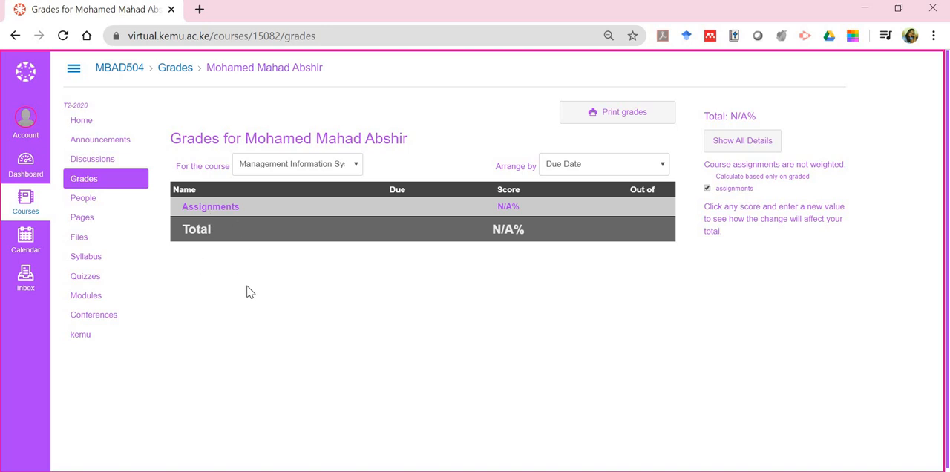
pyautogui.moveTo(300, 261)
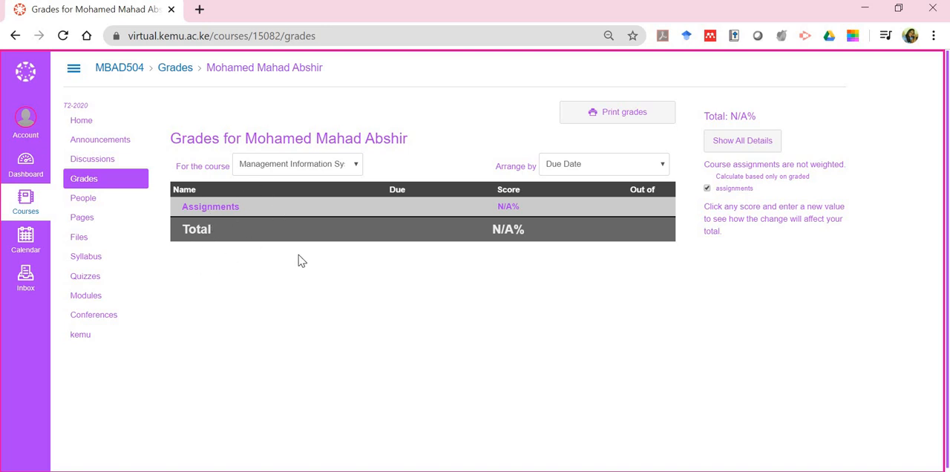
pyautogui.moveTo(217, 206)
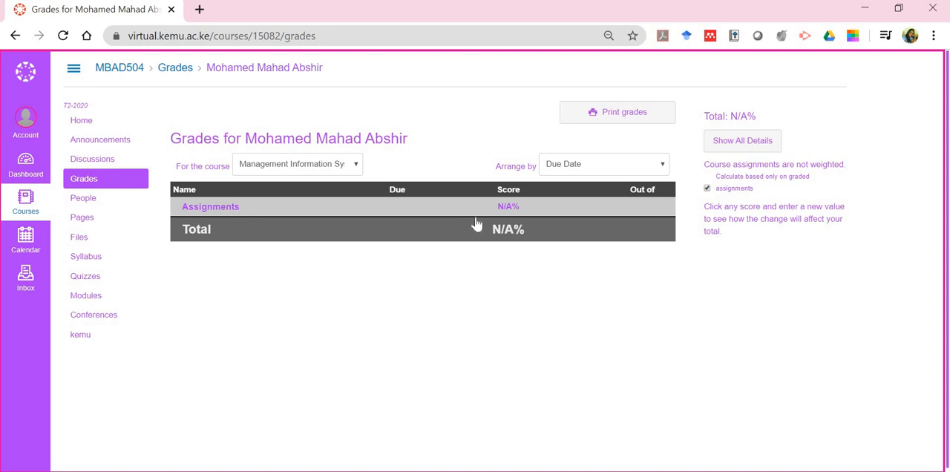
pyautogui.moveTo(353, 250)
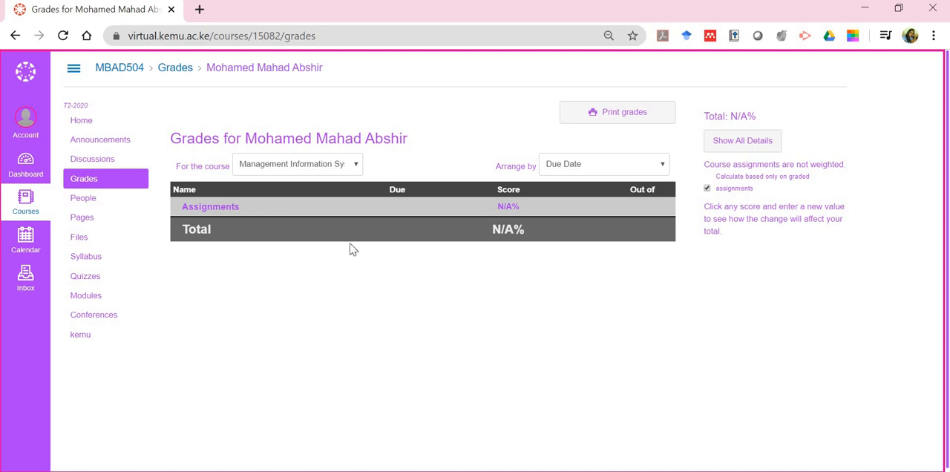
pyautogui.moveTo(496, 214)
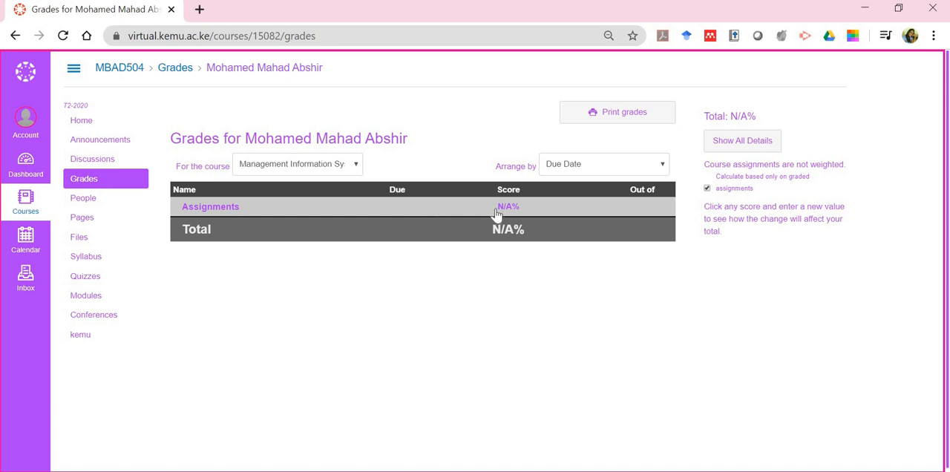
pyautogui.moveTo(508, 223)
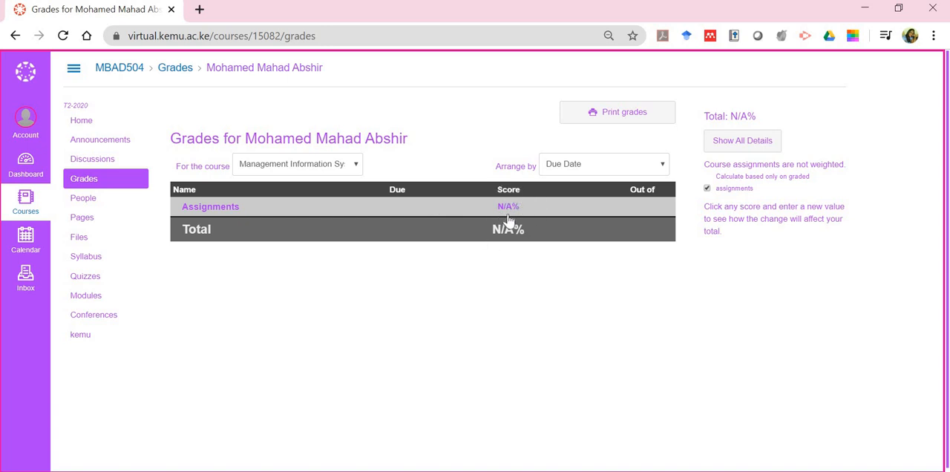
pyautogui.moveTo(661, 214)
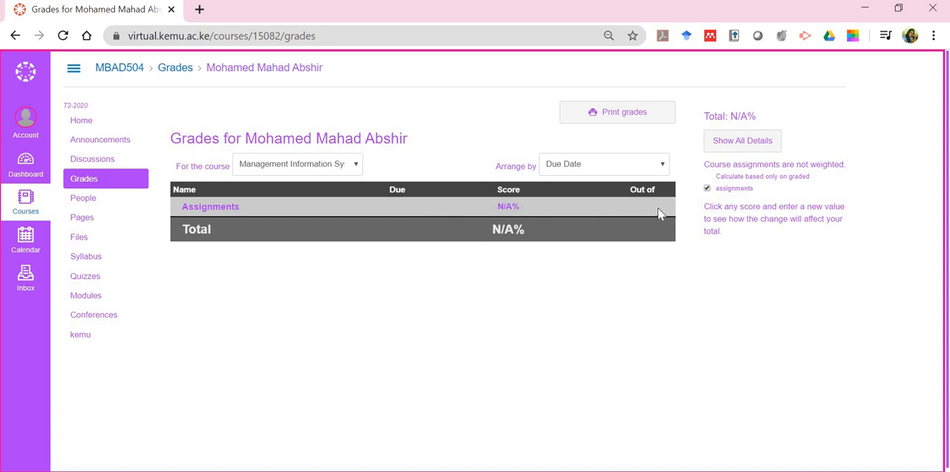
pyautogui.moveTo(559, 136)
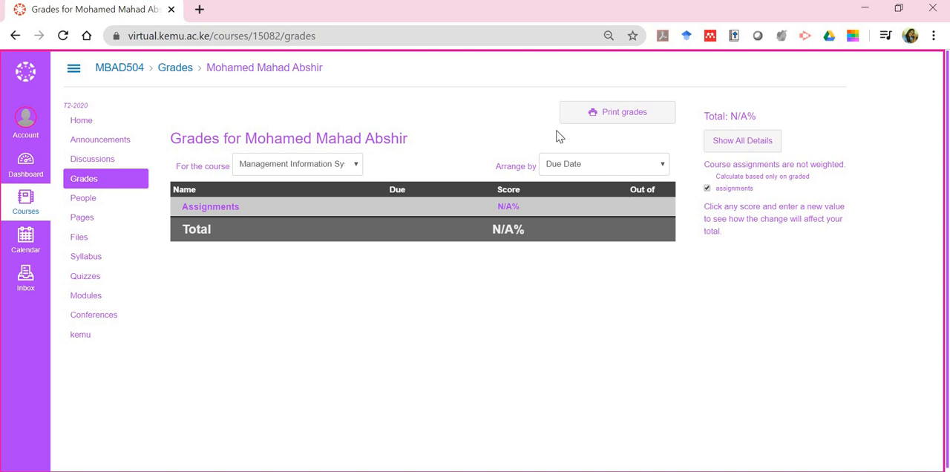
pyautogui.moveTo(551, 66)
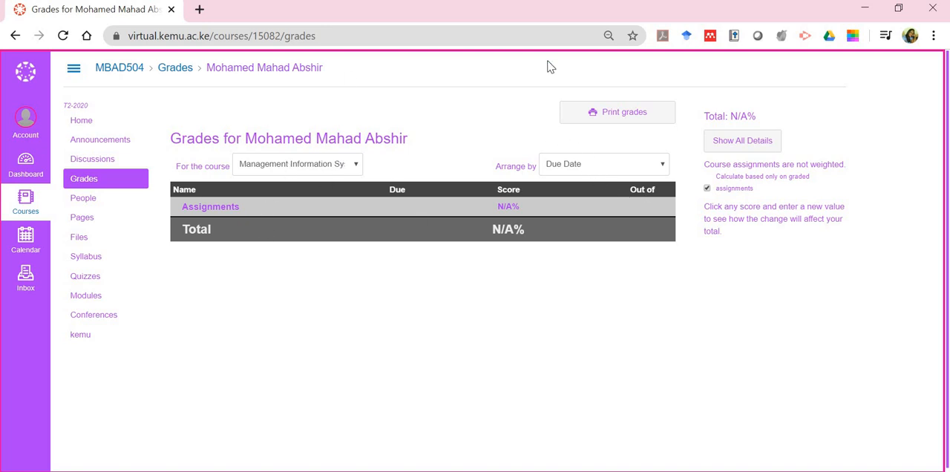
pyautogui.moveTo(606, 122)
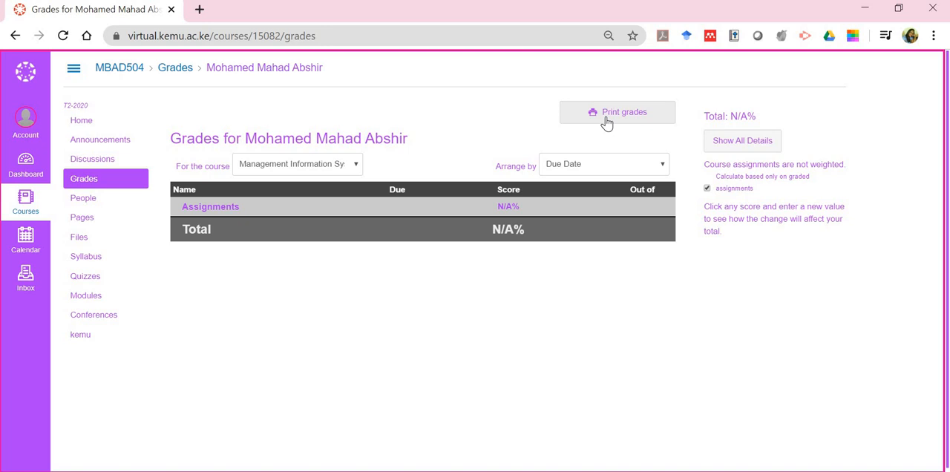
pyautogui.moveTo(84, 197)
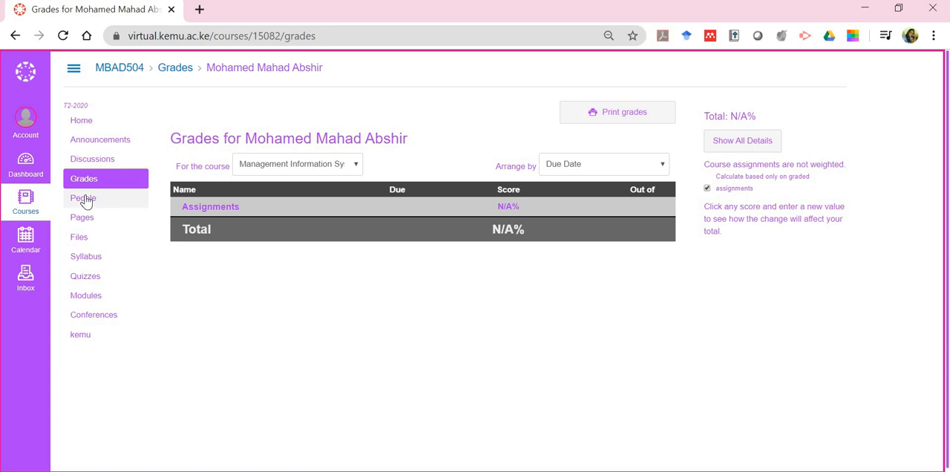
# View the People roster, filter it to students only, then show all roles again
pyautogui.click(84, 198)
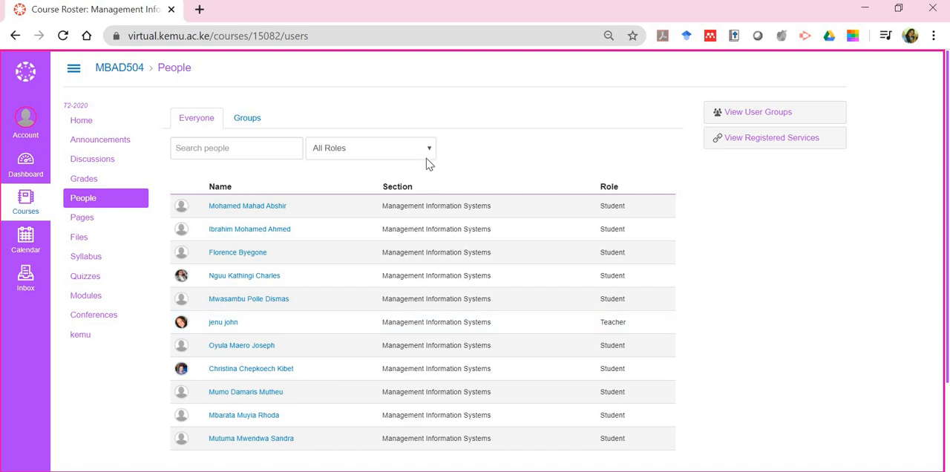
pyautogui.moveTo(424, 157)
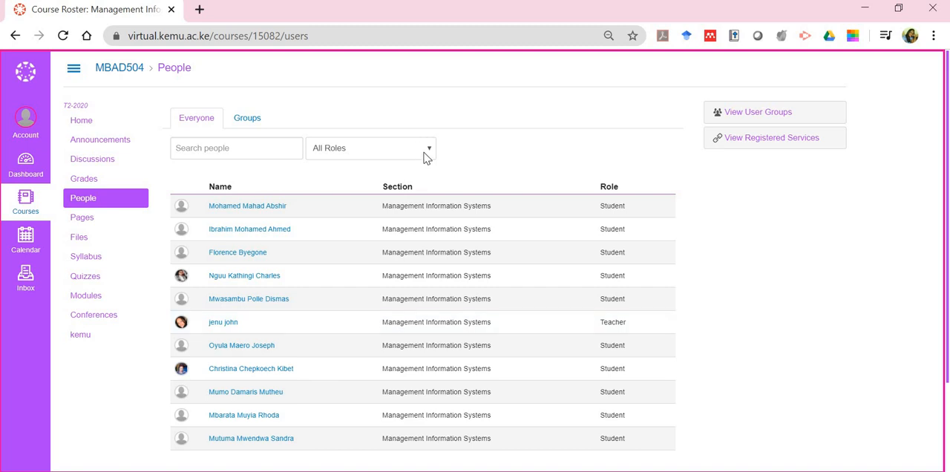
pyautogui.click(370, 148)
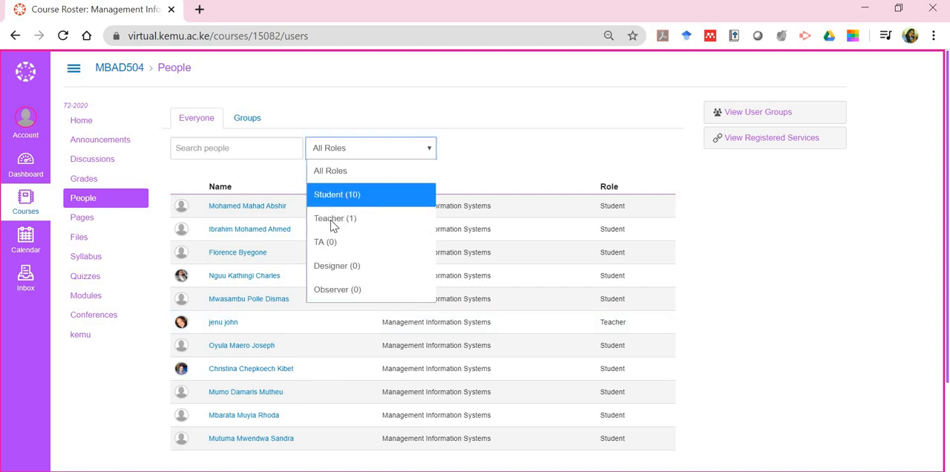
pyautogui.click(335, 218)
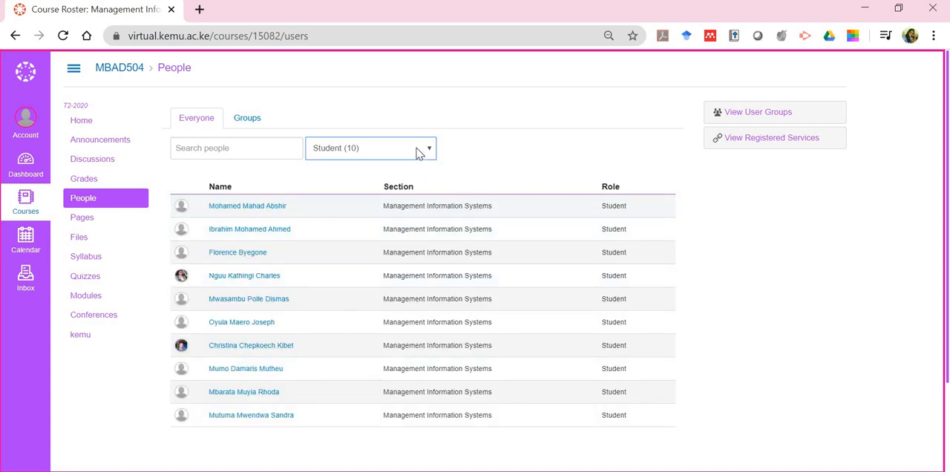
pyautogui.click(370, 148)
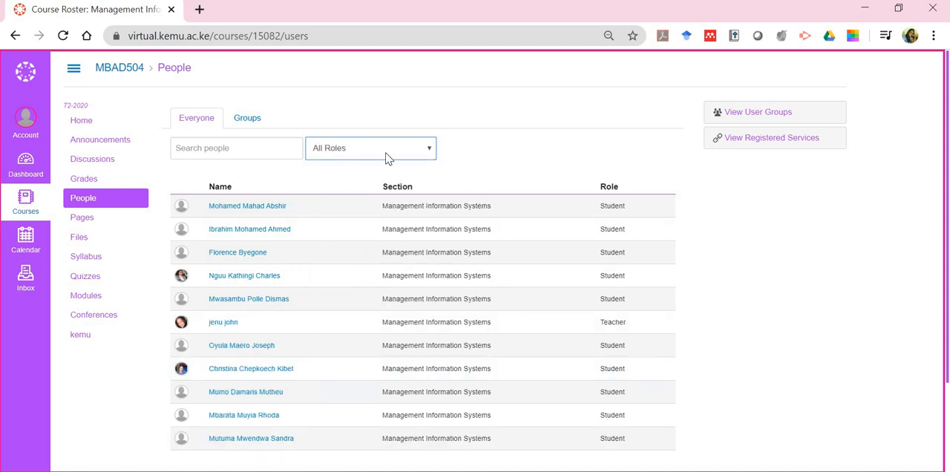
pyautogui.click(372, 148)
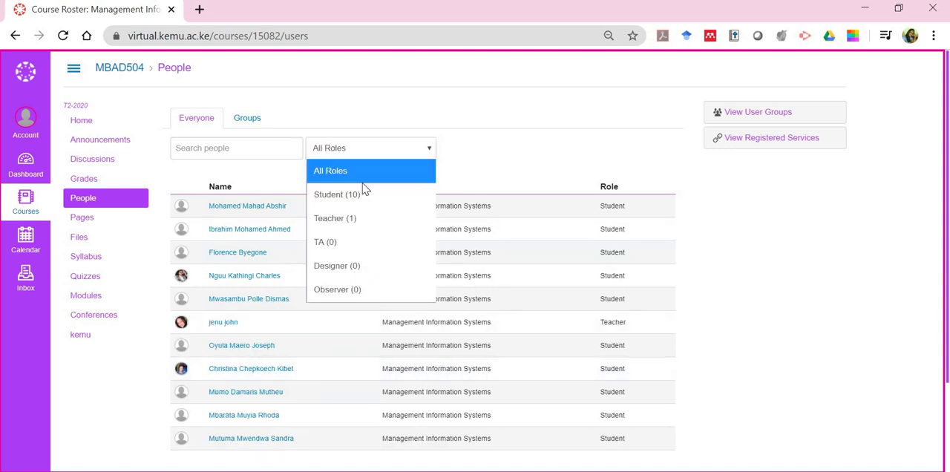
pyautogui.moveTo(338, 193)
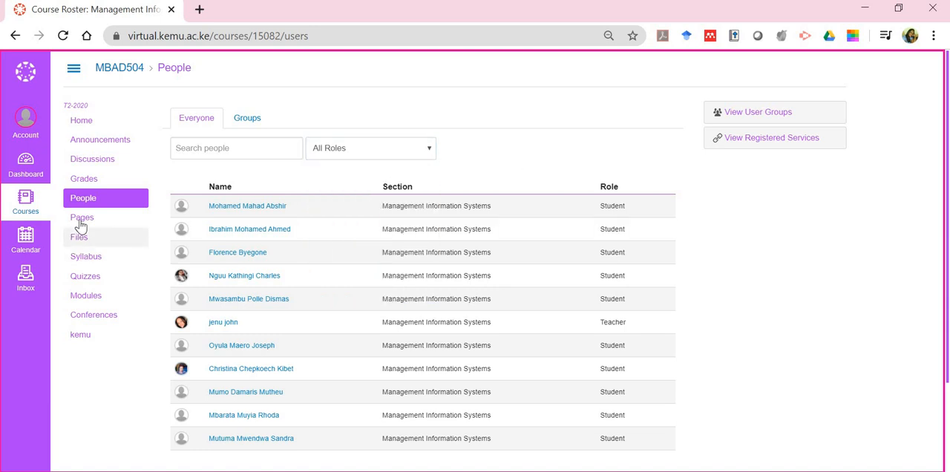
pyautogui.click(81, 217)
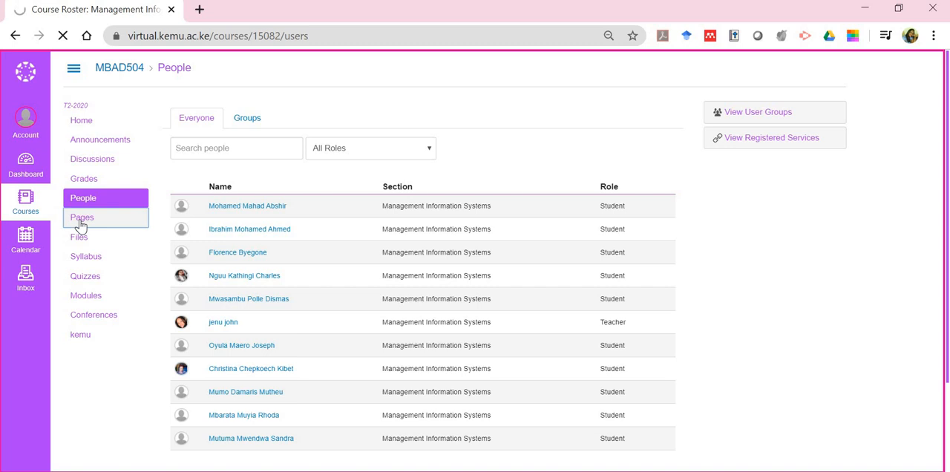
# View the MBAD504 Pages list with Course Outline, Course Texts, Lectures 1–10, Online Classes and Welcome Message
pyautogui.click(82, 217)
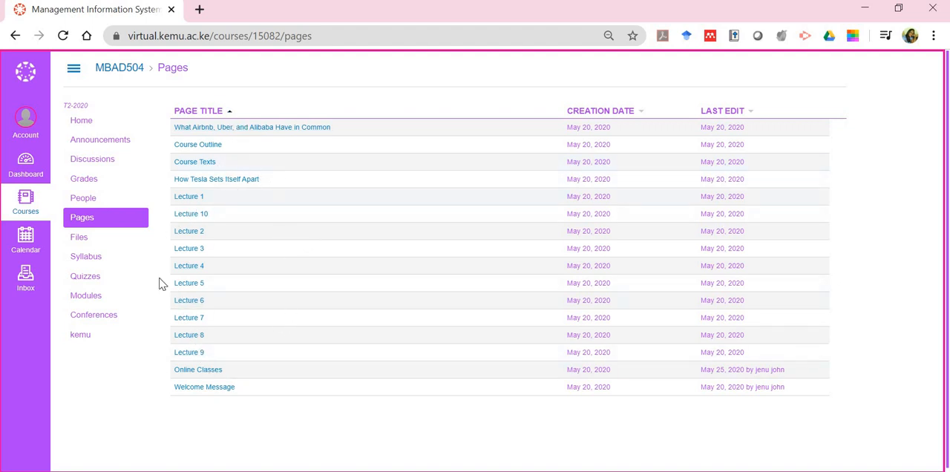
pyautogui.moveTo(190, 352)
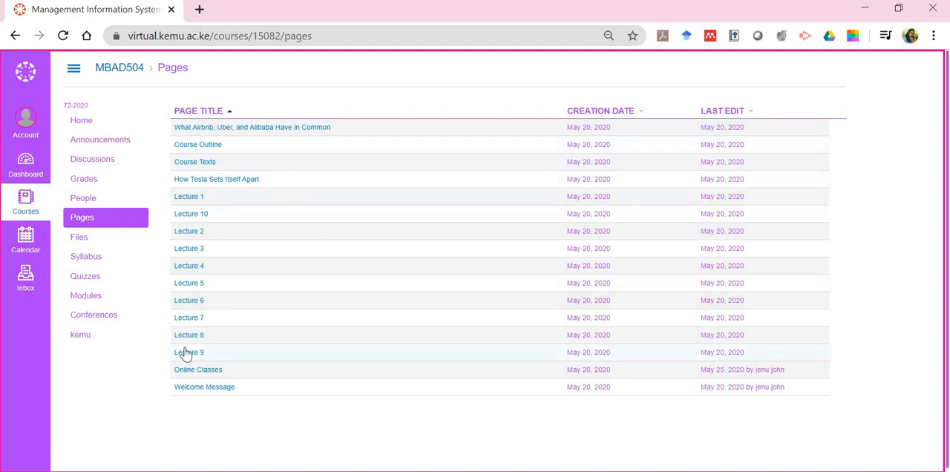
pyautogui.moveTo(79, 238)
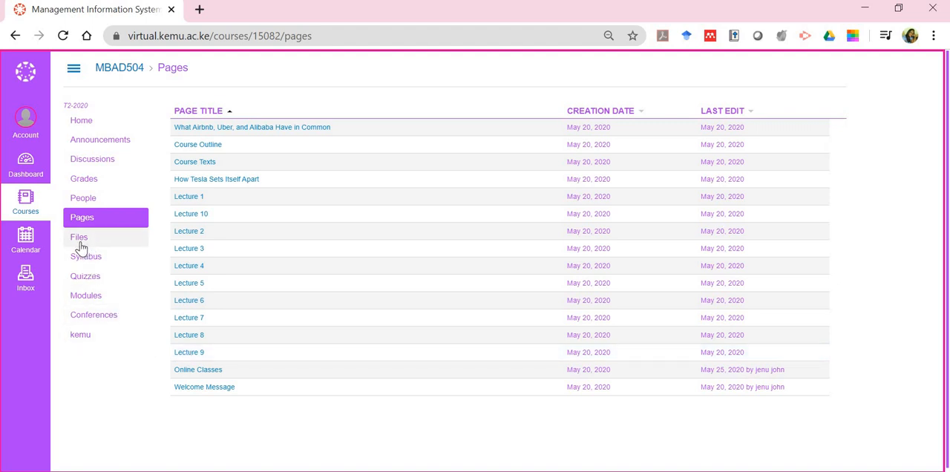
pyautogui.moveTo(80, 120)
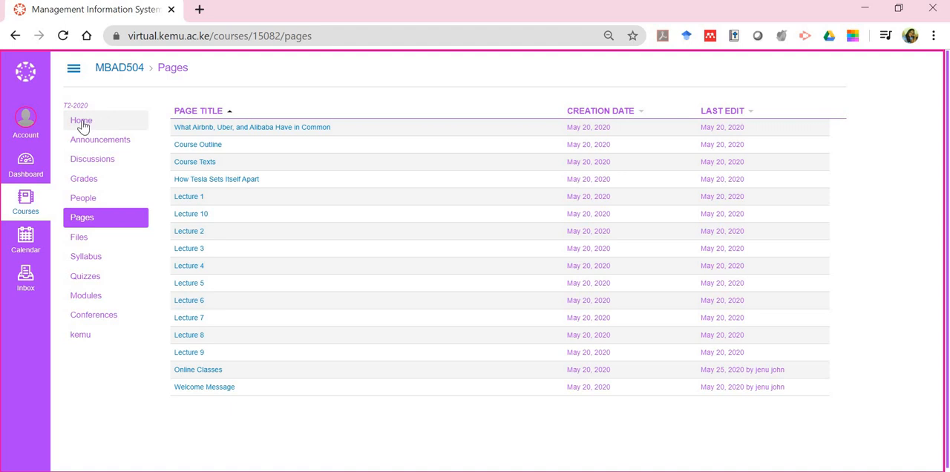
pyautogui.moveTo(80, 243)
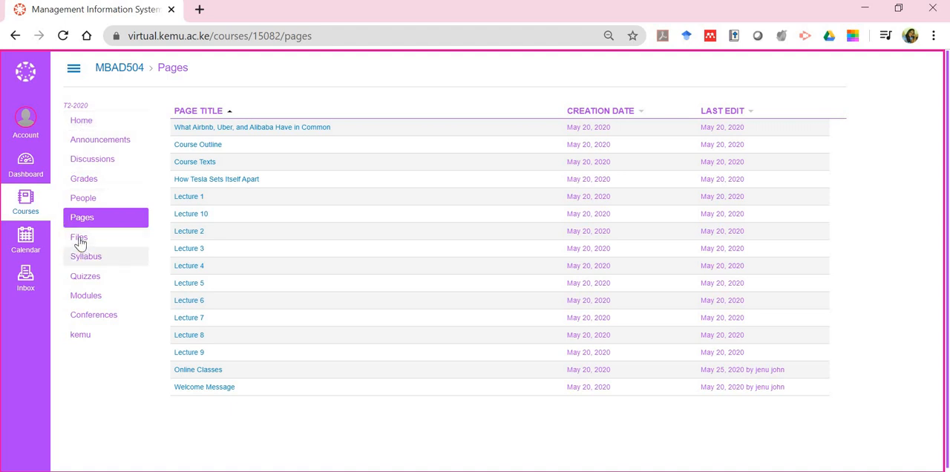
pyautogui.click(79, 237)
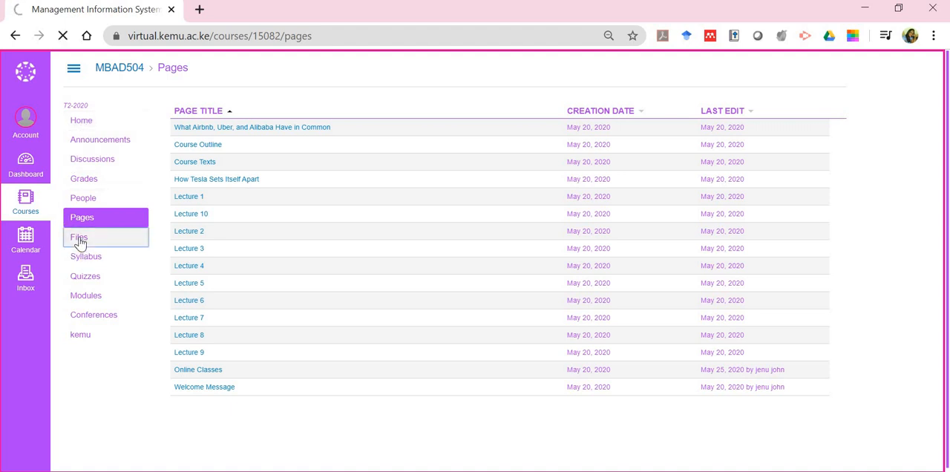
# Browse the MBAD504 Files list: eBook PDF, Lecture 1–10 slides and course outline PDF
pyautogui.click(78, 238)
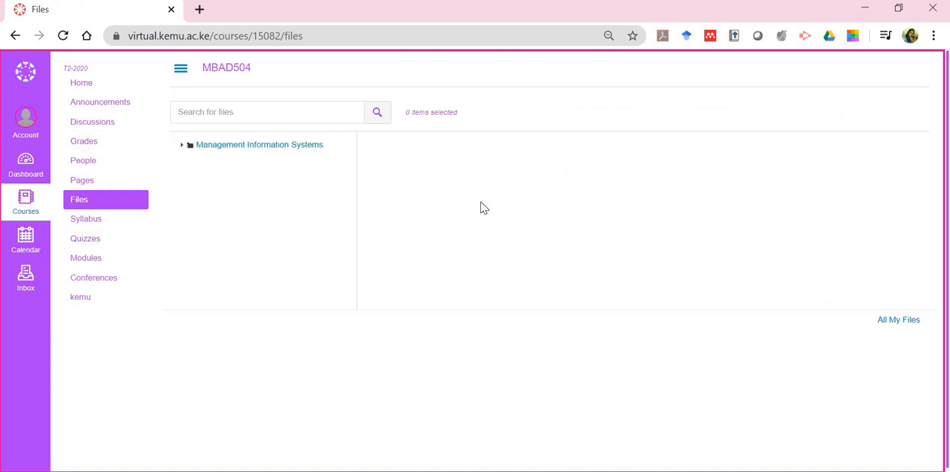
pyautogui.click(258, 144)
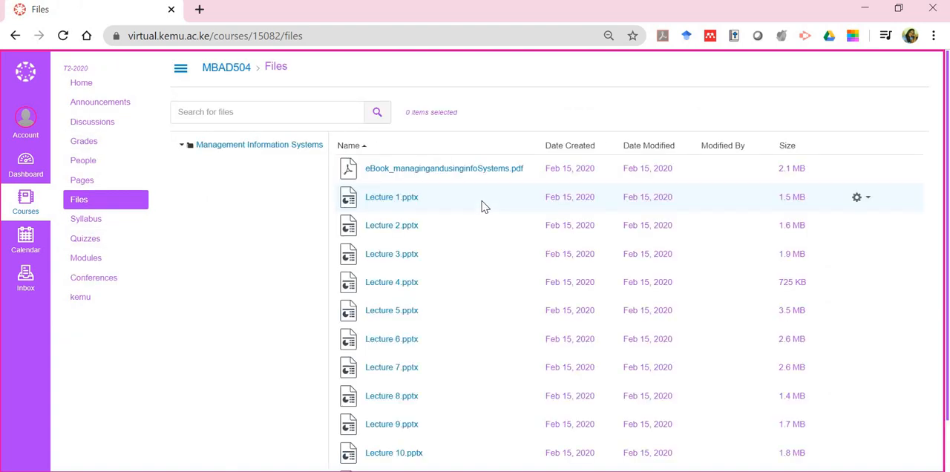
pyautogui.moveTo(939, 216)
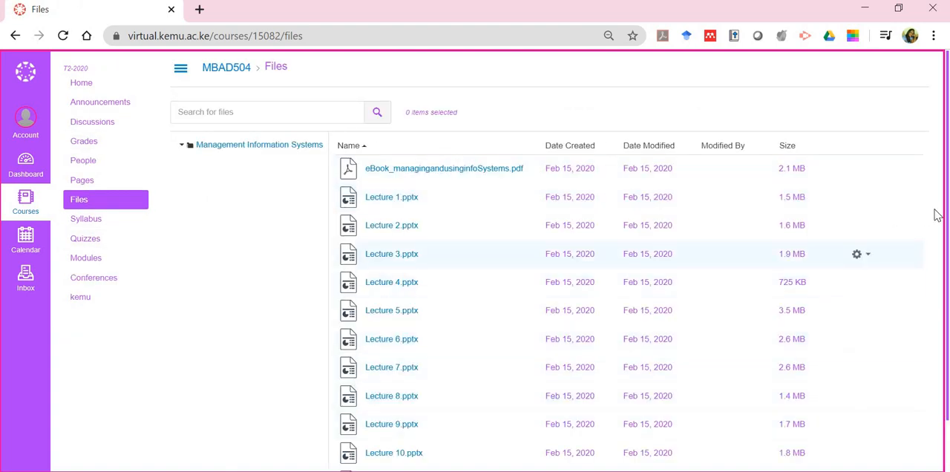
pyautogui.scroll(-3)
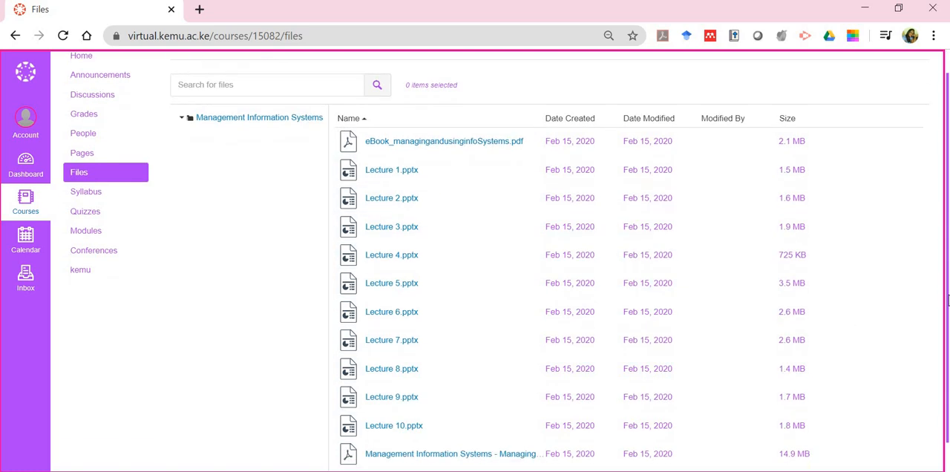
pyautogui.scroll(-3)
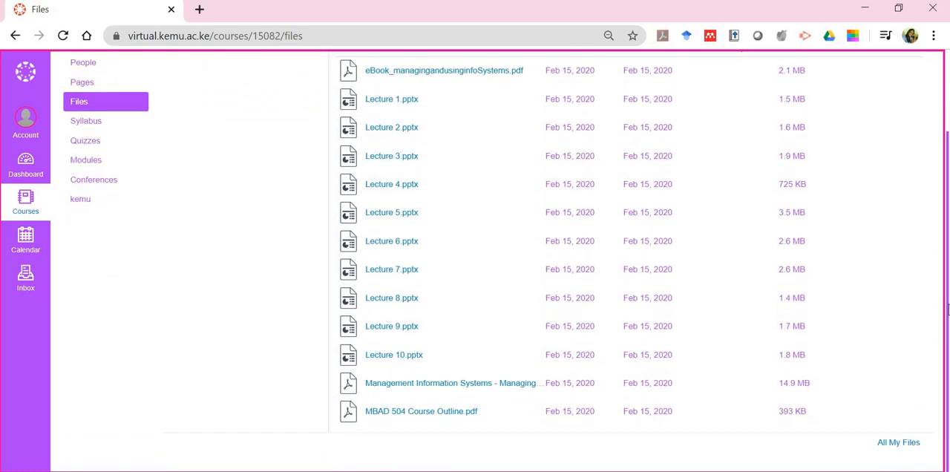
pyautogui.scroll(3)
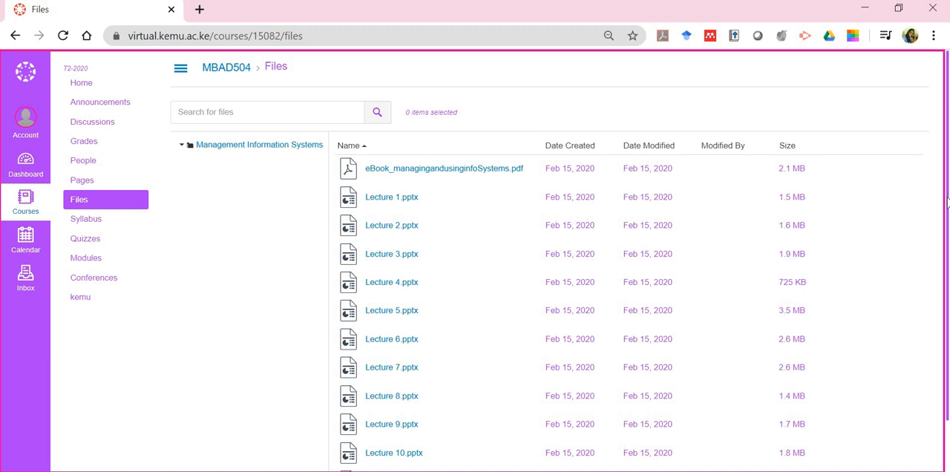
pyautogui.moveTo(86, 220)
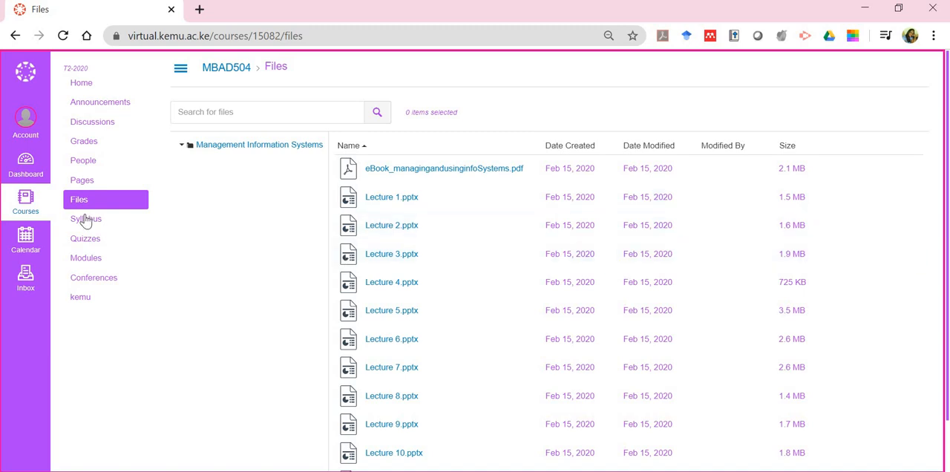
pyautogui.click(86, 218)
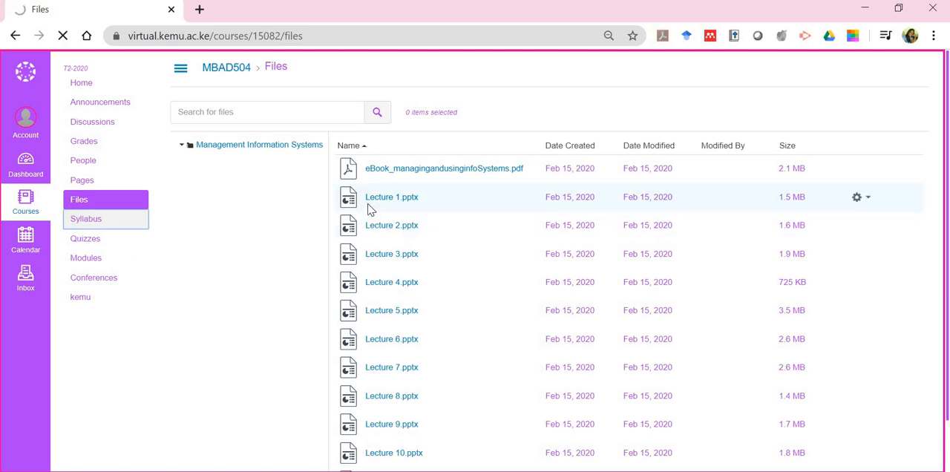
# View the MBAD504 Course Syllabus with its empty item list and May 2020 calendar
pyautogui.click(87, 219)
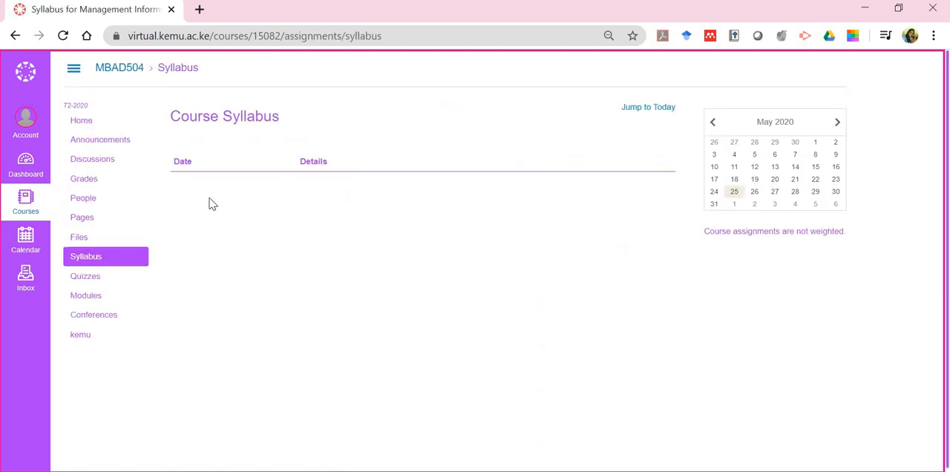
pyautogui.moveTo(353, 355)
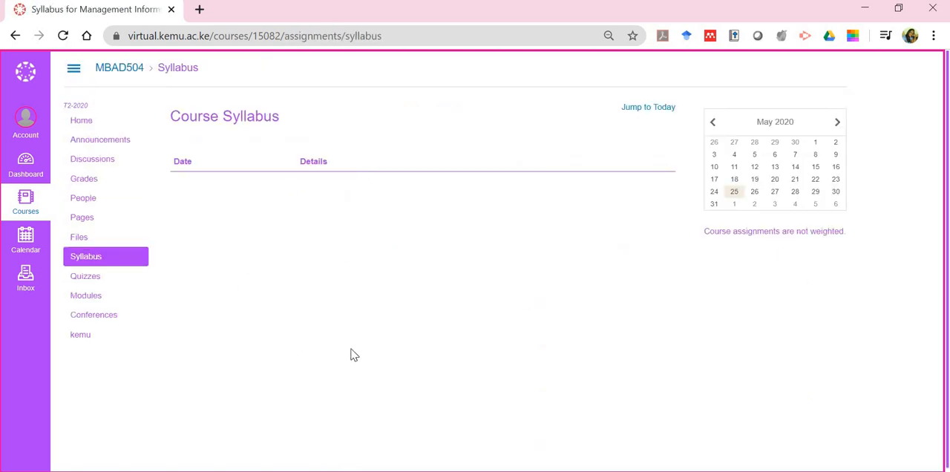
pyautogui.moveTo(374, 271)
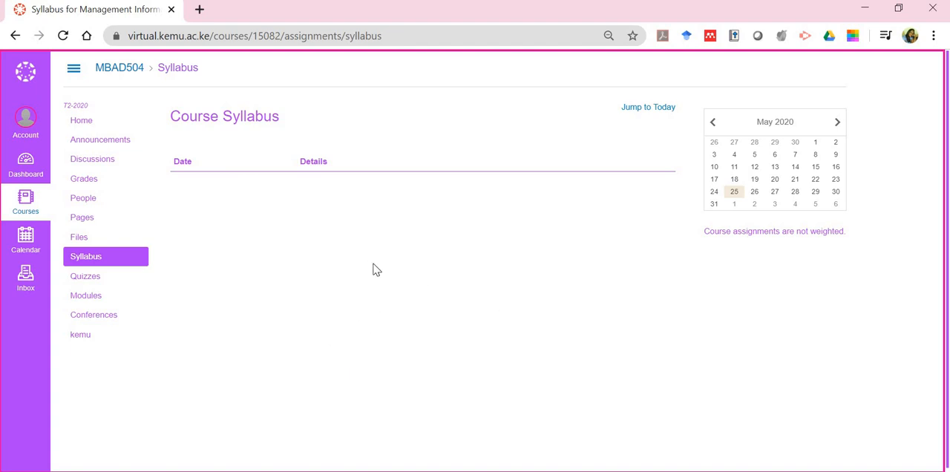
pyautogui.moveTo(98, 291)
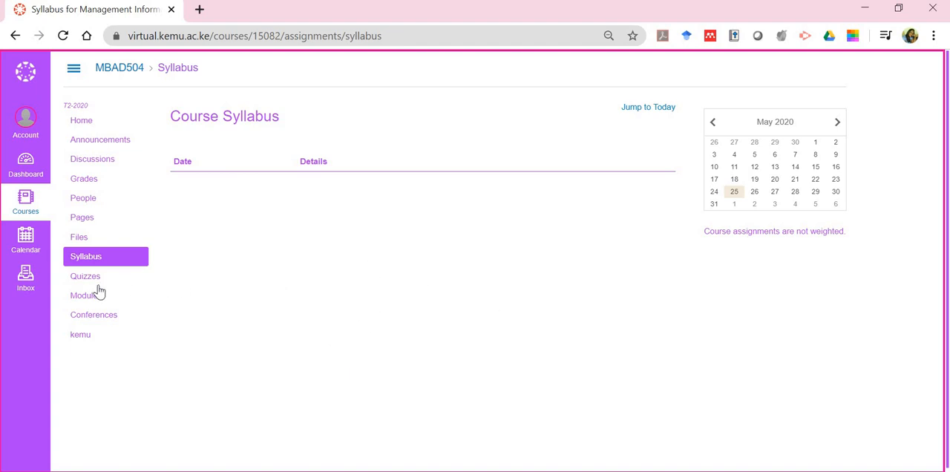
pyautogui.click(86, 276)
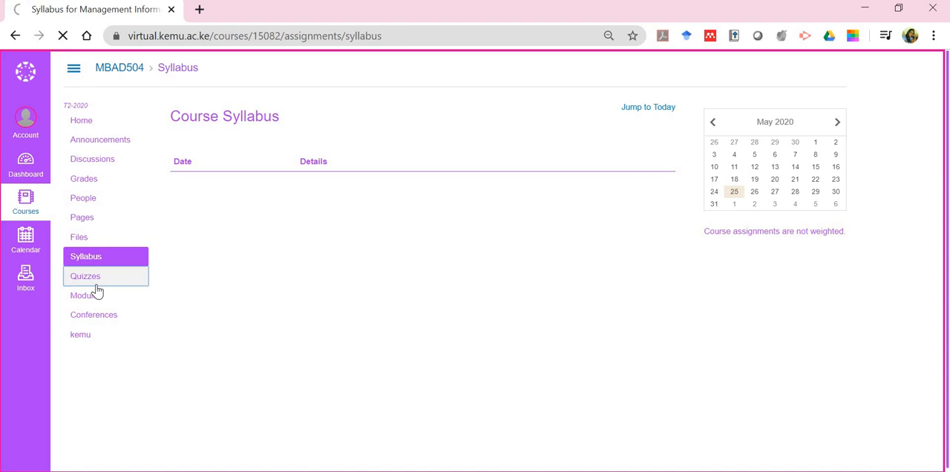
# View the MBAD504 Quizzes page reporting that no quizzes are available
pyautogui.click(85, 276)
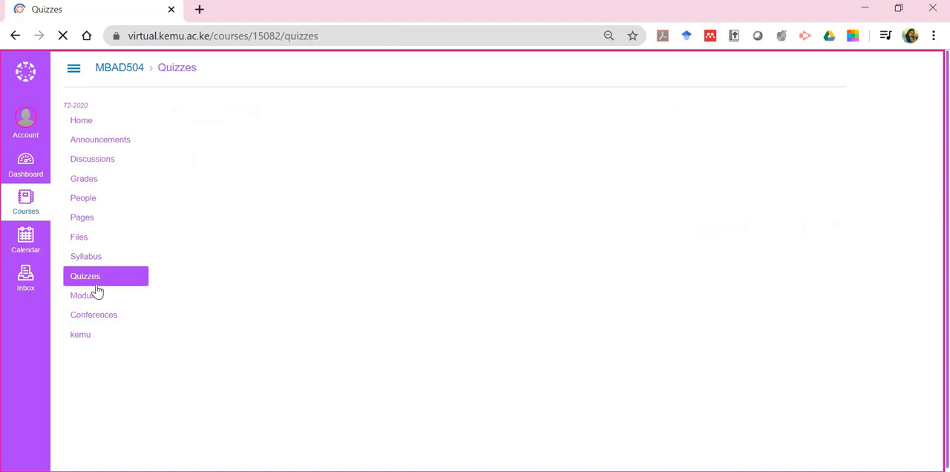
pyautogui.click(86, 276)
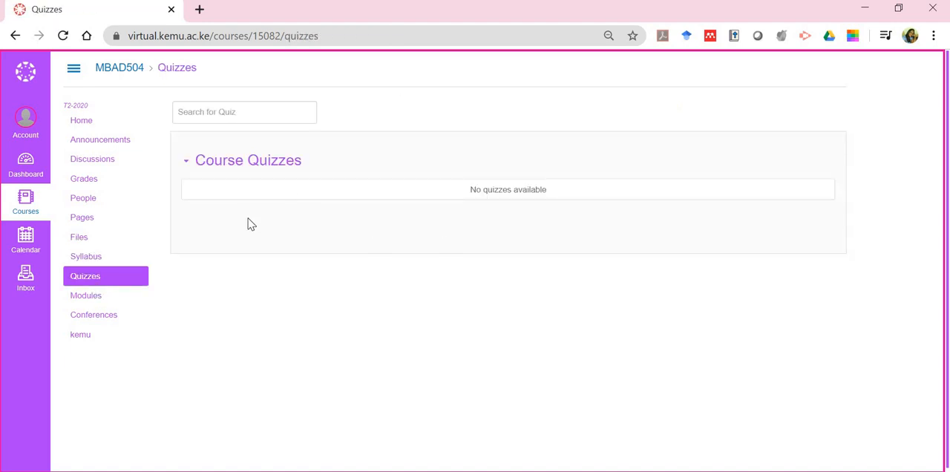
pyautogui.moveTo(283, 276)
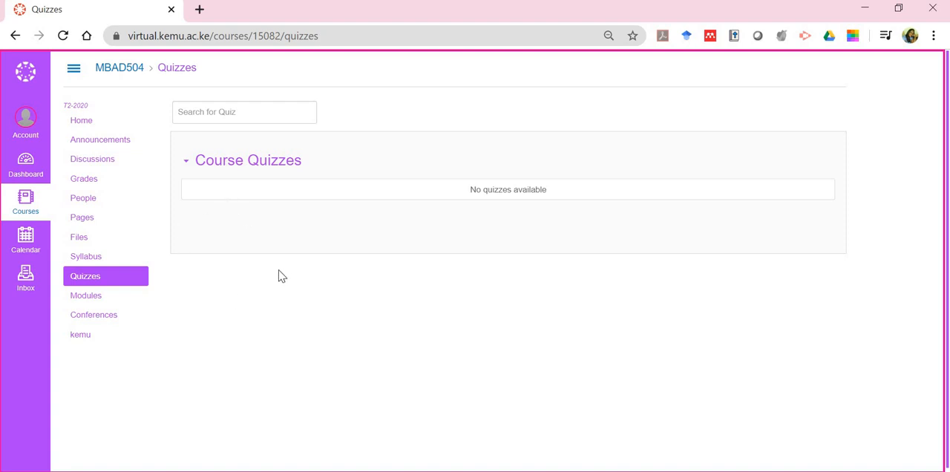
pyautogui.moveTo(227, 392)
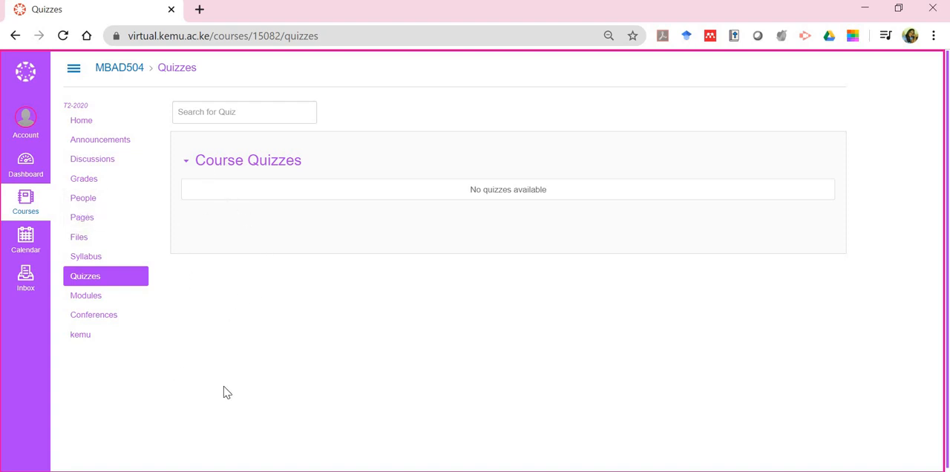
pyautogui.moveTo(86, 295)
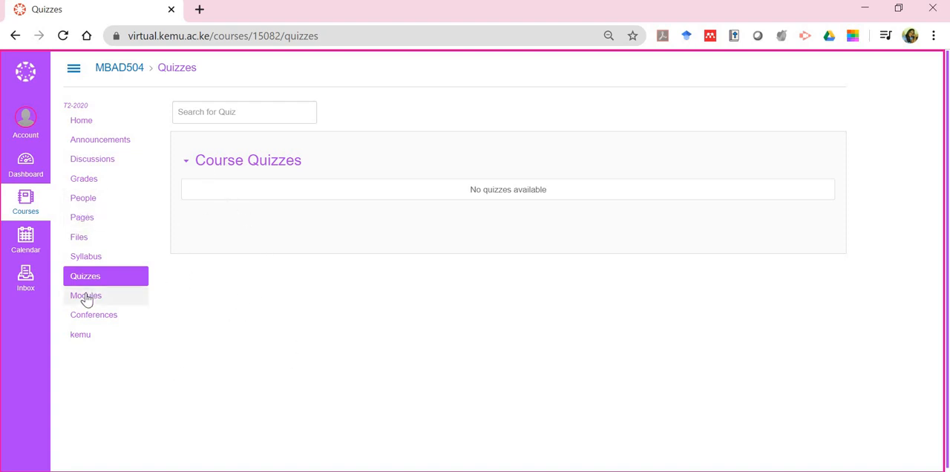
pyautogui.click(86, 295)
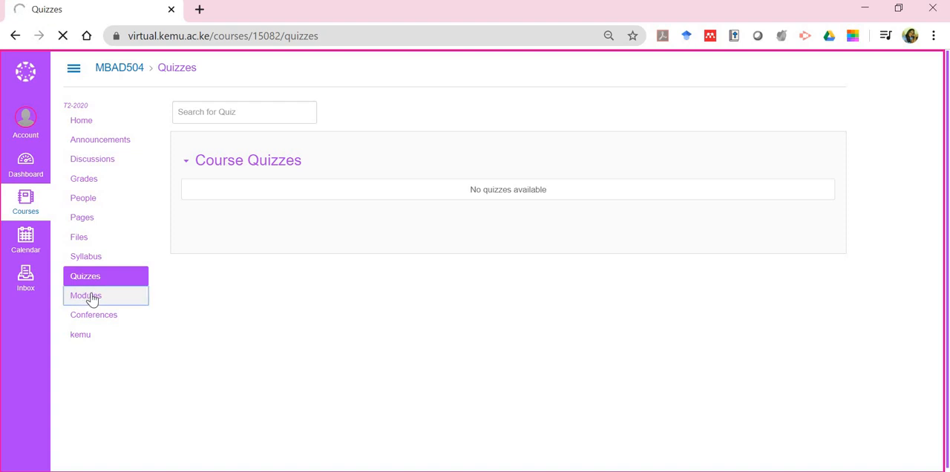
# Return to the MBAD504 home listing Welcome, Course Outline, Course Texts and Week One modules
pyautogui.click(86, 295)
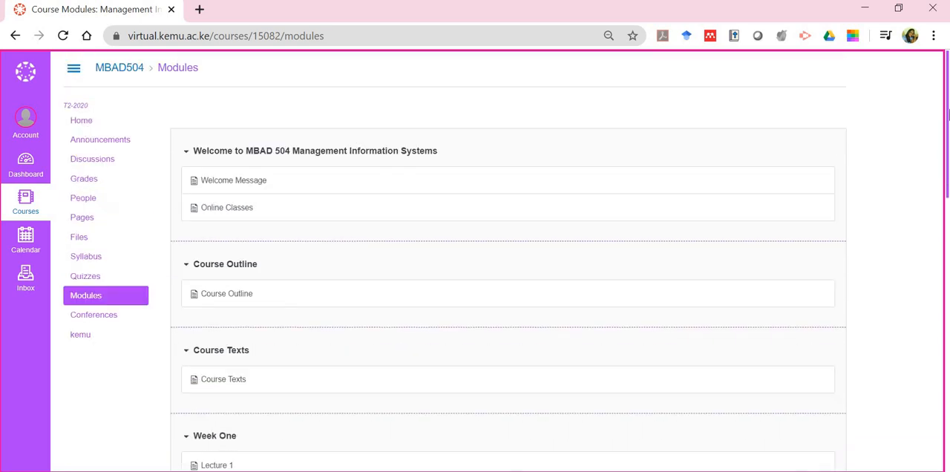
pyautogui.moveTo(80, 121)
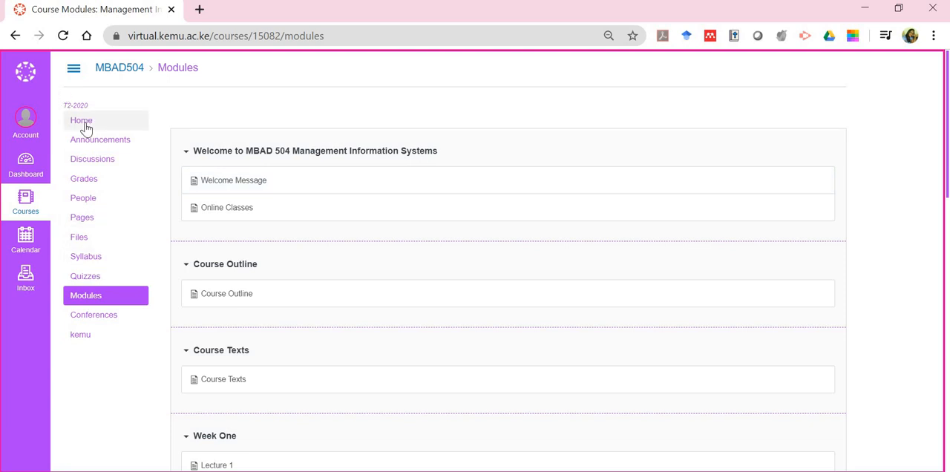
pyautogui.click(80, 120)
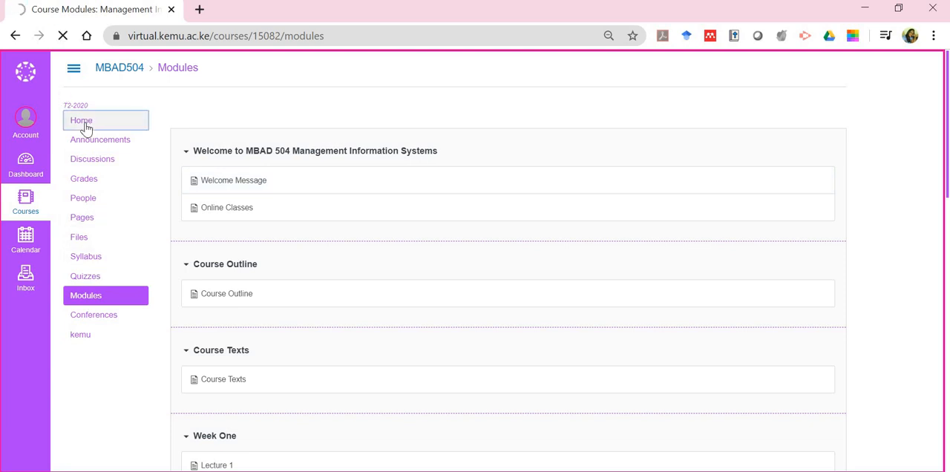
pyautogui.click(80, 121)
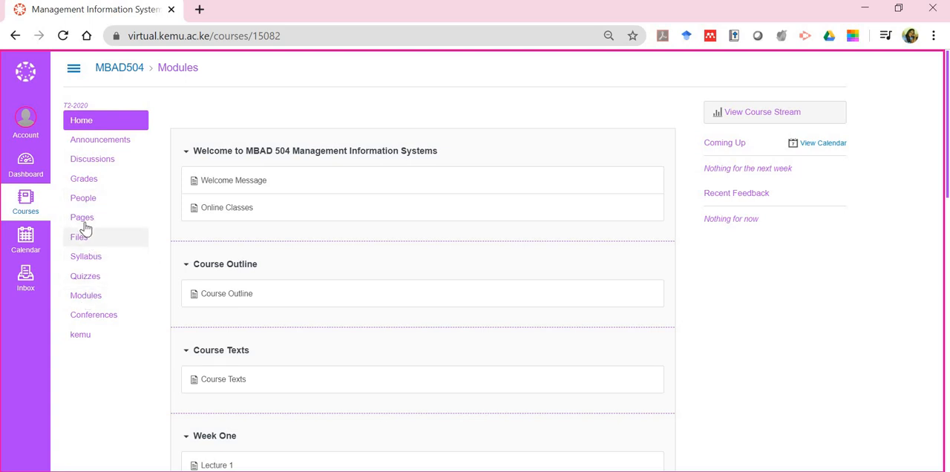
pyautogui.moveTo(80, 242)
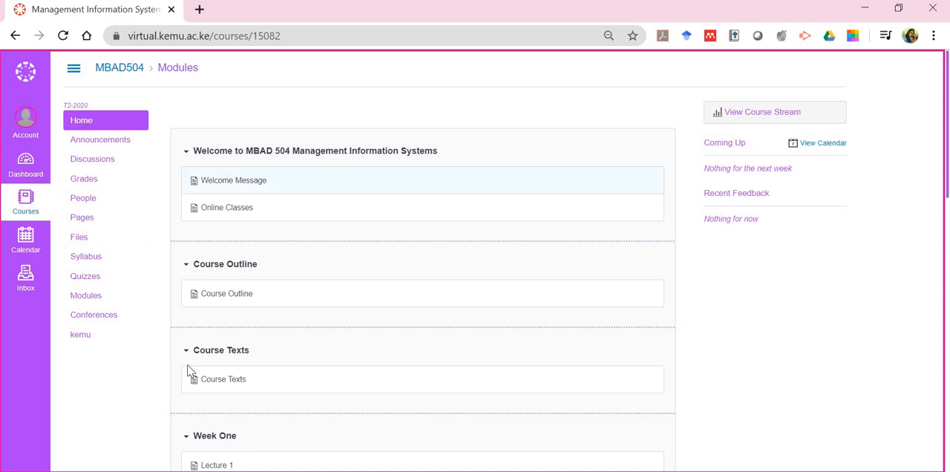
pyautogui.moveTo(383, 343)
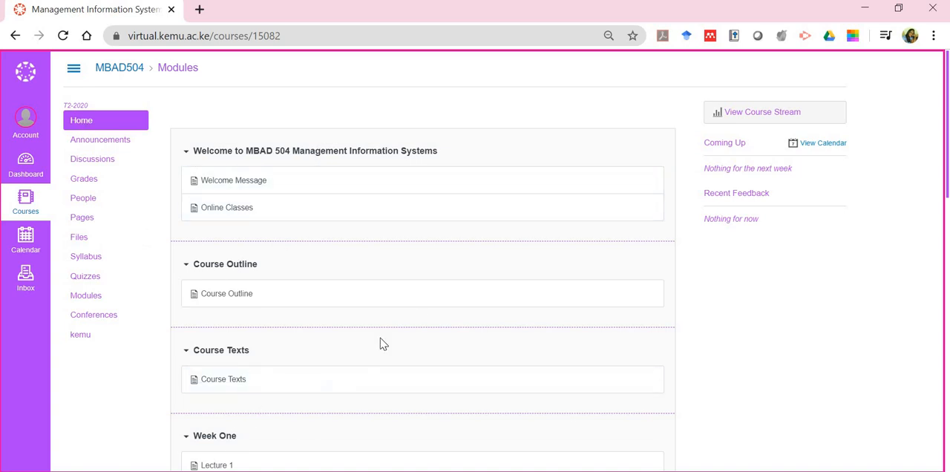
pyautogui.moveTo(82, 327)
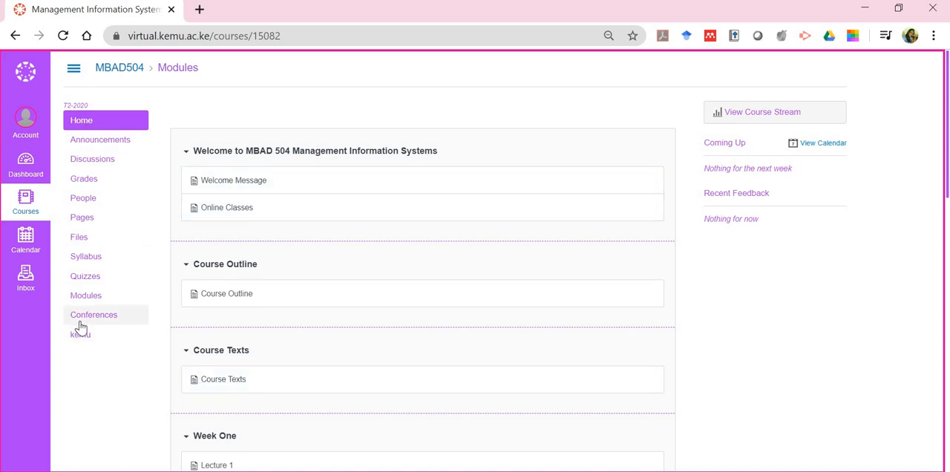
# View the Conferences page with the in-progress Demonstration conference and its Join button
pyautogui.click(93, 315)
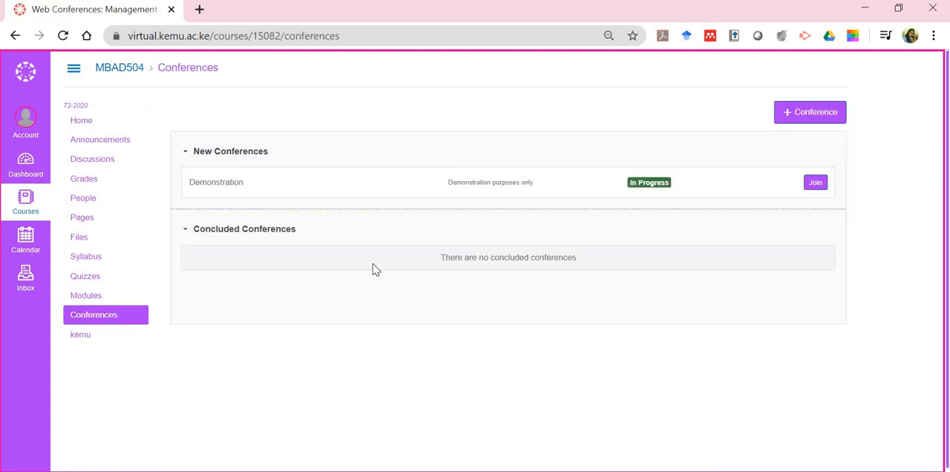
pyautogui.moveTo(216, 173)
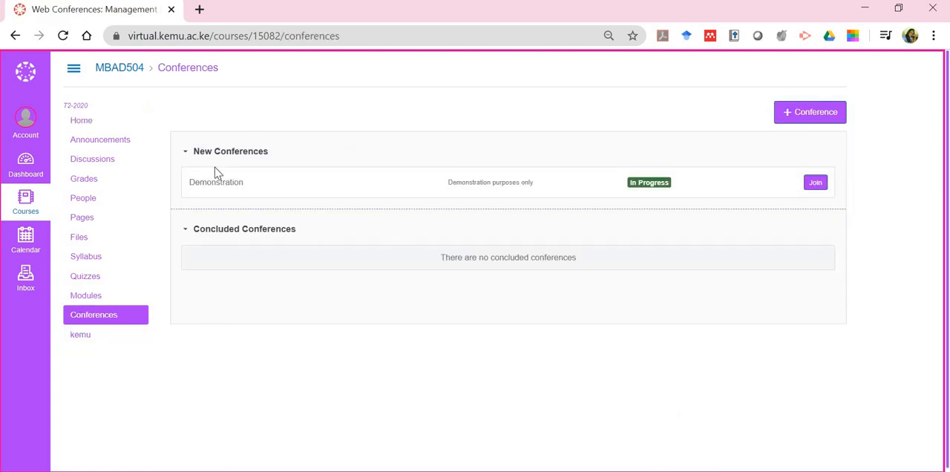
pyautogui.moveTo(291, 182)
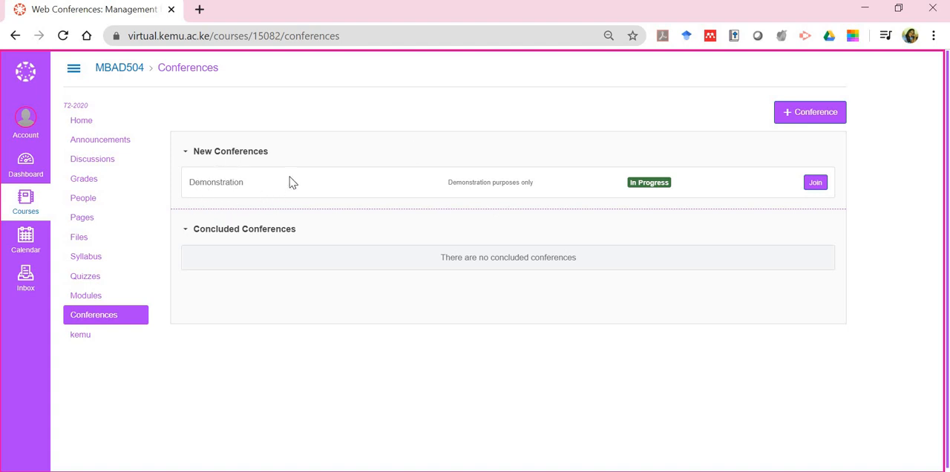
pyautogui.moveTo(265, 188)
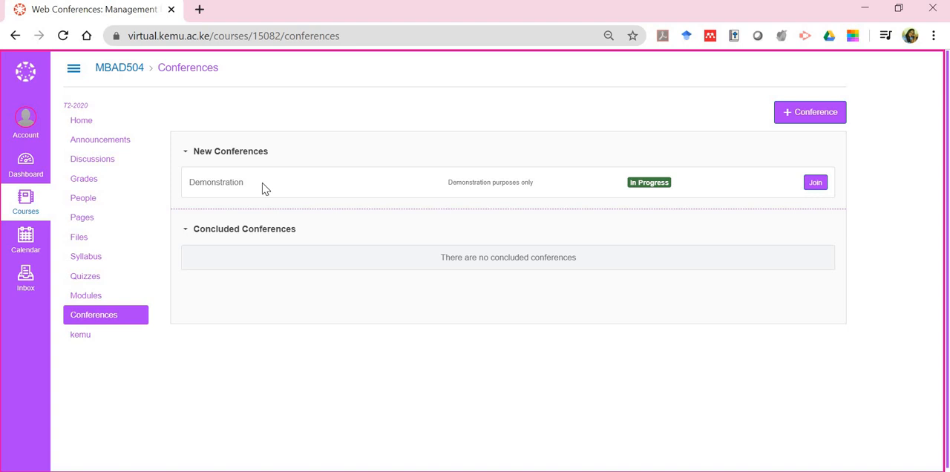
pyautogui.moveTo(834, 185)
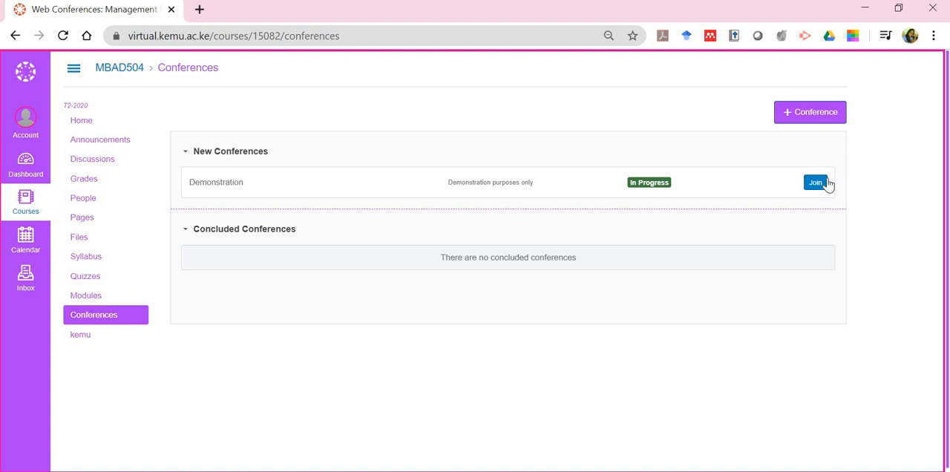
pyautogui.moveTo(230, 146)
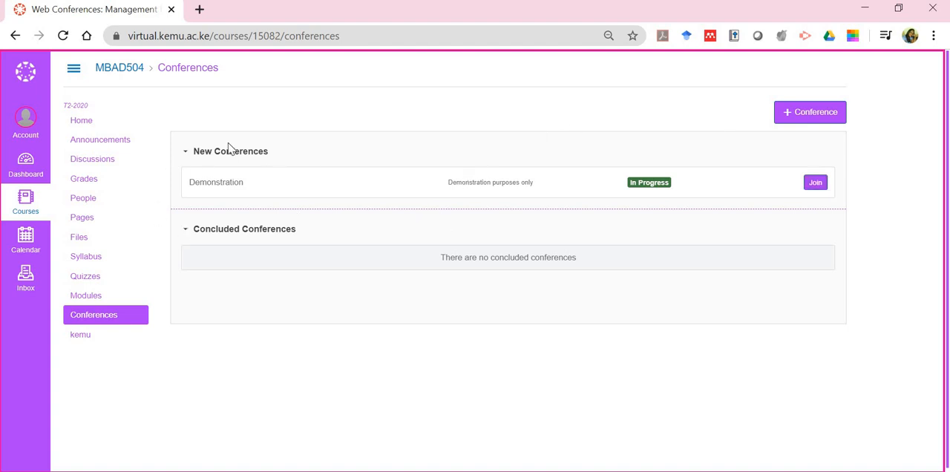
pyautogui.moveTo(309, 224)
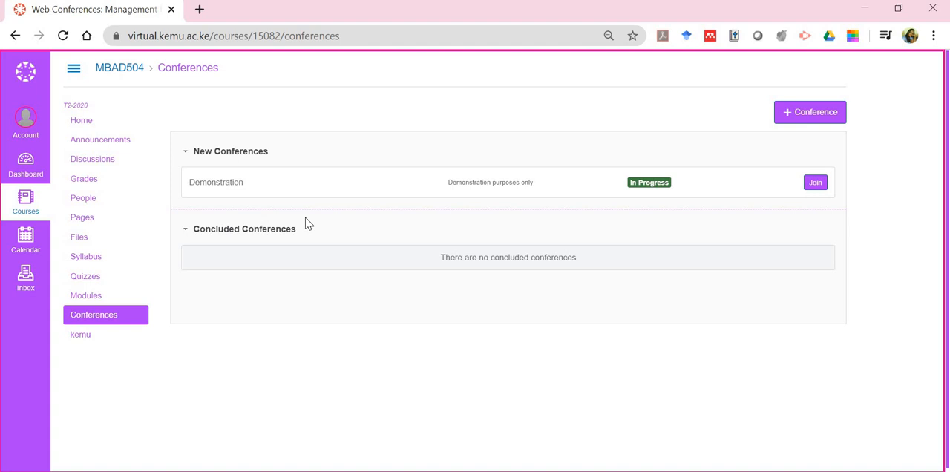
pyautogui.moveTo(214, 178)
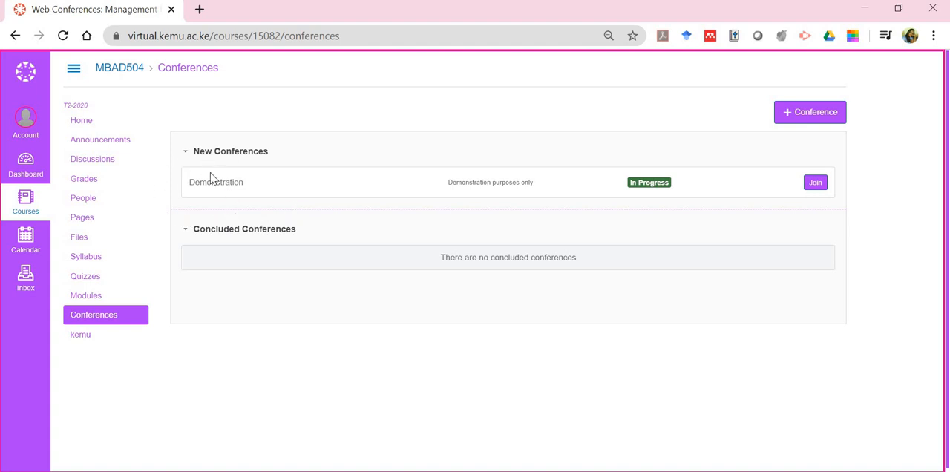
pyautogui.moveTo(563, 202)
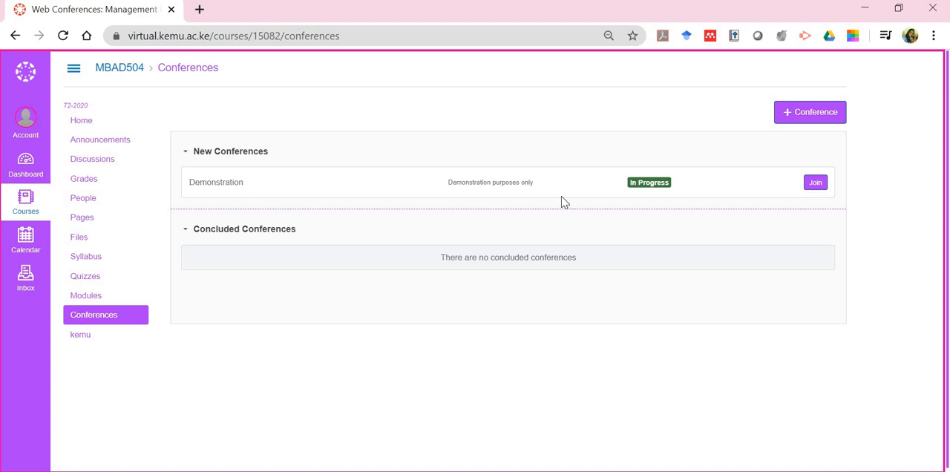
pyautogui.moveTo(627, 193)
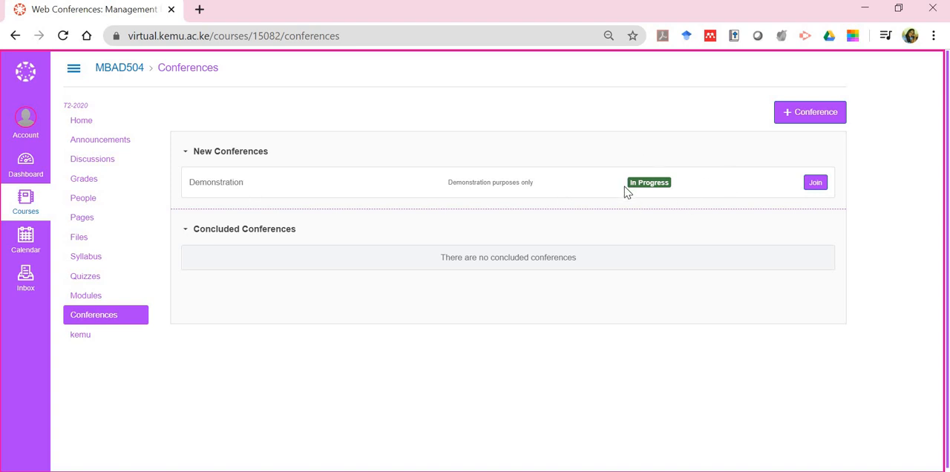
pyautogui.moveTo(671, 208)
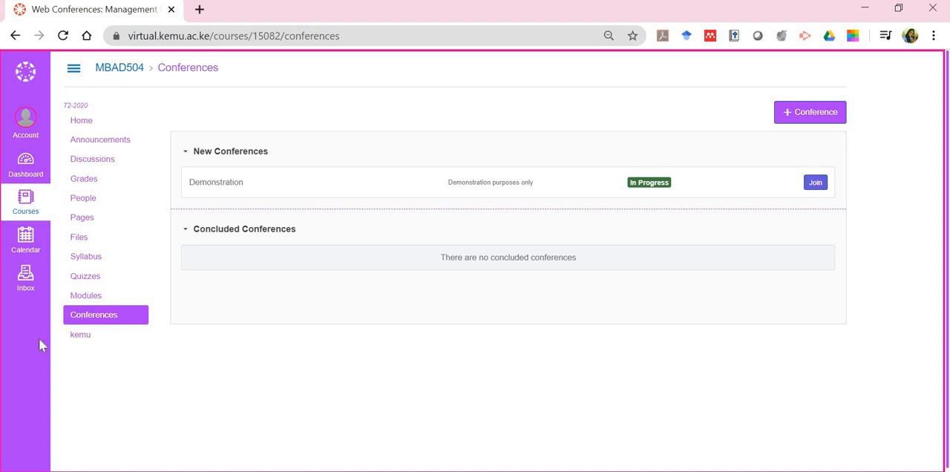
pyautogui.moveTo(110, 359)
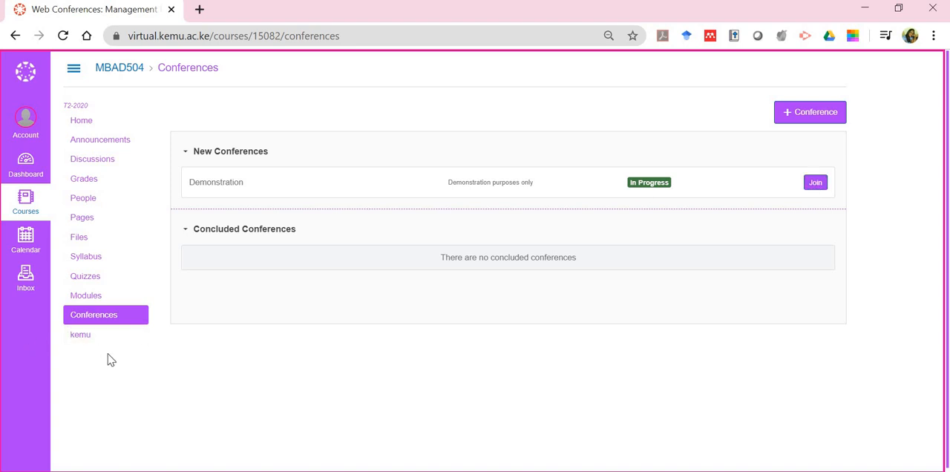
pyautogui.moveTo(80, 334)
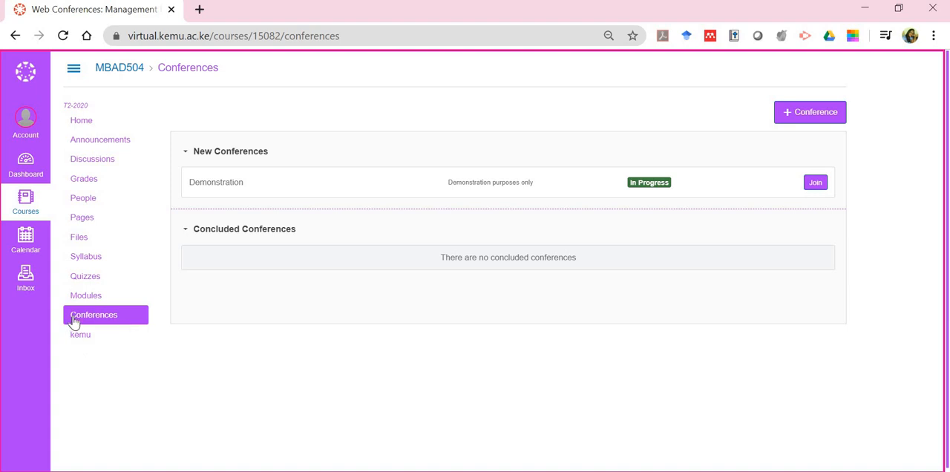
pyautogui.moveTo(82, 121)
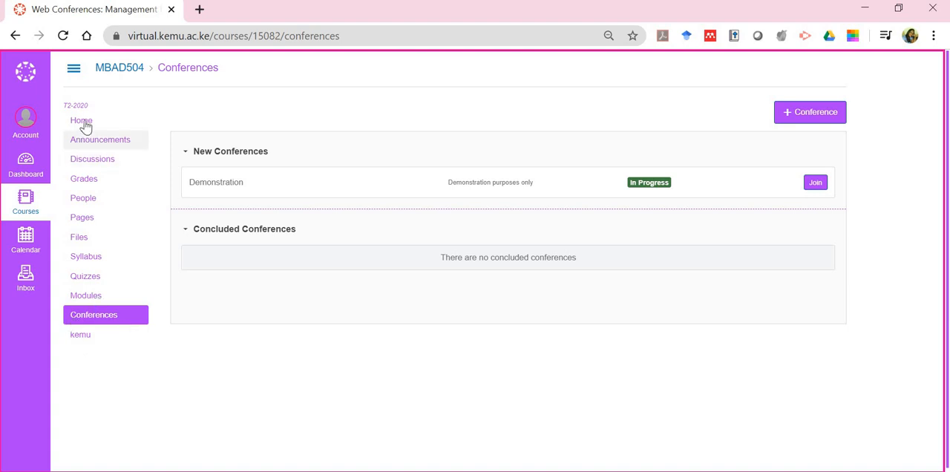
# Return to the MBAD504 home page listing the course modules
pyautogui.click(81, 120)
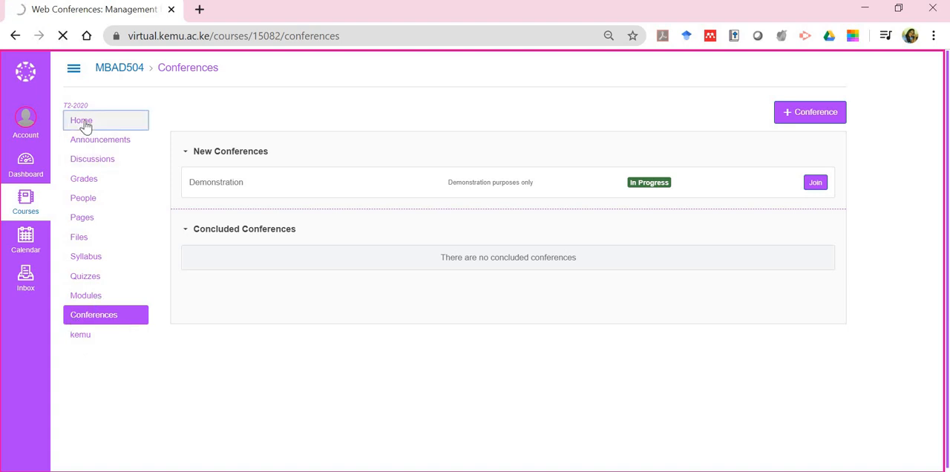
pyautogui.click(80, 120)
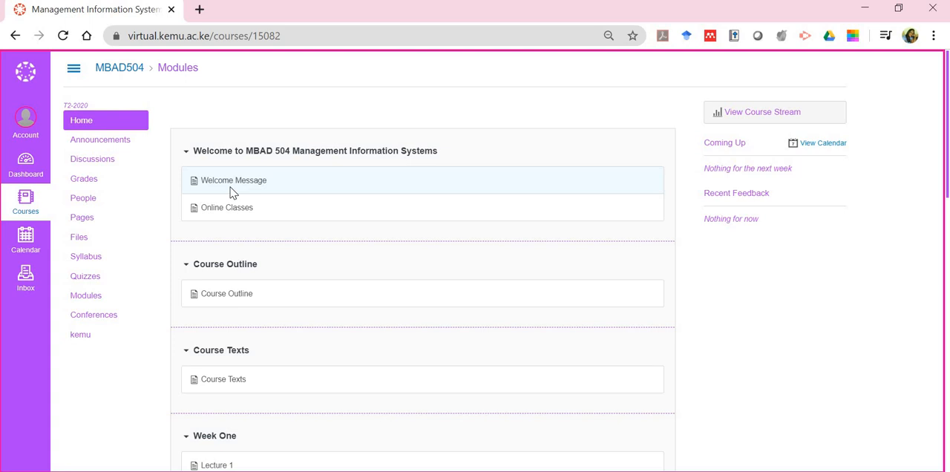
# Read the Welcome Message page, then move on to the Online Classes page about weekly classes and the poll
pyautogui.click(233, 181)
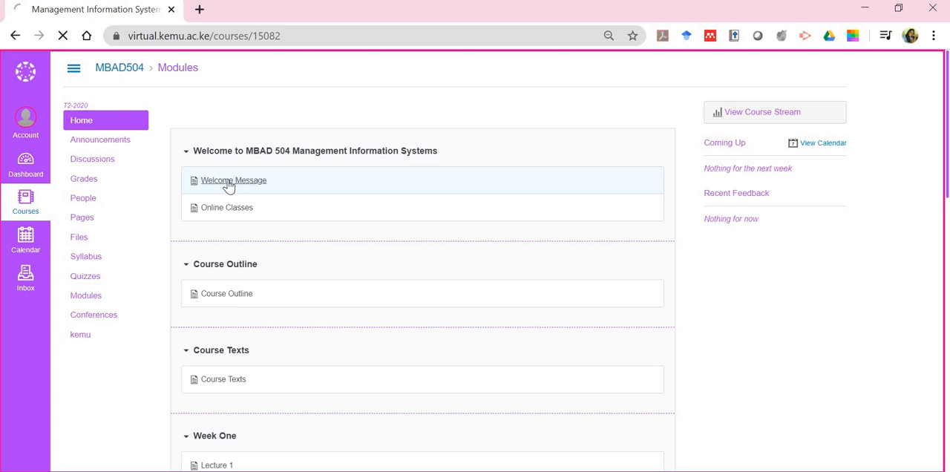
pyautogui.click(233, 181)
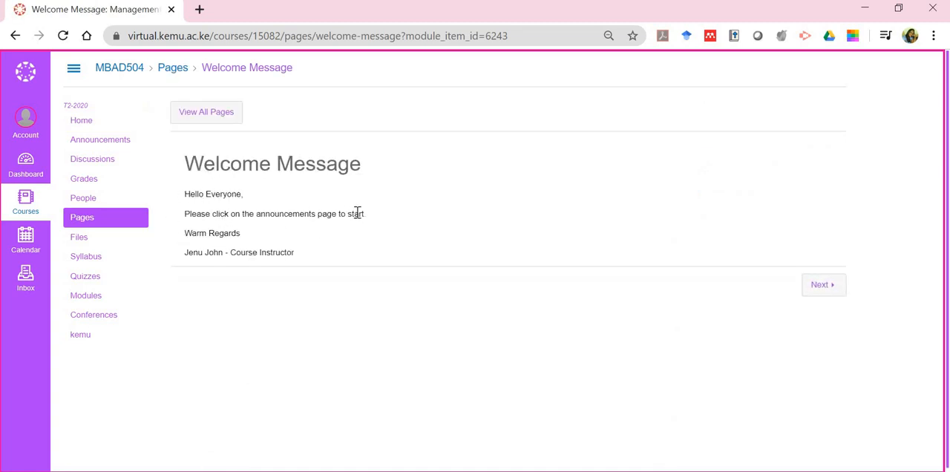
pyautogui.moveTo(843, 270)
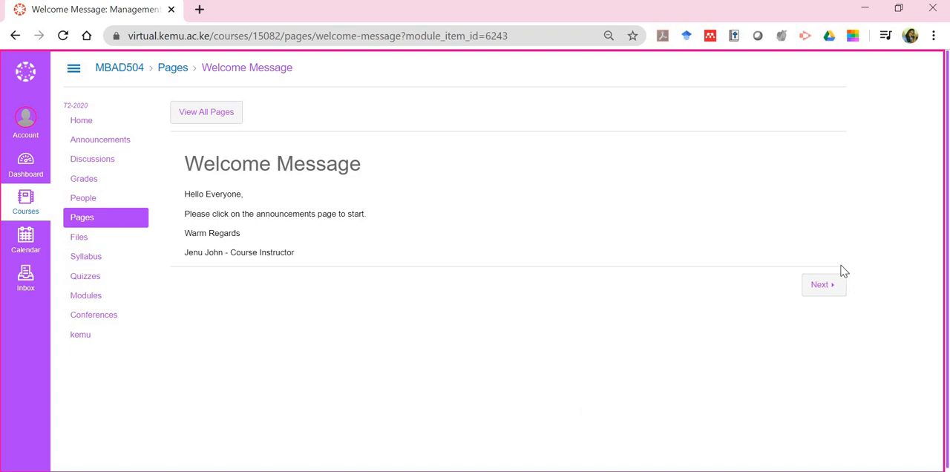
pyautogui.moveTo(823, 294)
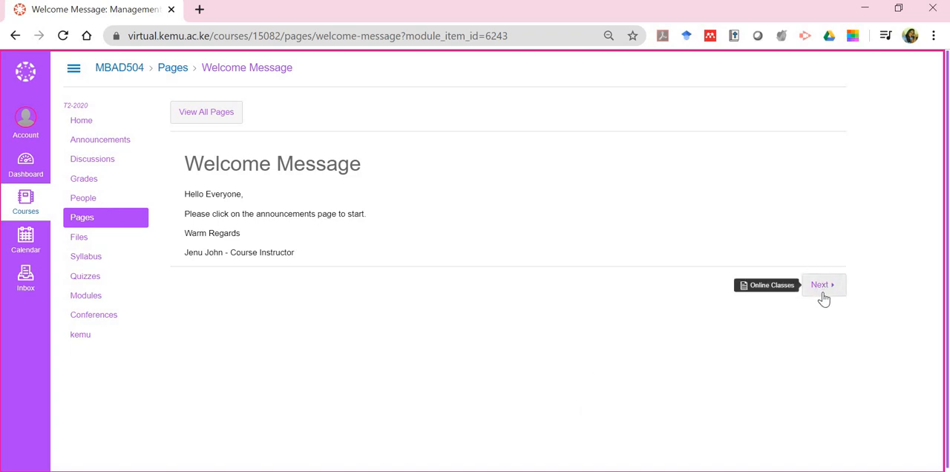
pyautogui.click(822, 285)
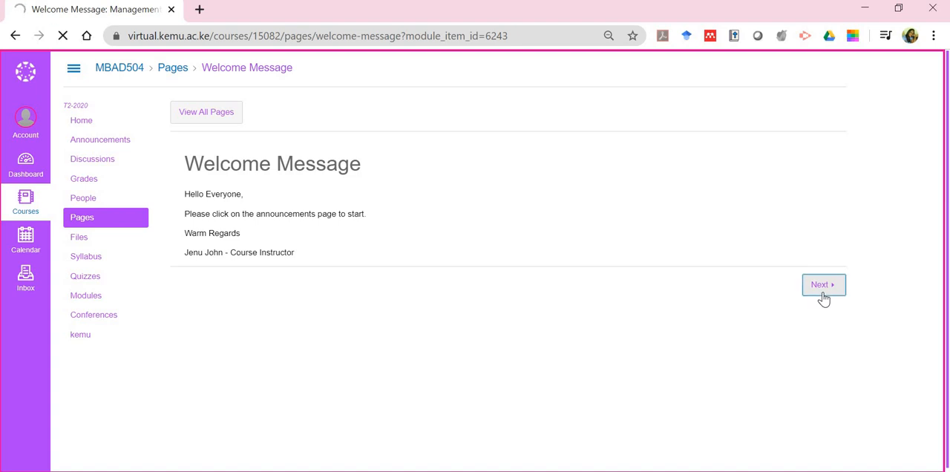
pyautogui.click(823, 285)
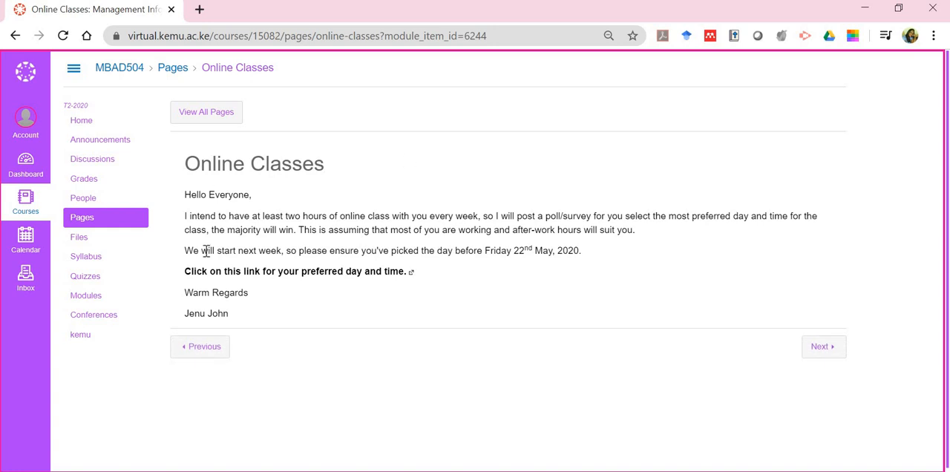
pyautogui.moveTo(290, 312)
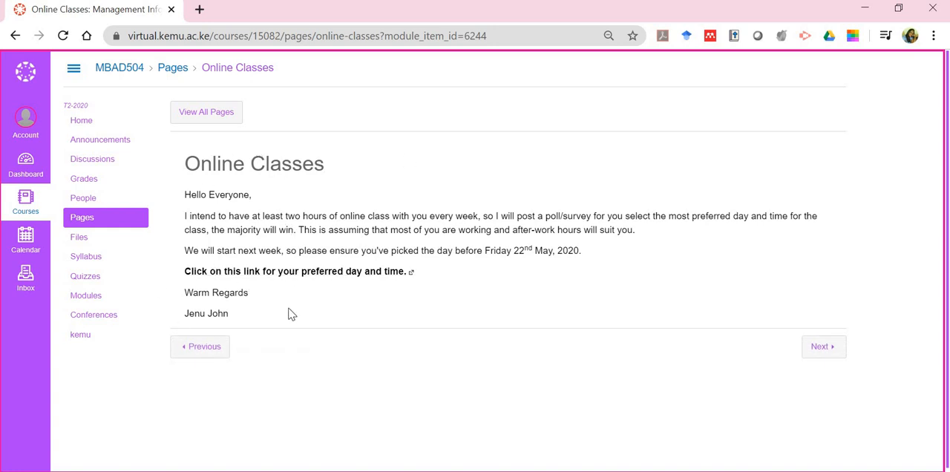
pyautogui.moveTo(665, 329)
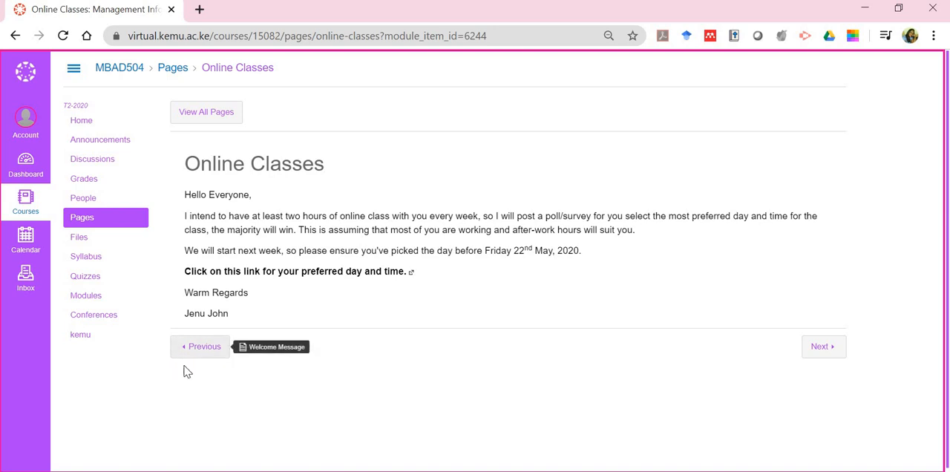
pyautogui.moveTo(213, 371)
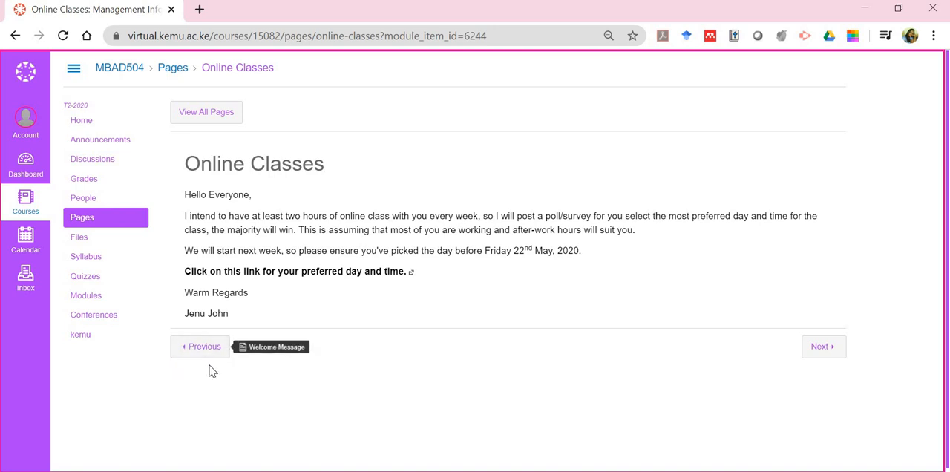
pyautogui.moveTo(824, 349)
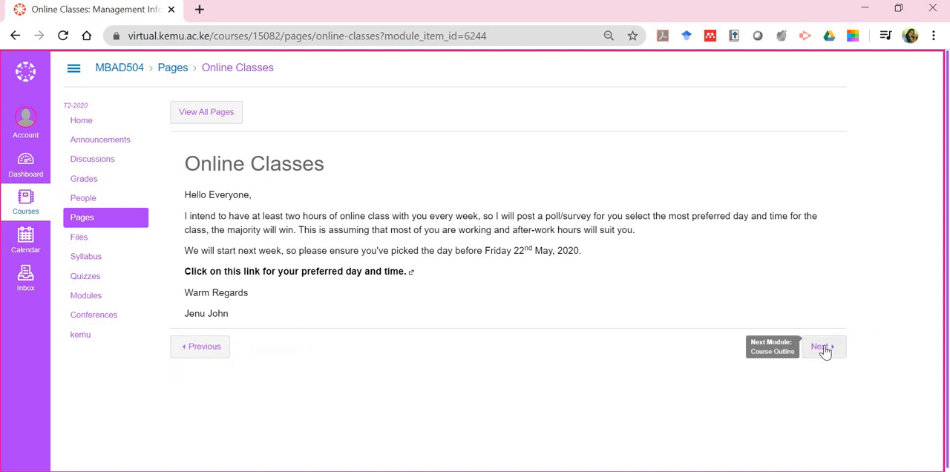
# Advance through the Course Outline page to the Course Texts page listing the core and other eBook PDFs
pyautogui.click(822, 348)
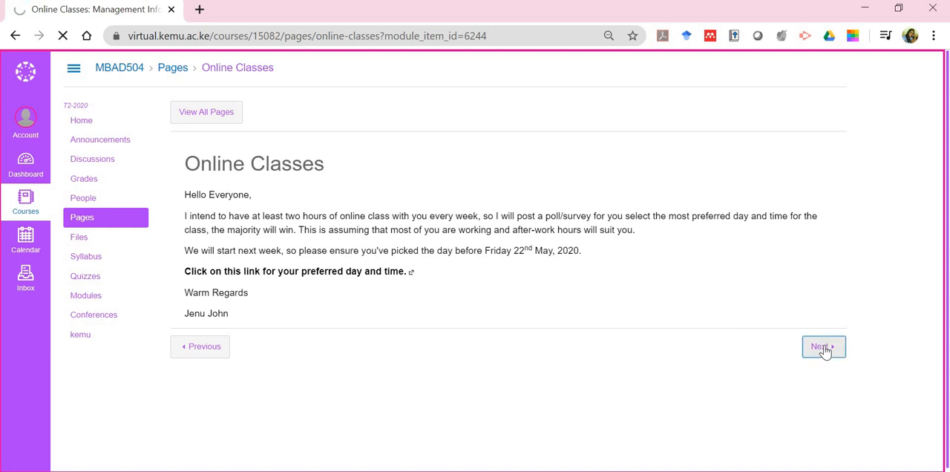
pyautogui.click(822, 348)
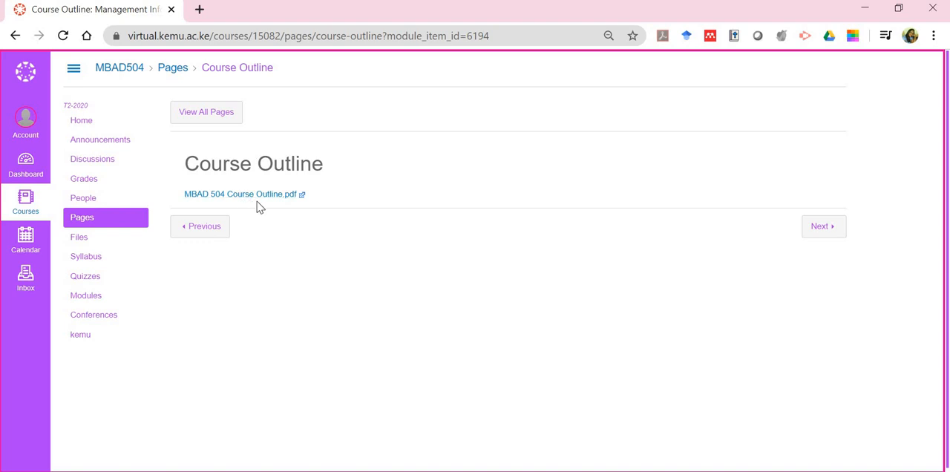
pyautogui.moveTo(241, 193)
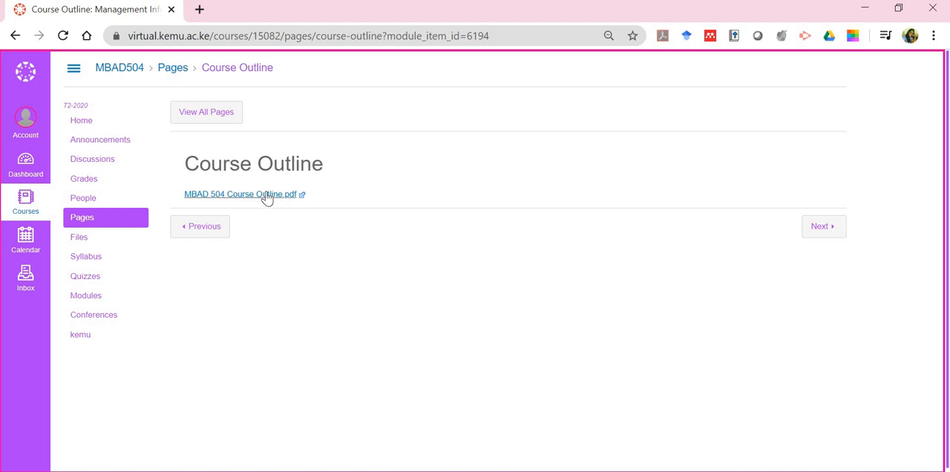
pyautogui.moveTo(240, 193)
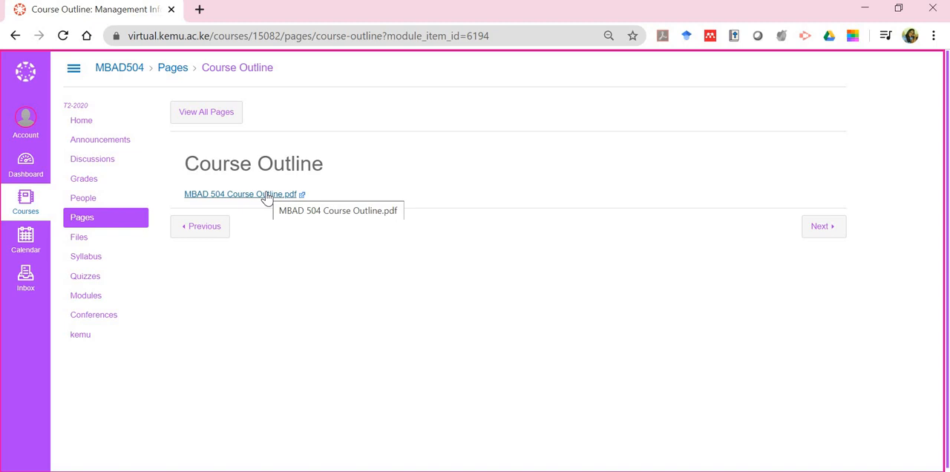
pyautogui.moveTo(825, 225)
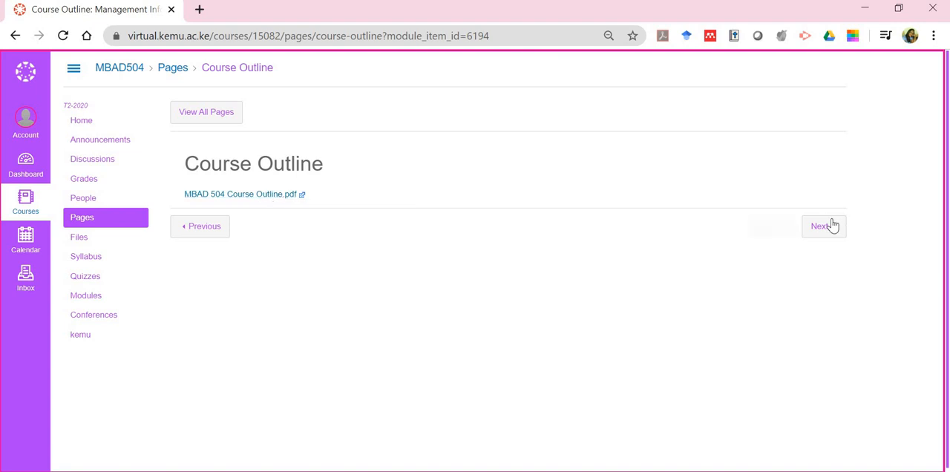
pyautogui.click(823, 226)
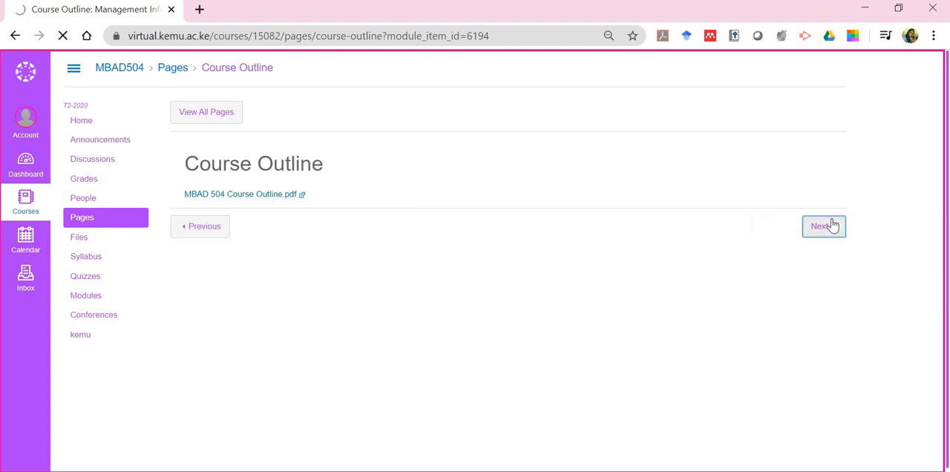
pyautogui.click(822, 226)
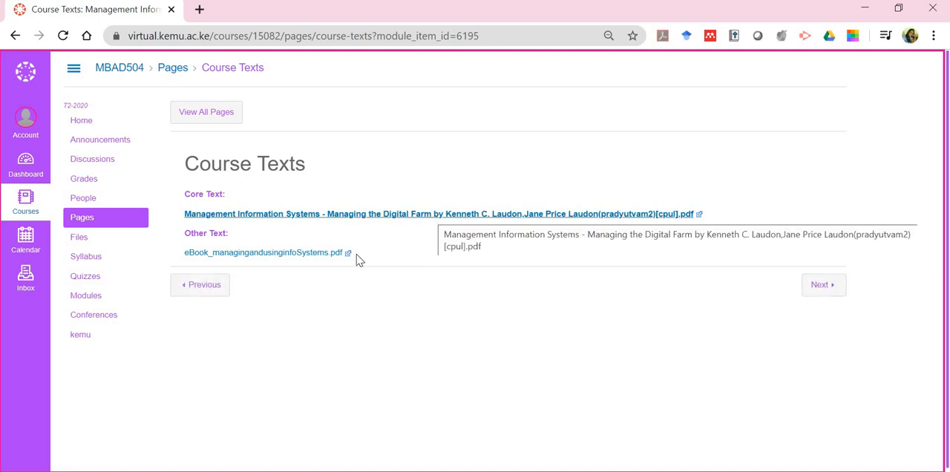
pyautogui.moveTo(830, 284)
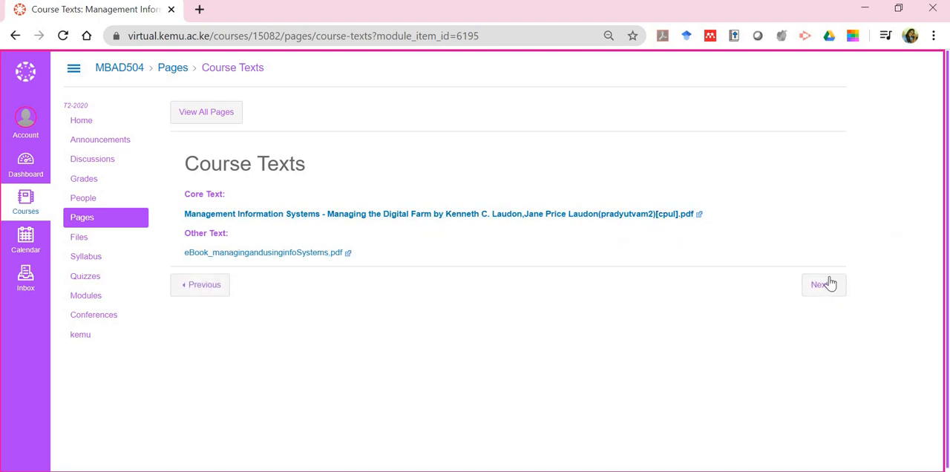
# Move on from Course Texts to the Lecture 1 page offering the Lecture 1 slides file
pyautogui.click(823, 285)
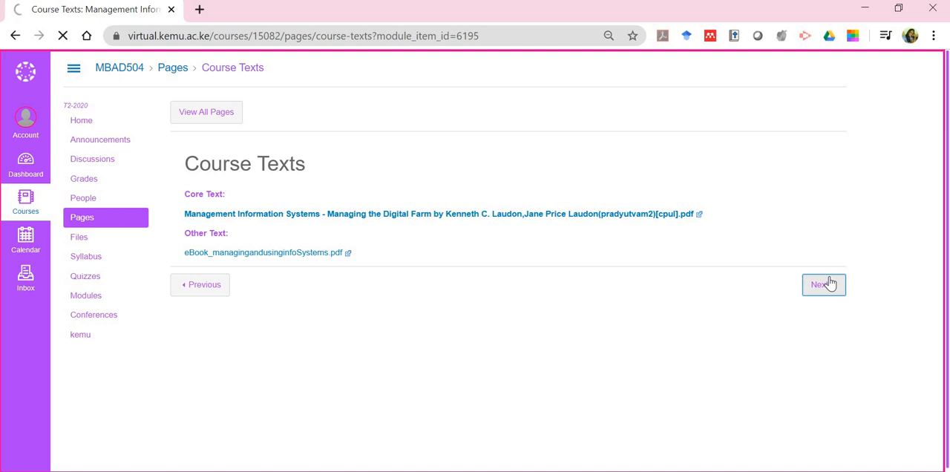
pyautogui.click(823, 285)
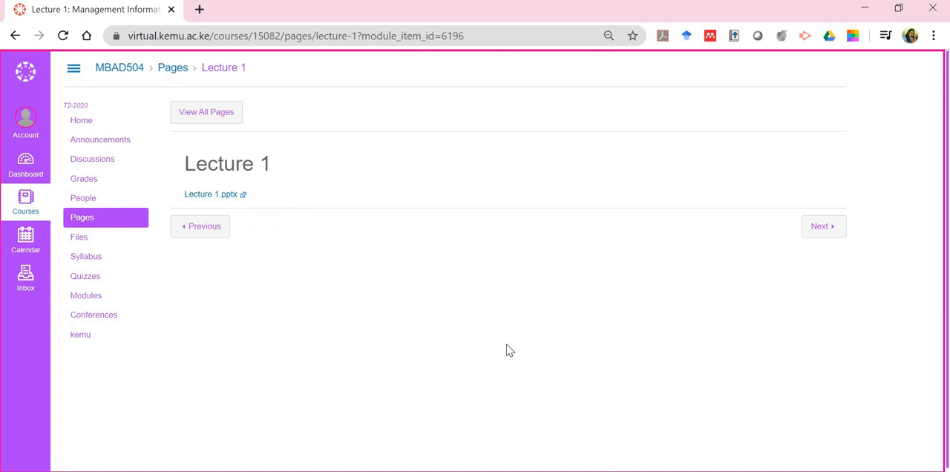
pyautogui.moveTo(73, 277)
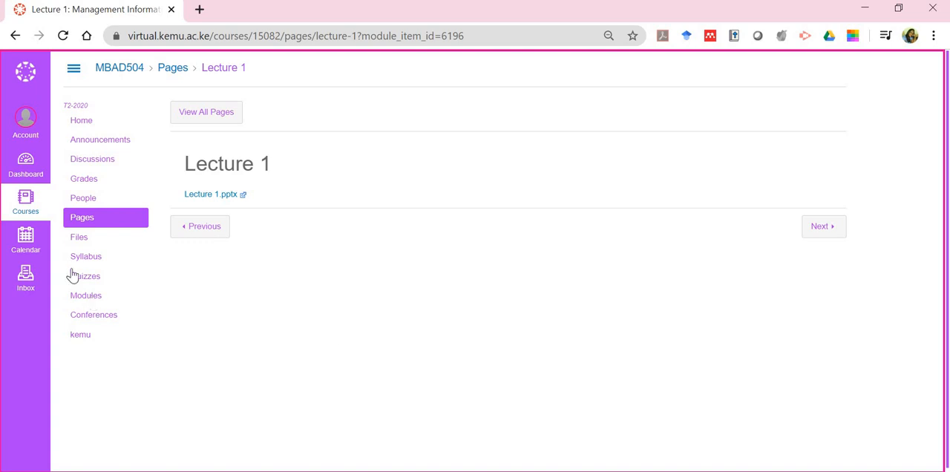
pyautogui.moveTo(78, 238)
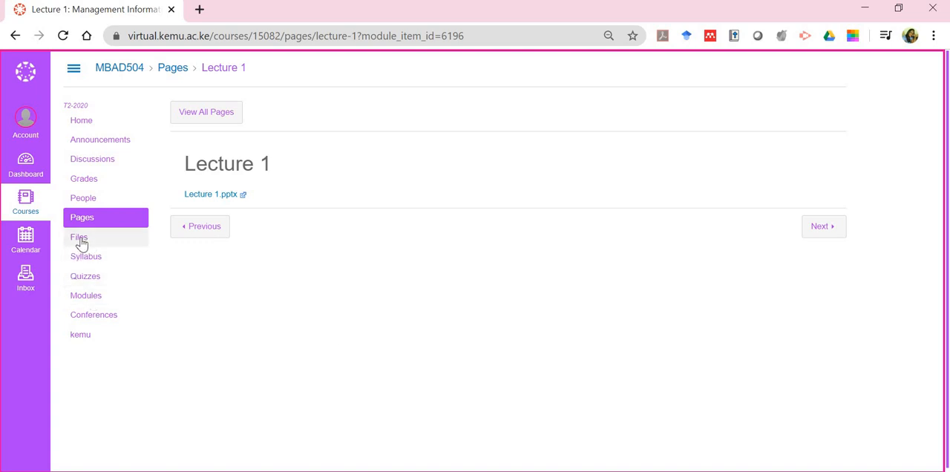
# Return to the Files area listing the eBook PDF and Lecture 1–10 slide files
pyautogui.click(78, 237)
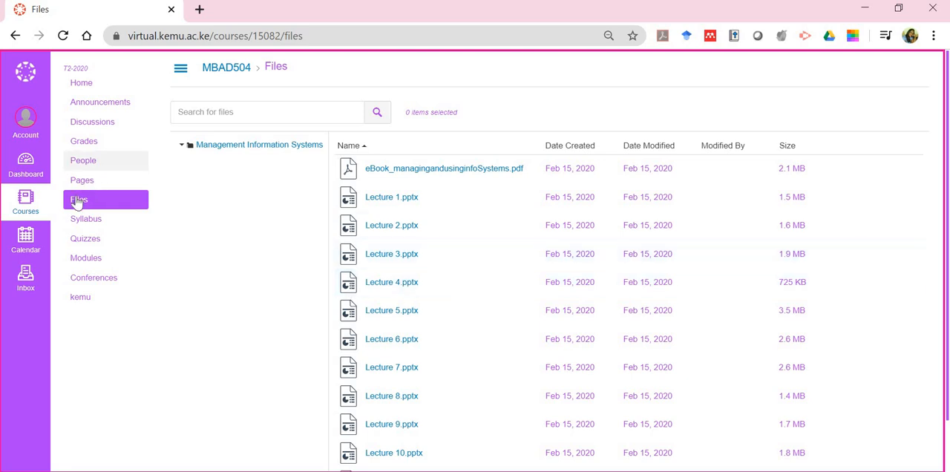
pyautogui.moveTo(532, 301)
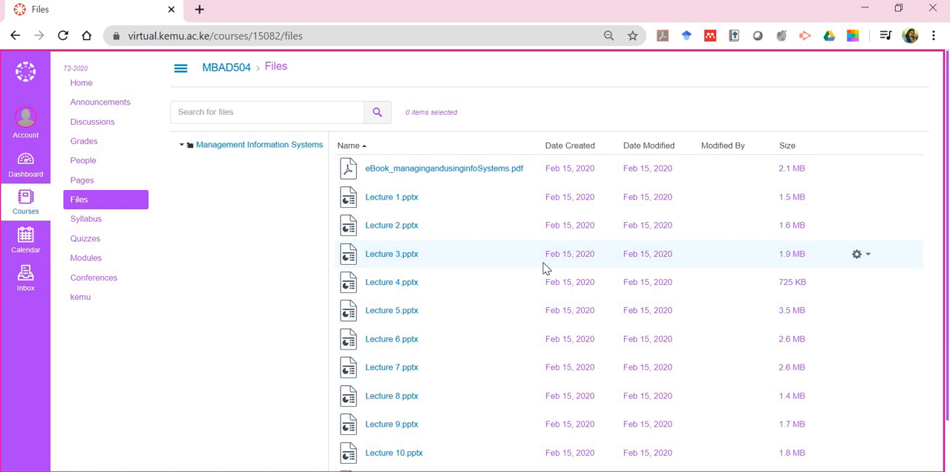
pyautogui.moveTo(558, 179)
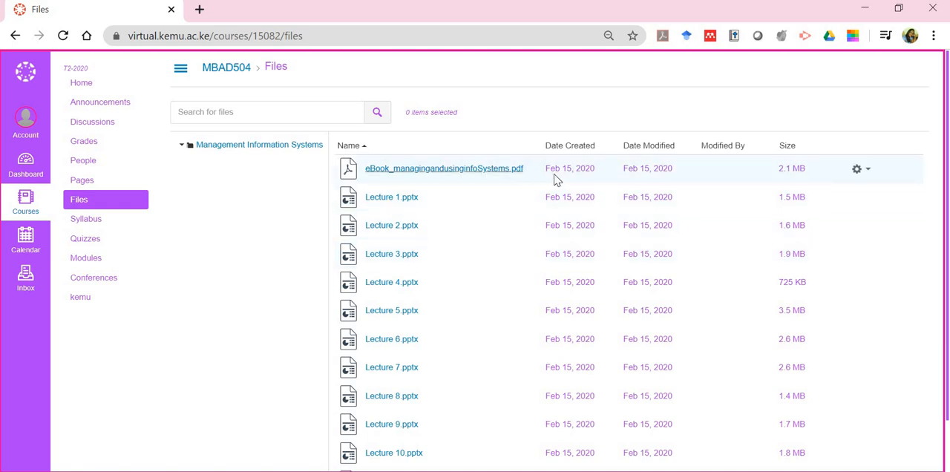
pyautogui.moveTo(457, 166)
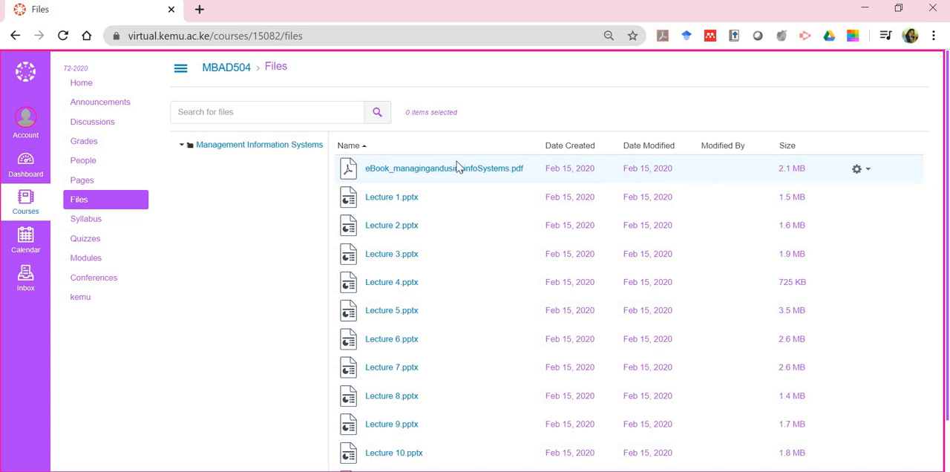
pyautogui.moveTo(502, 182)
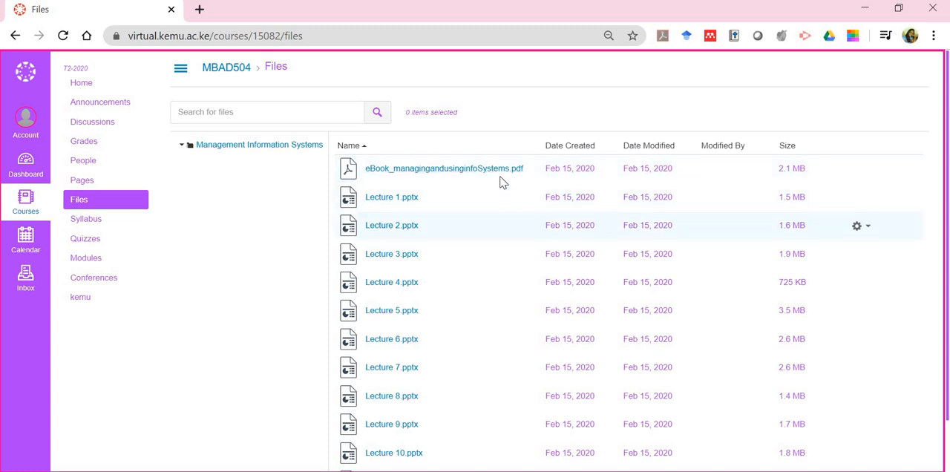
pyautogui.moveTo(540, 179)
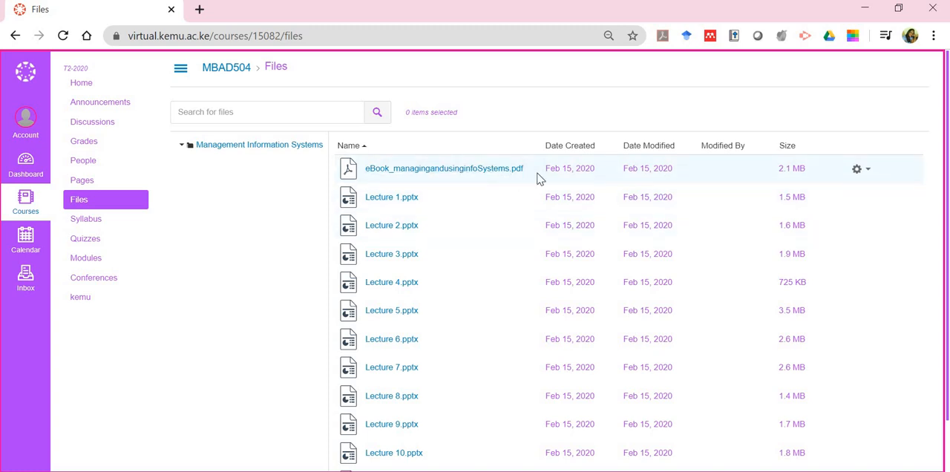
pyautogui.moveTo(869, 174)
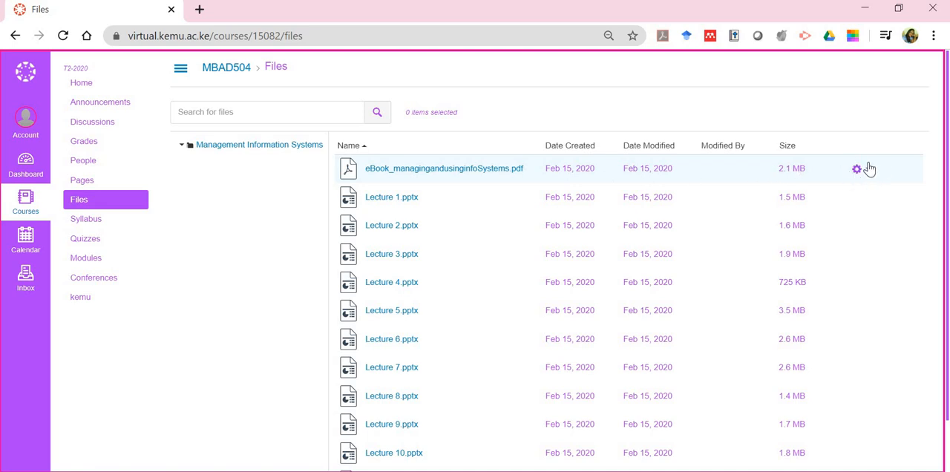
pyautogui.click(855, 168)
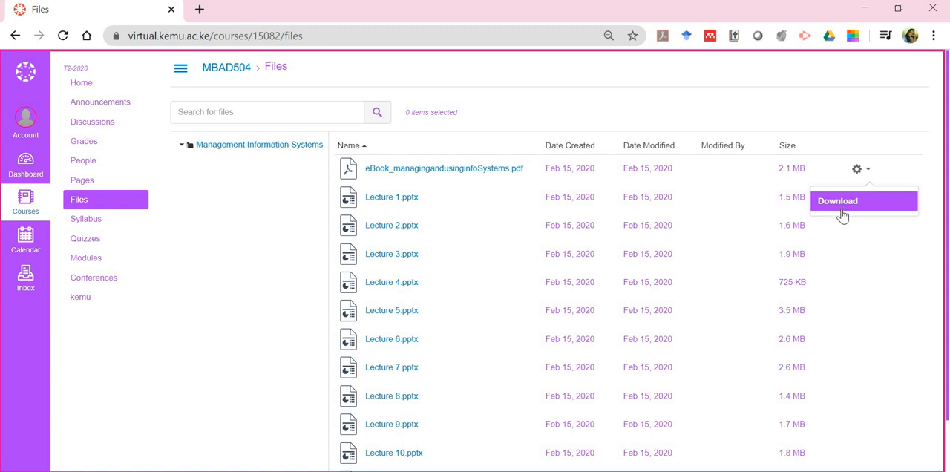
pyautogui.moveTo(856, 251)
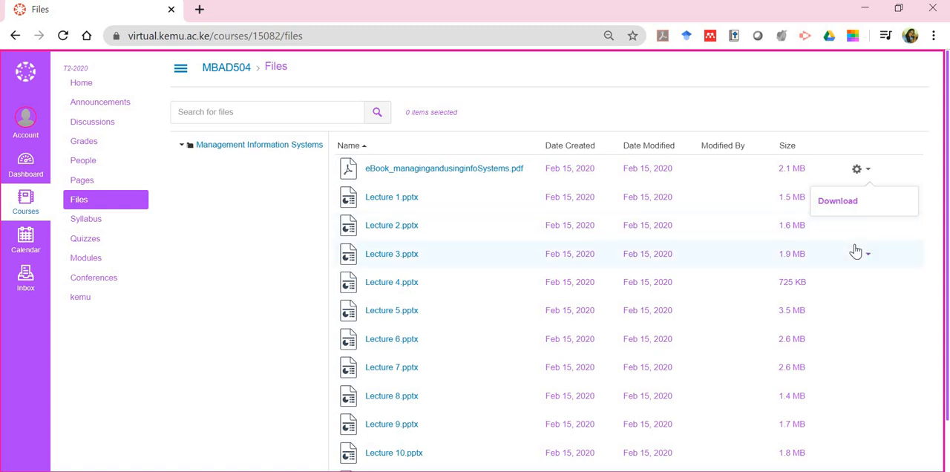
pyautogui.moveTo(291, 214)
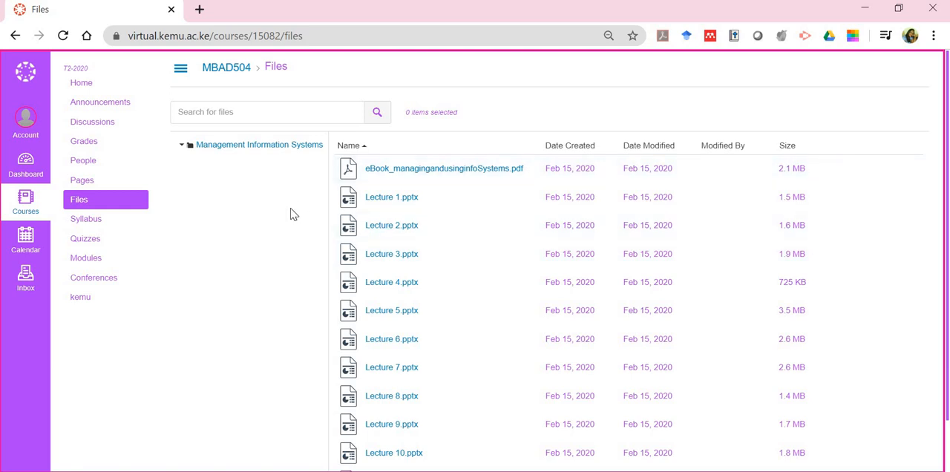
pyautogui.moveTo(60, 61)
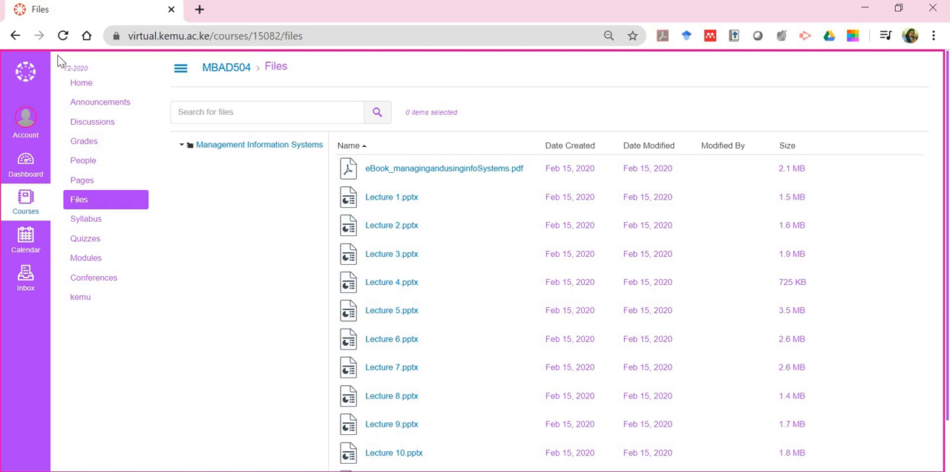
pyautogui.moveTo(80, 83)
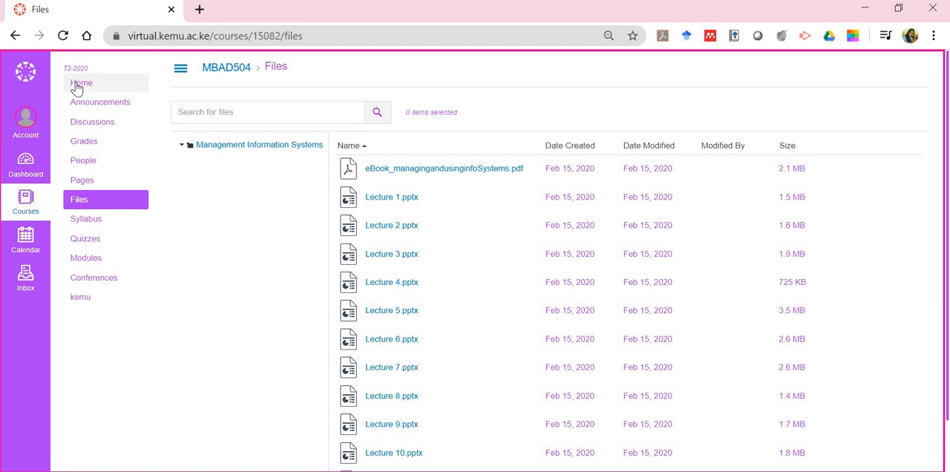
# Return to the MBAD504 course home showing the Welcome, Course Outline, Course Texts and Week One modules
pyautogui.click(80, 83)
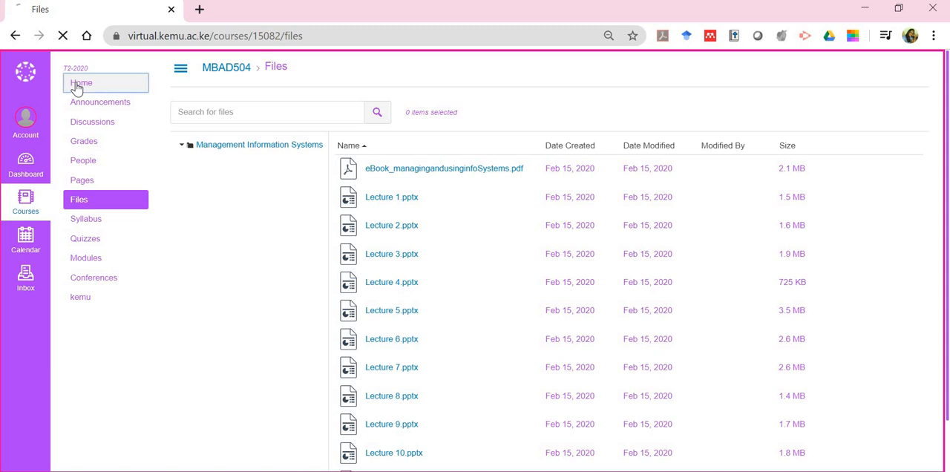
pyautogui.click(80, 83)
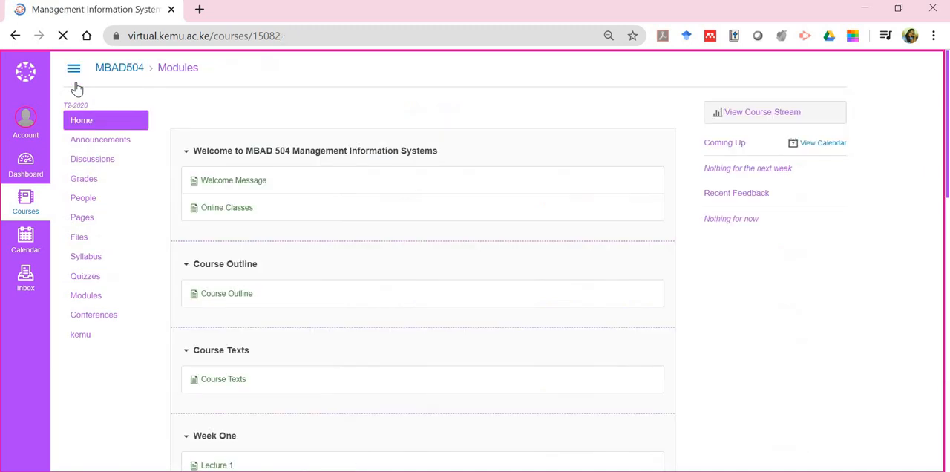